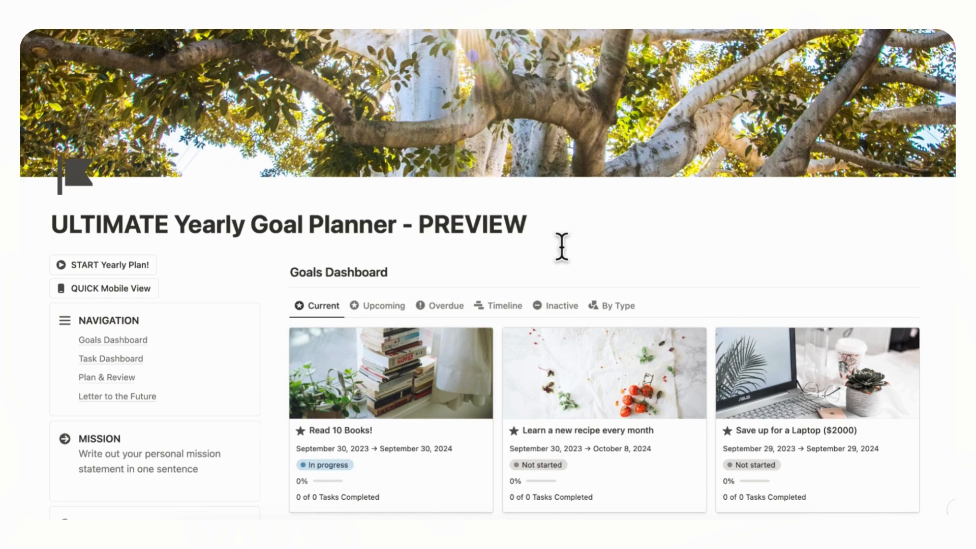
# Step: Scroll down the Yearly Plan & Review prompts to the letter-to-the-future table
pyautogui.scroll(-3)
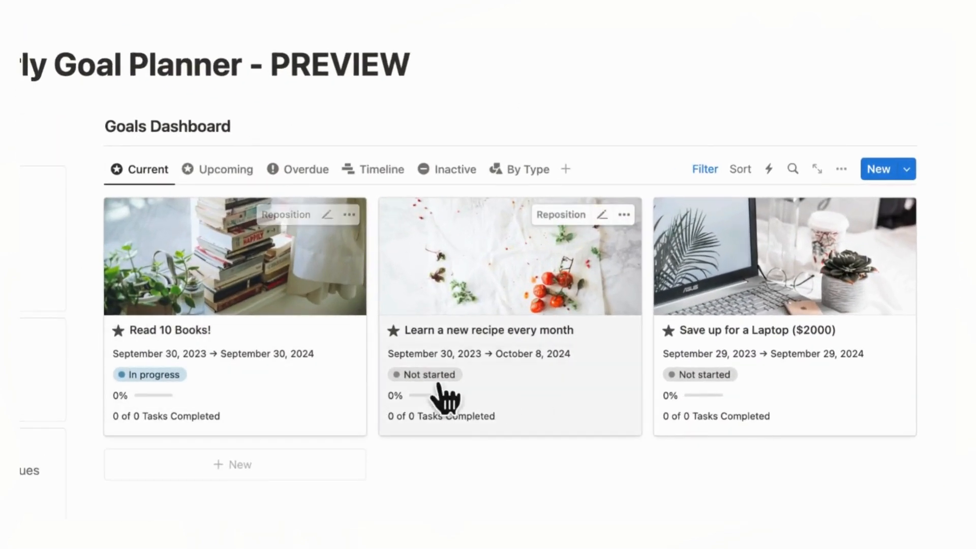
pyautogui.moveTo(403, 436)
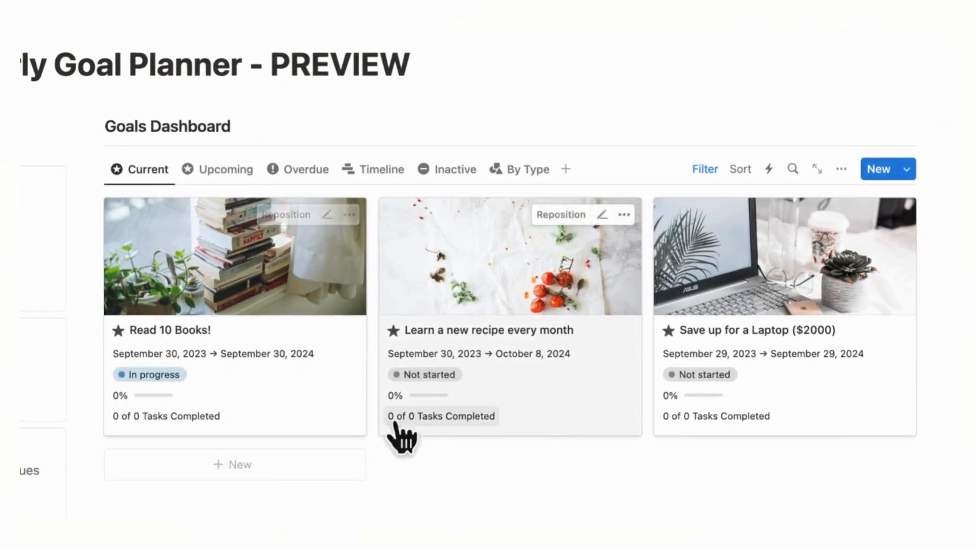
pyautogui.scroll(-3)
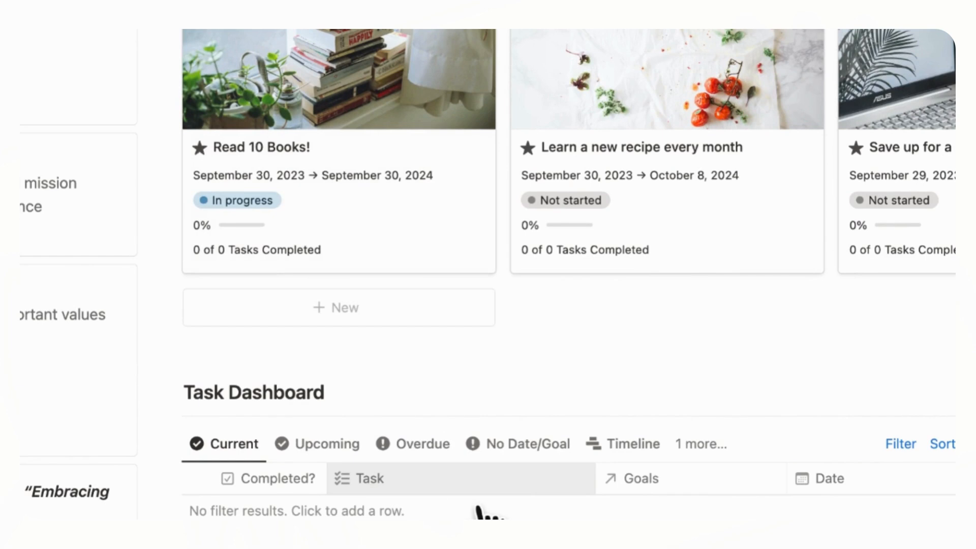
pyautogui.scroll(-3)
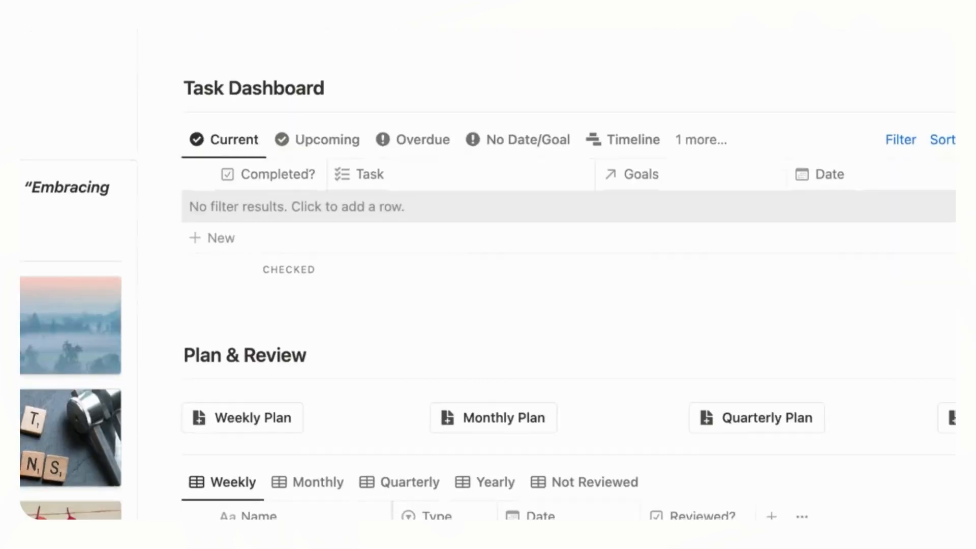
pyautogui.scroll(-3)
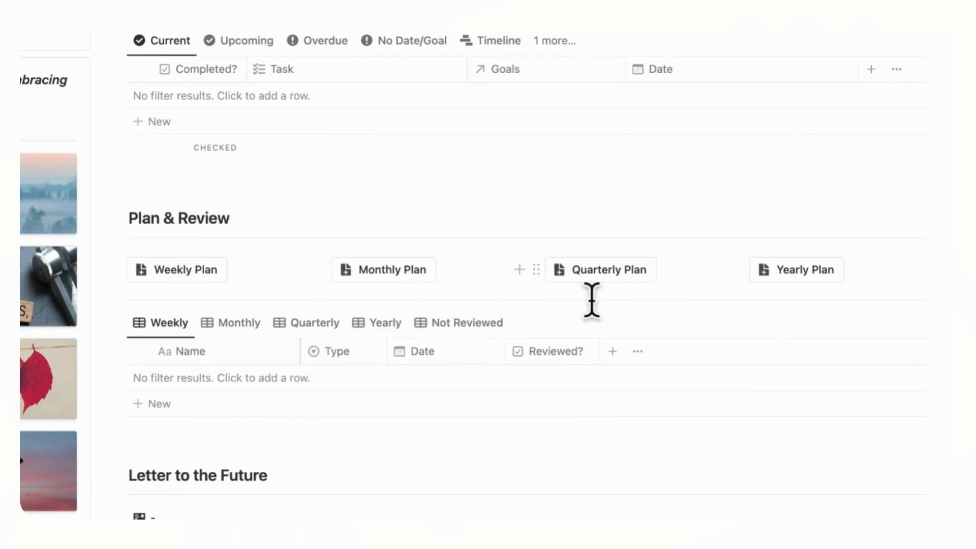
pyautogui.scroll(-3)
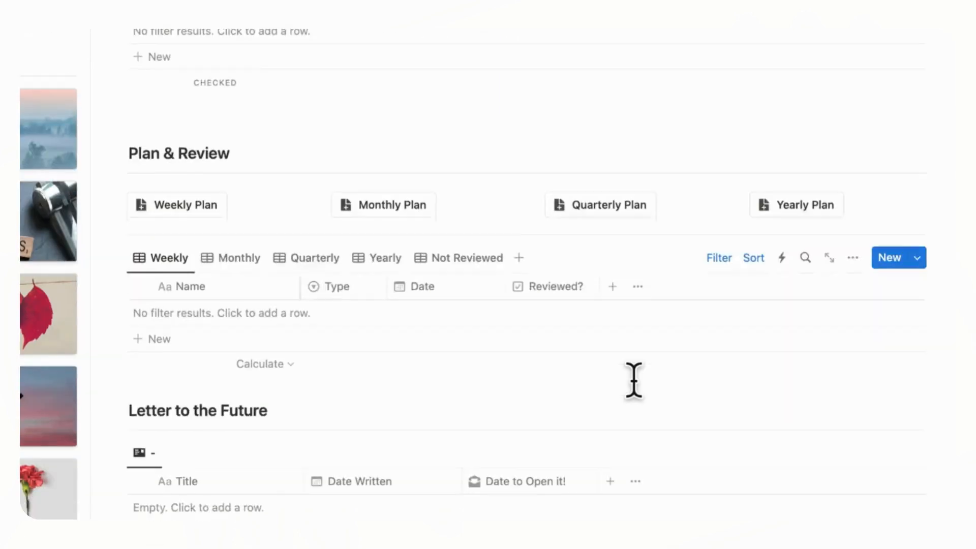
pyautogui.scroll(-3)
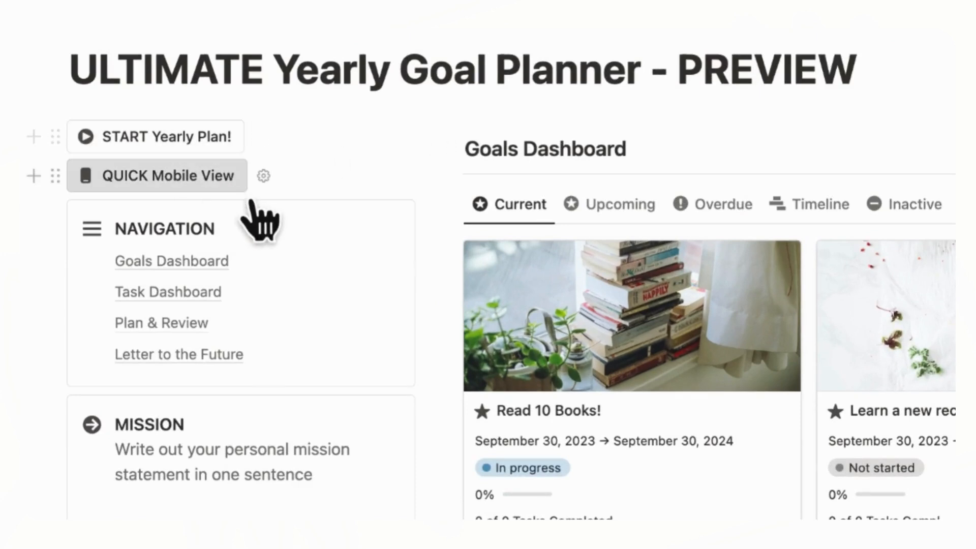
pyautogui.moveTo(182, 323)
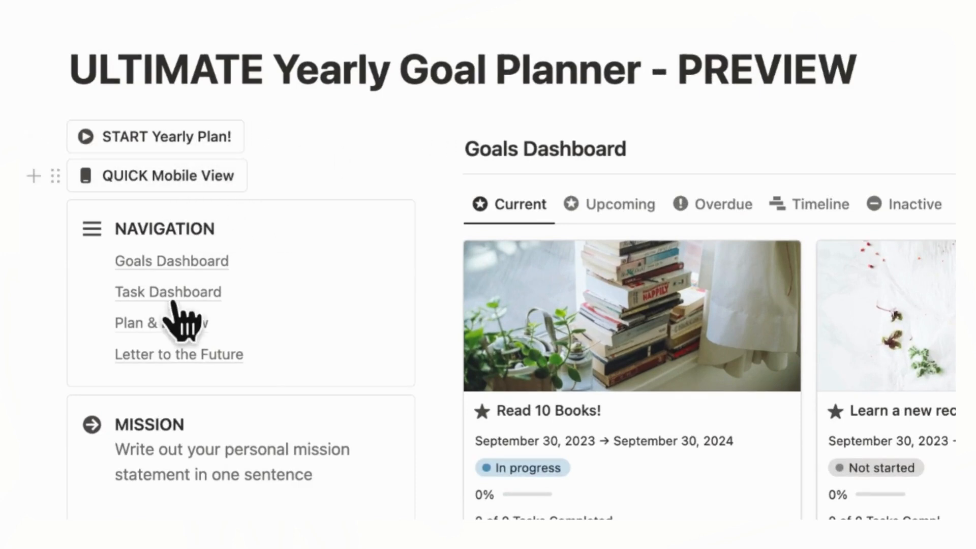
pyautogui.scroll(-3)
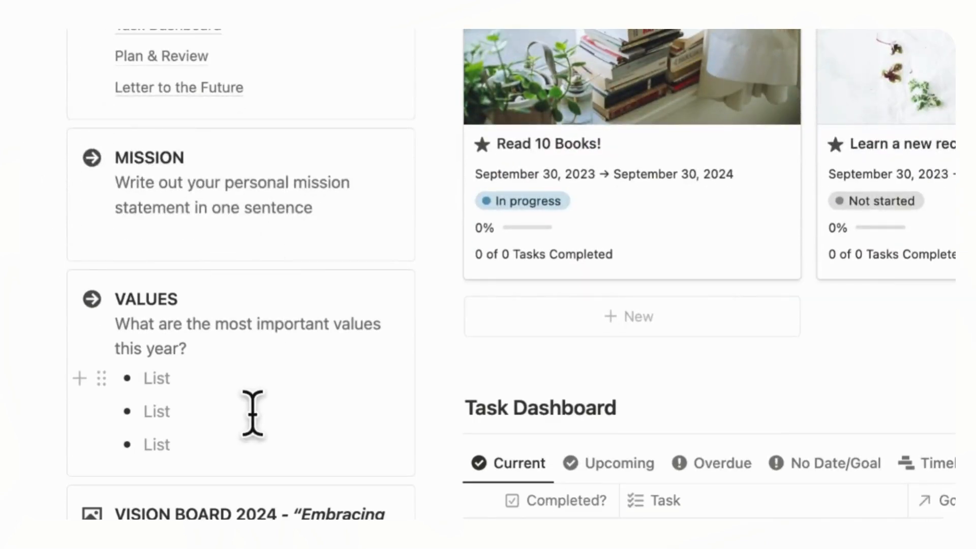
pyautogui.scroll(-3)
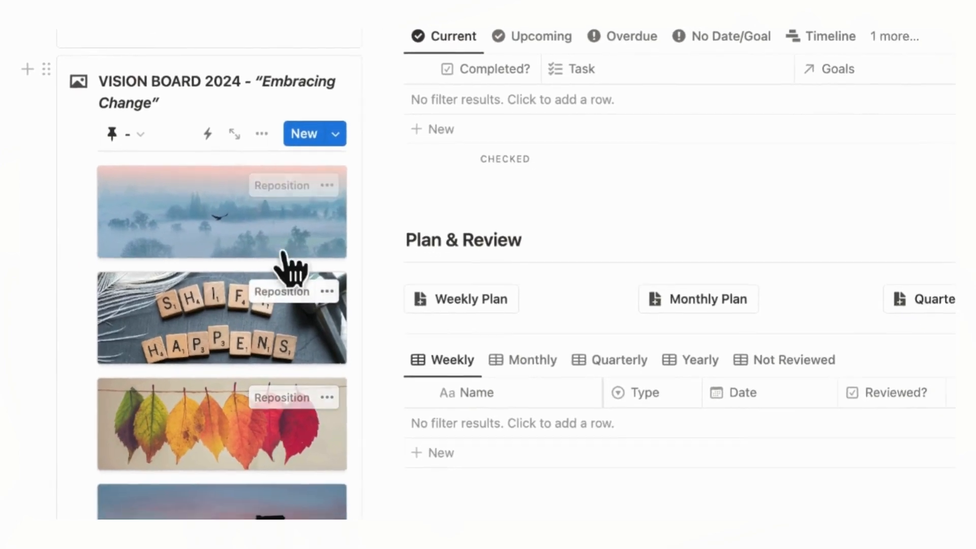
pyautogui.scroll(-3)
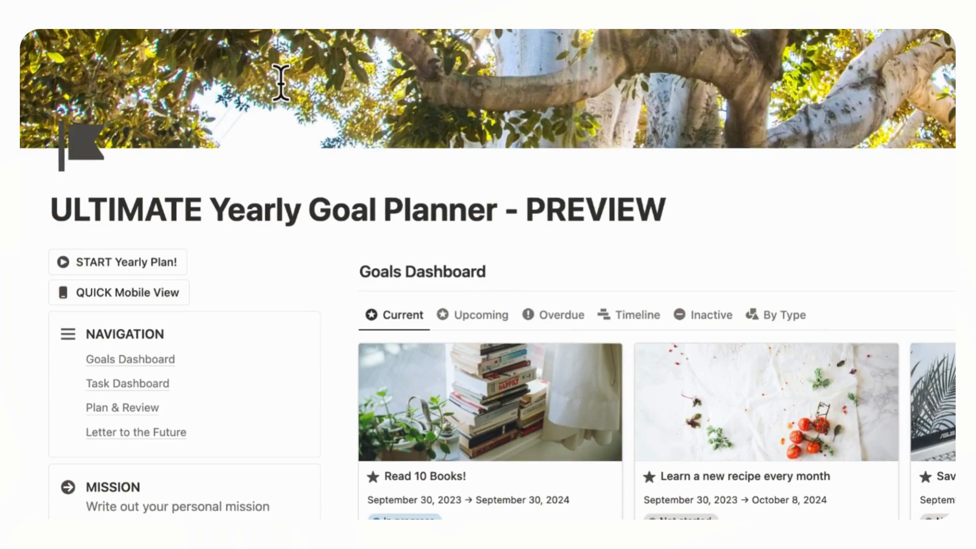
pyautogui.moveTo(283, 87)
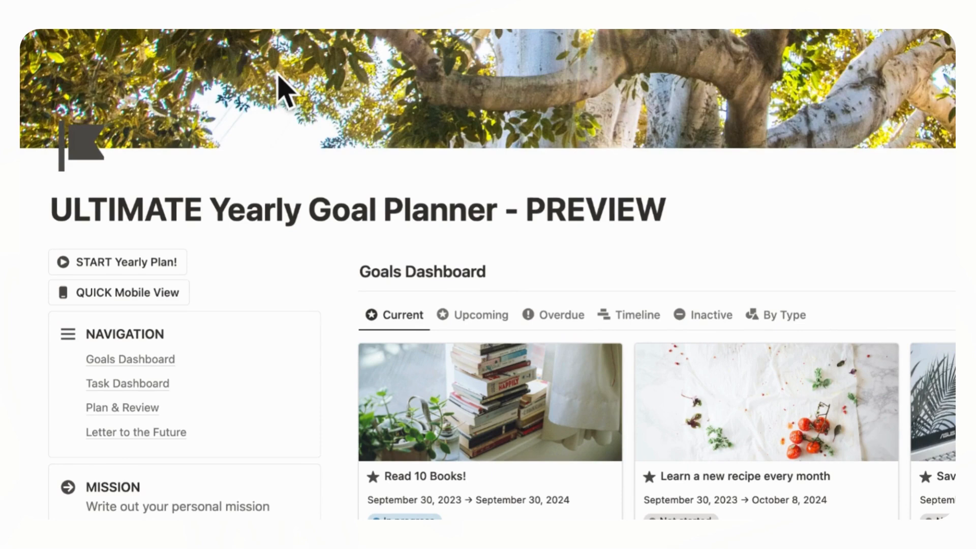
pyautogui.scroll(-3)
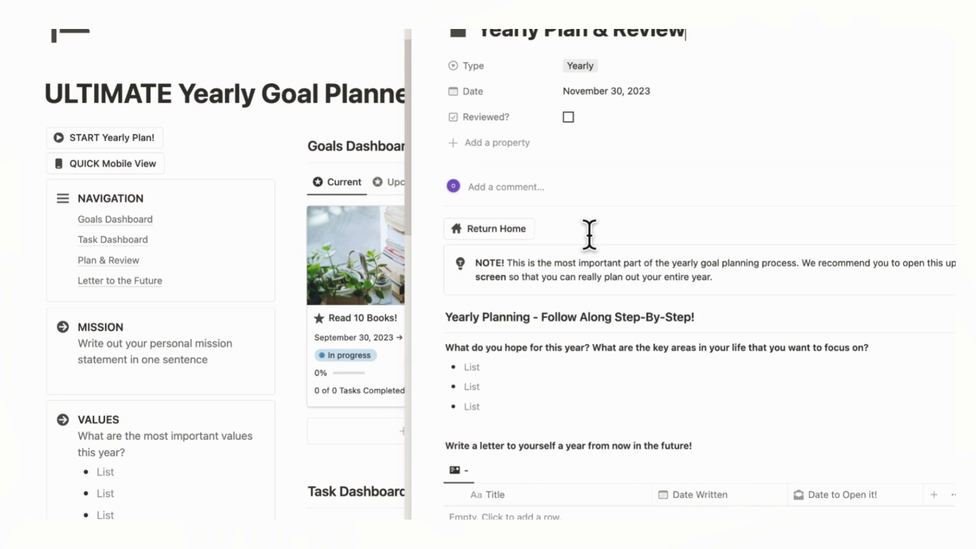
pyautogui.moveTo(492, 43)
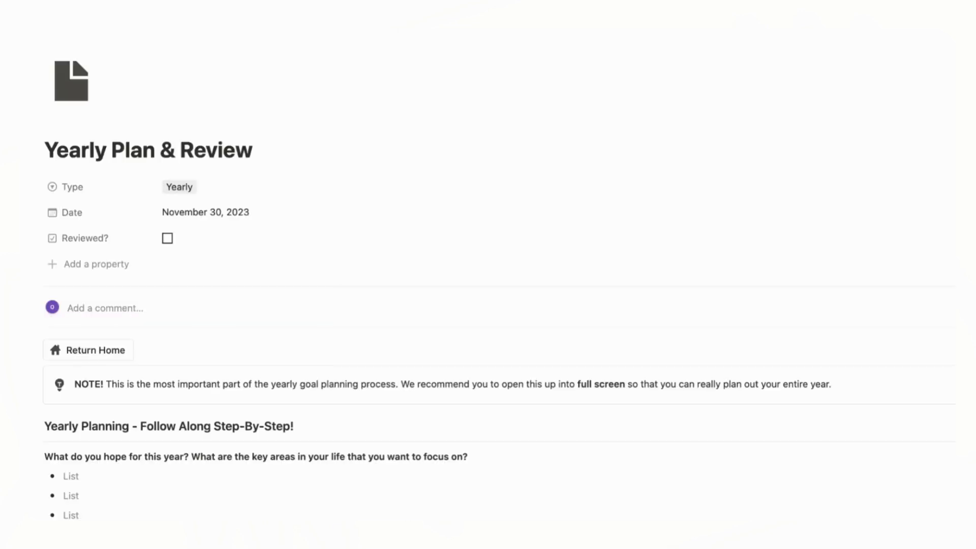
pyautogui.scroll(-3)
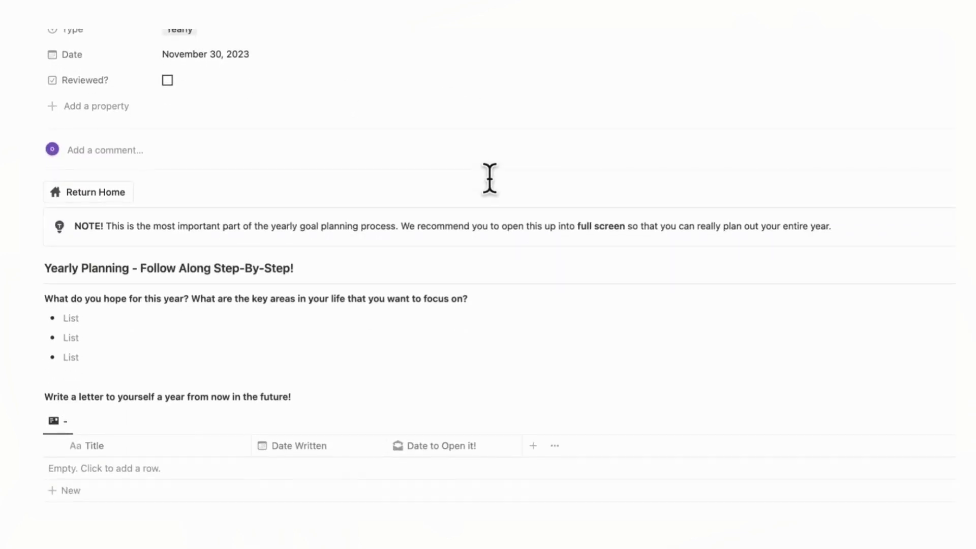
pyautogui.scroll(-3)
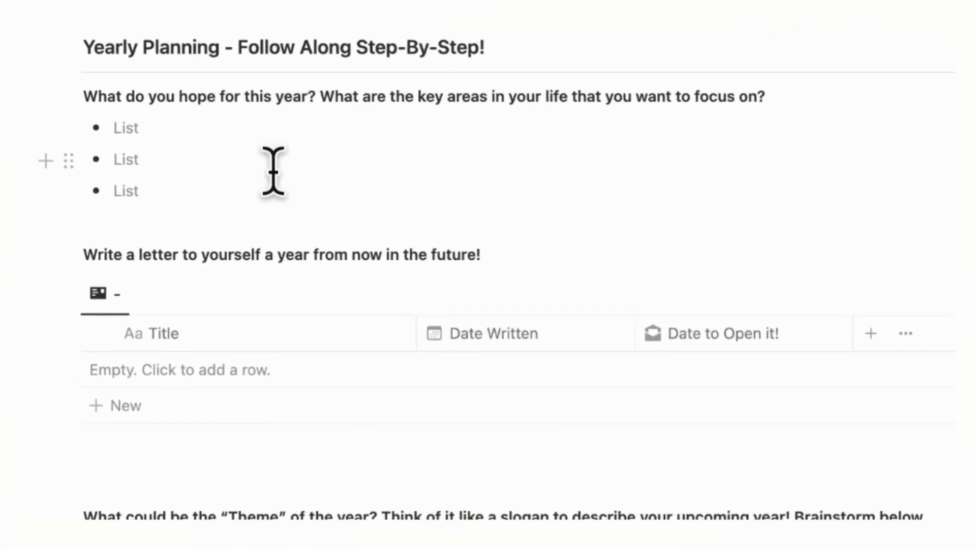
pyautogui.moveTo(364, 205)
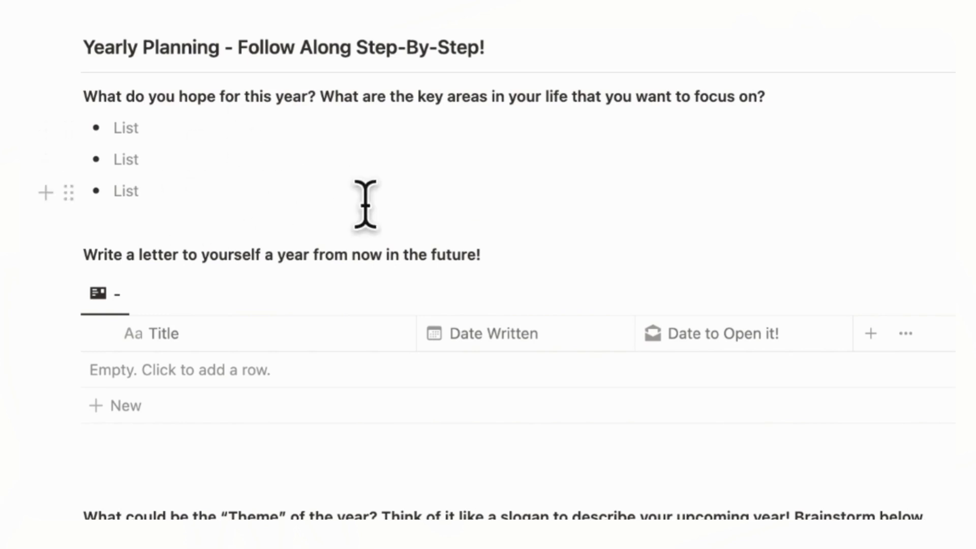
pyautogui.scroll(-3)
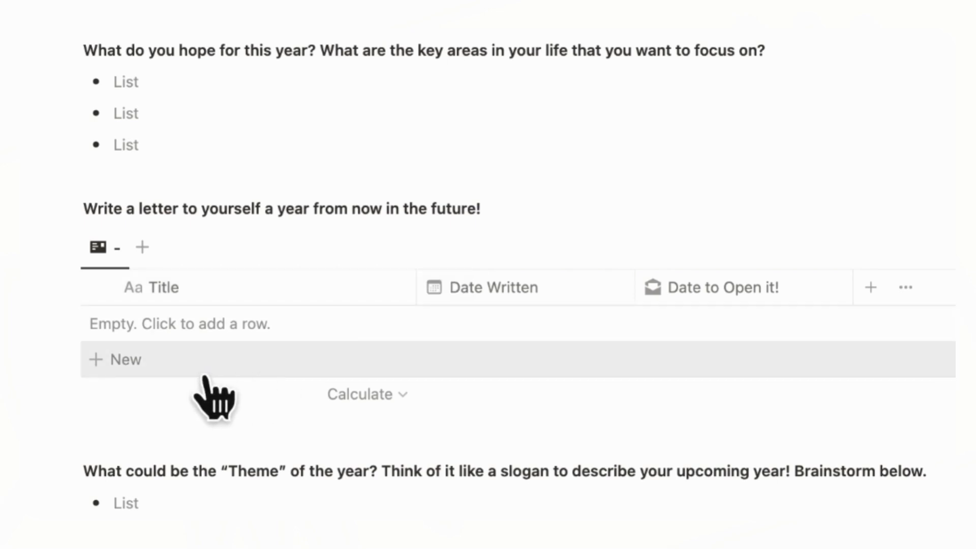
# Step: Add a letter titled 'Dear future me,' and open it in side peek ready to write
pyautogui.write('Dear future me,')
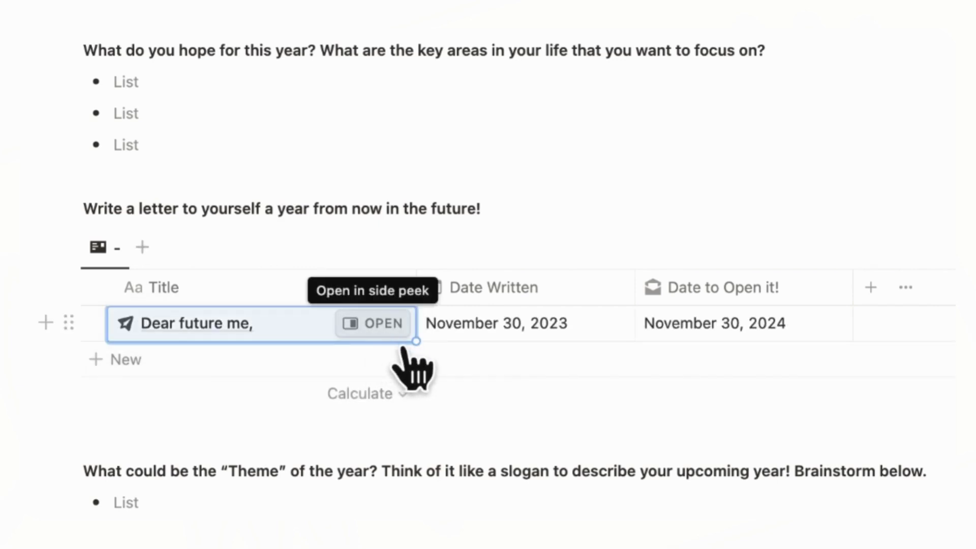
pyautogui.click(373, 323)
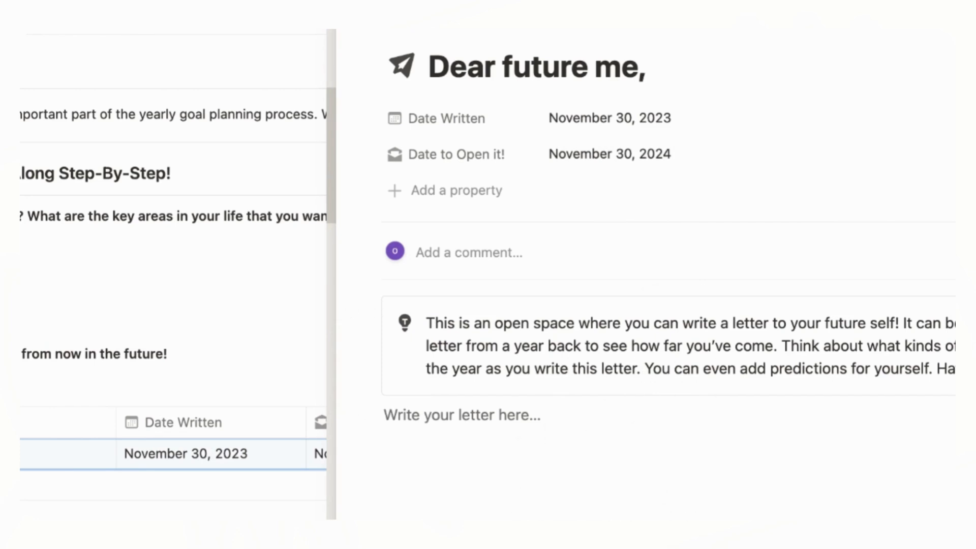
pyautogui.click(460, 414)
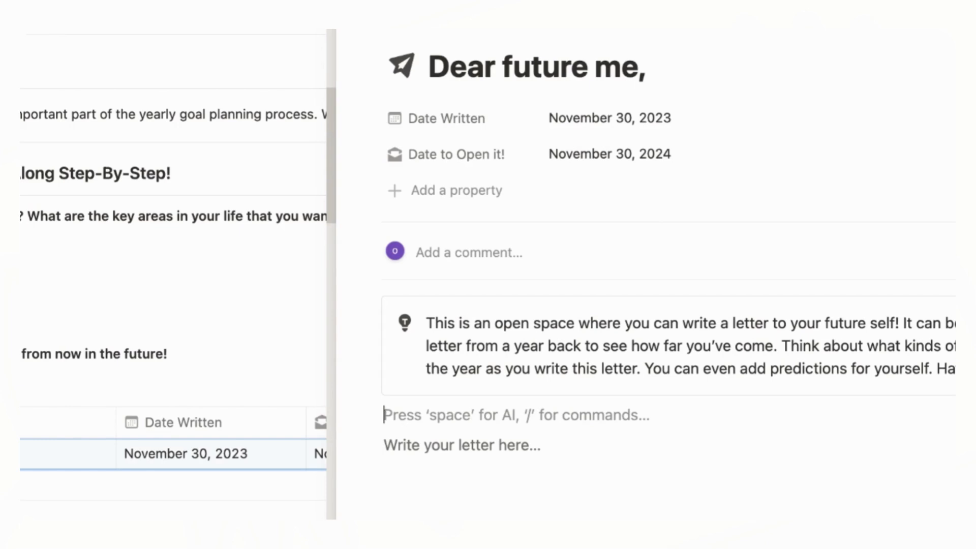
pyautogui.write('/da')
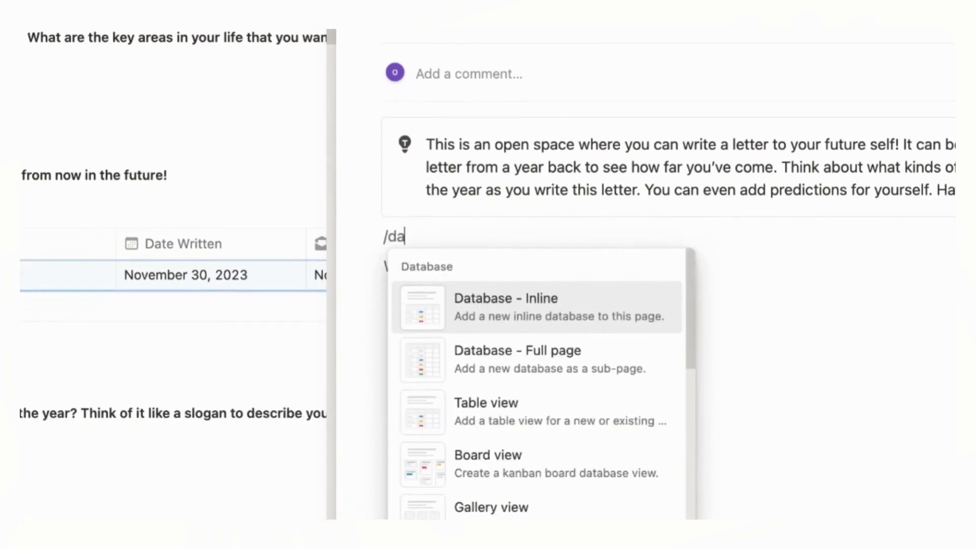
pyautogui.write('@Today')
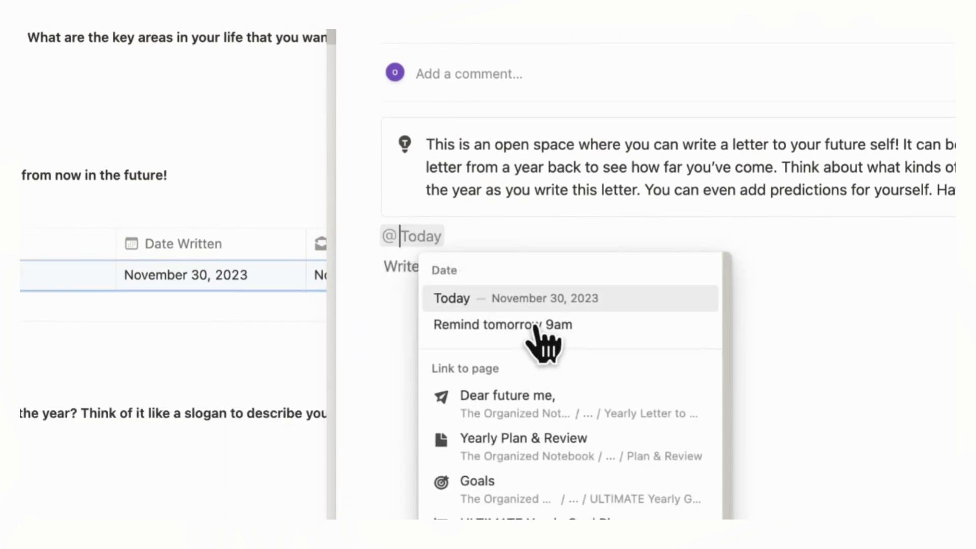
pyautogui.moveTo(569, 336)
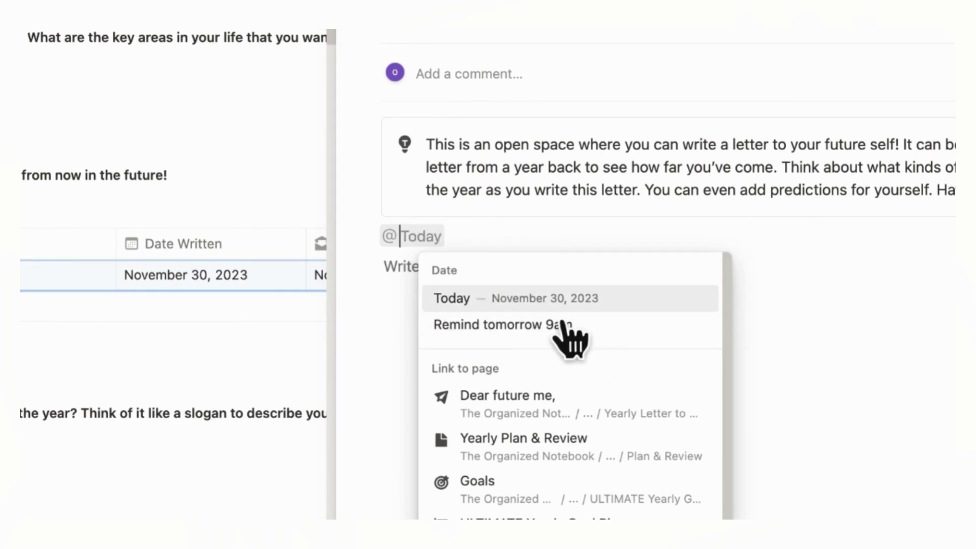
pyautogui.click(451, 298)
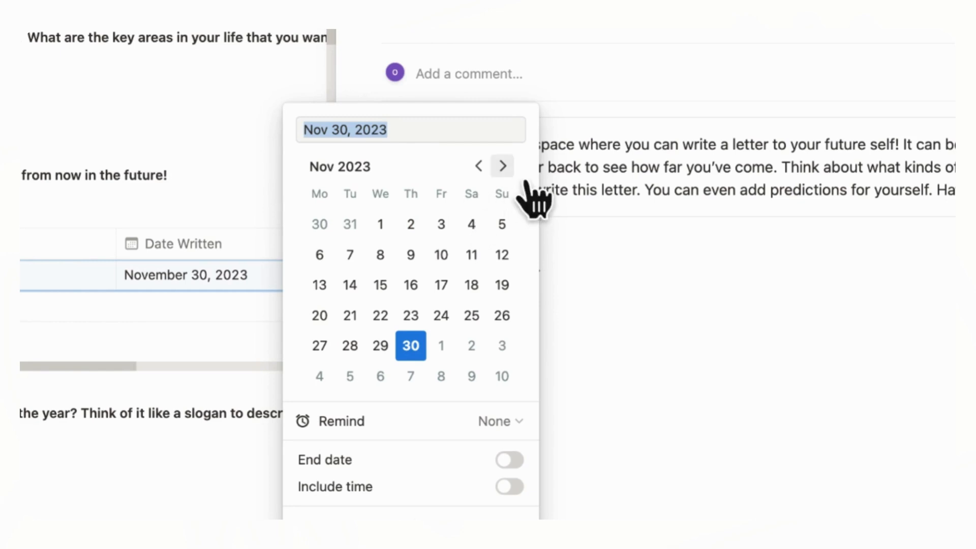
pyautogui.click(501, 165)
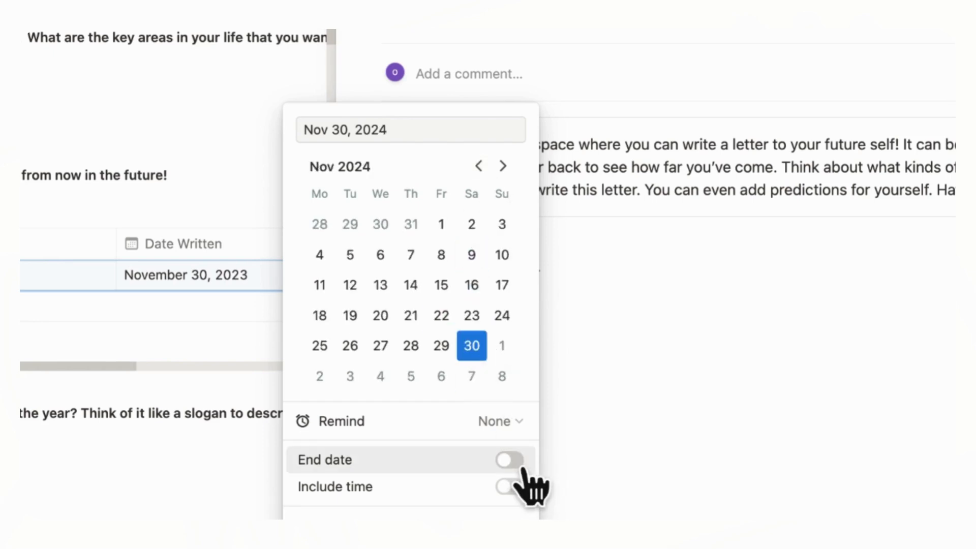
pyautogui.click(501, 420)
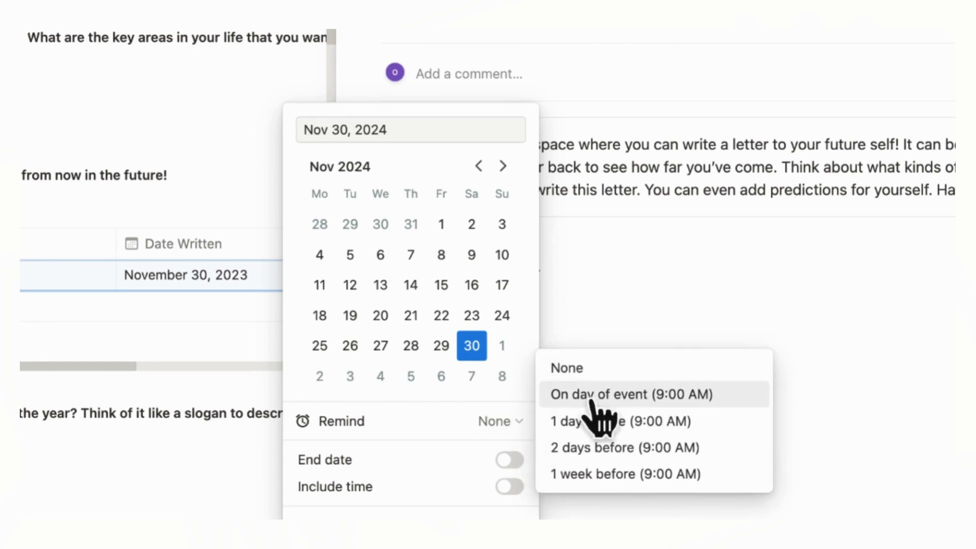
pyautogui.moveTo(622, 457)
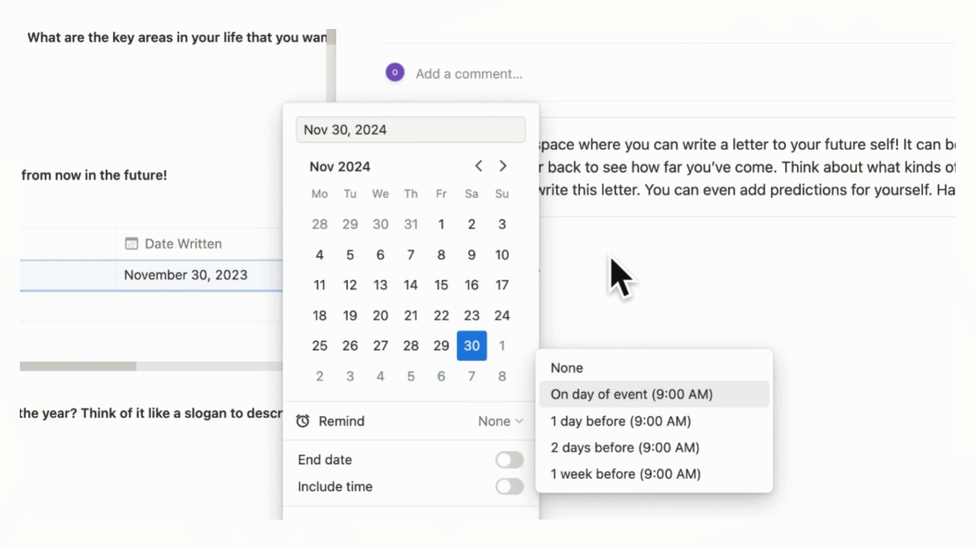
pyautogui.moveTo(616, 317)
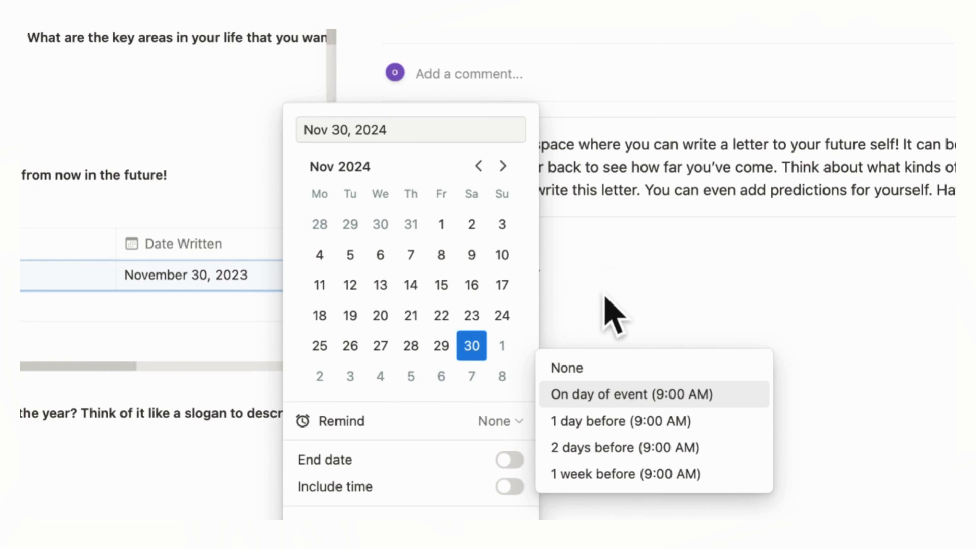
pyautogui.moveTo(653, 261)
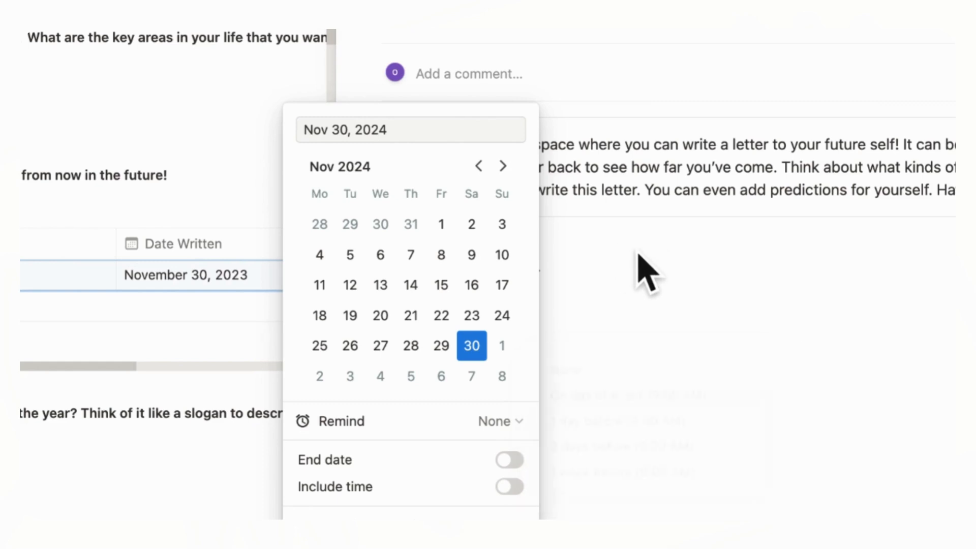
pyautogui.click(647, 273)
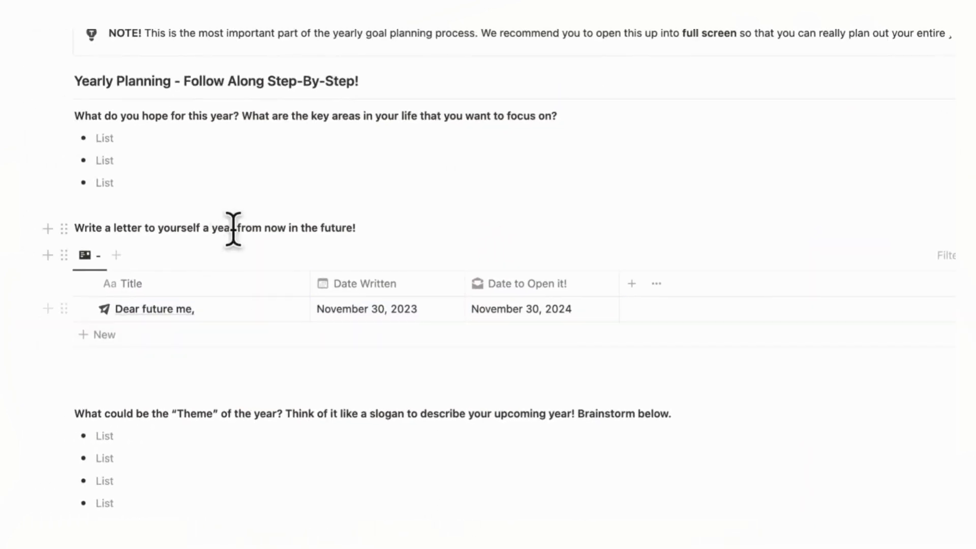
# Step: Fill the theme callout so it reads 'My theme this year is: Embracing Change'
pyautogui.scroll(-3)
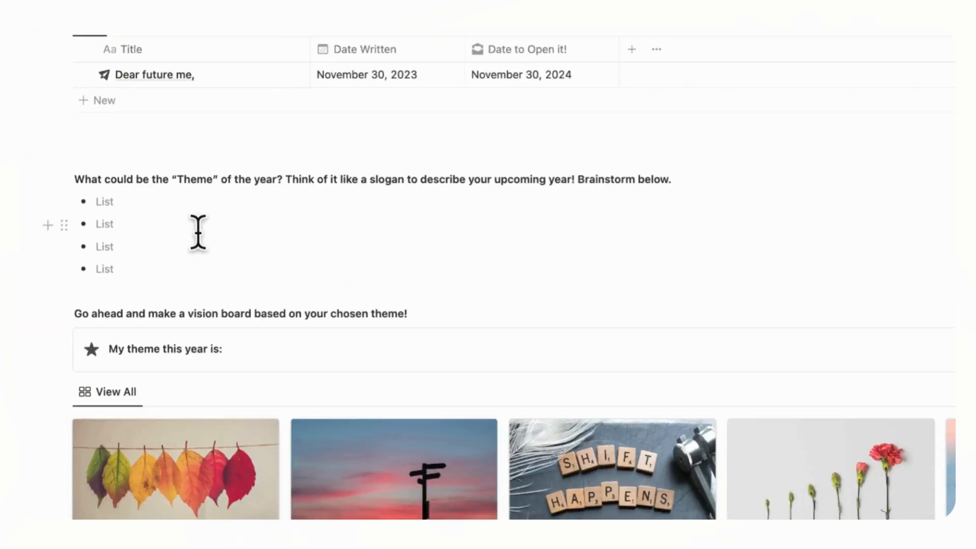
pyautogui.scroll(-3)
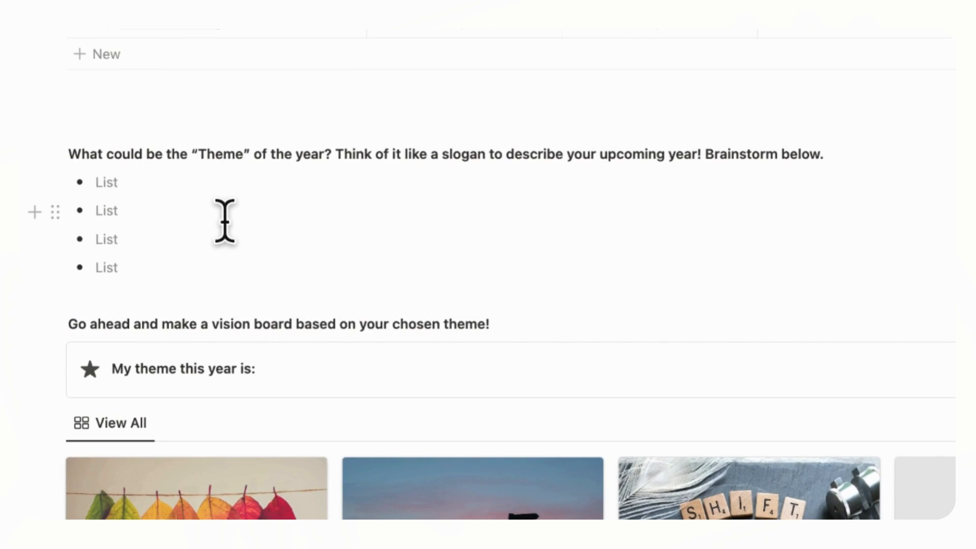
pyautogui.moveTo(164, 256)
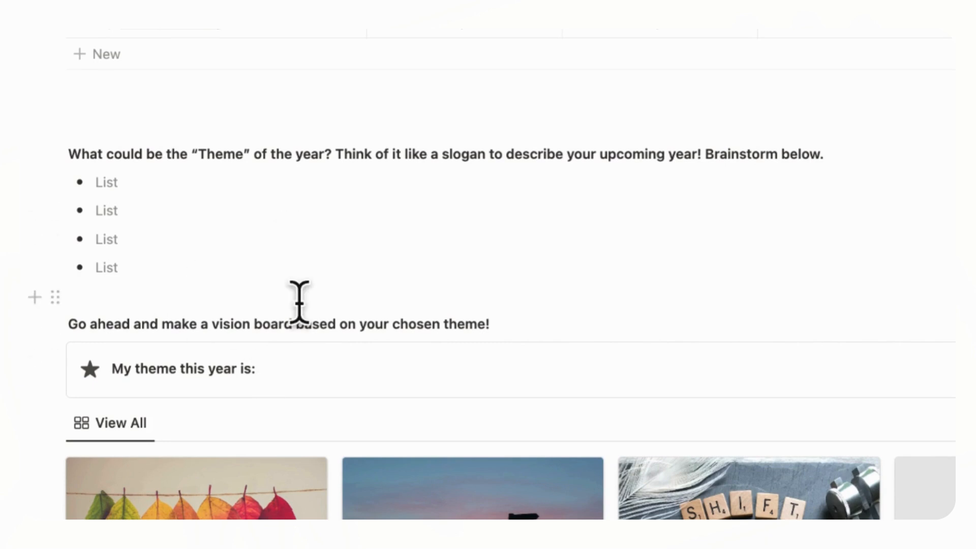
pyautogui.moveTo(184, 237)
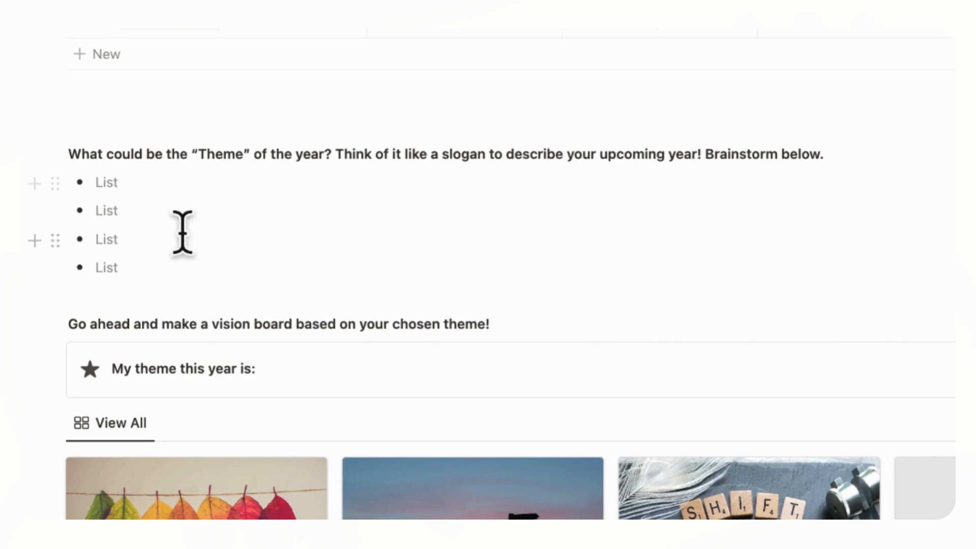
pyautogui.moveTo(391, 392)
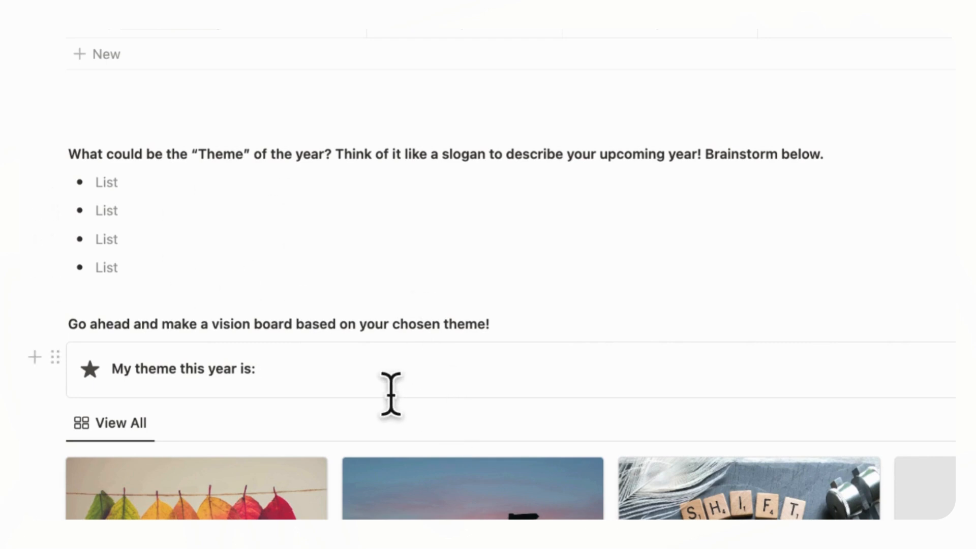
pyautogui.write('Embracing')
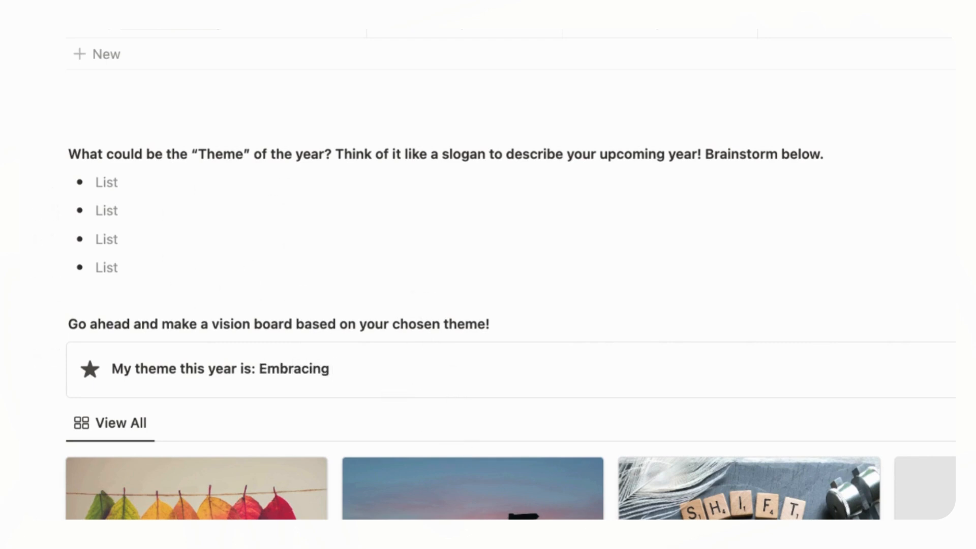
pyautogui.write('Change')
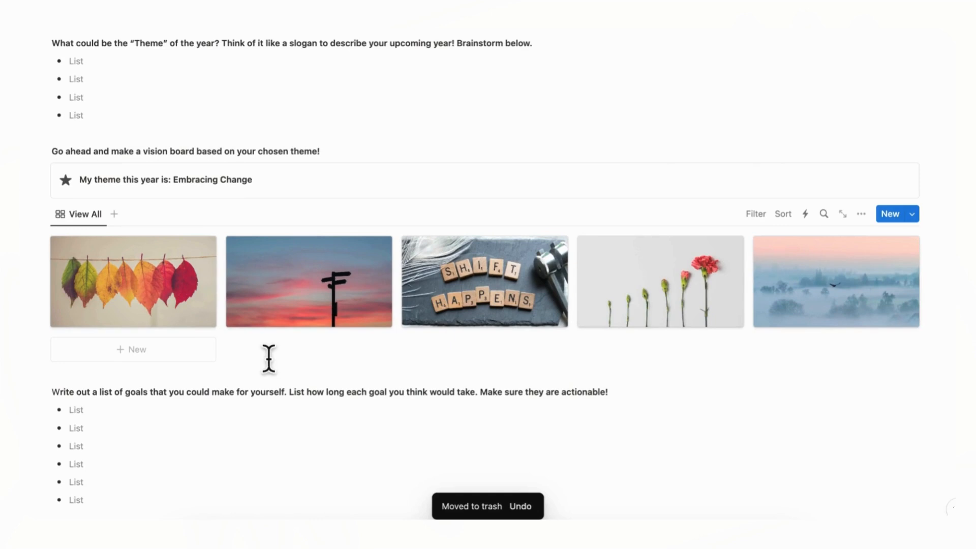
pyautogui.moveTo(133, 349)
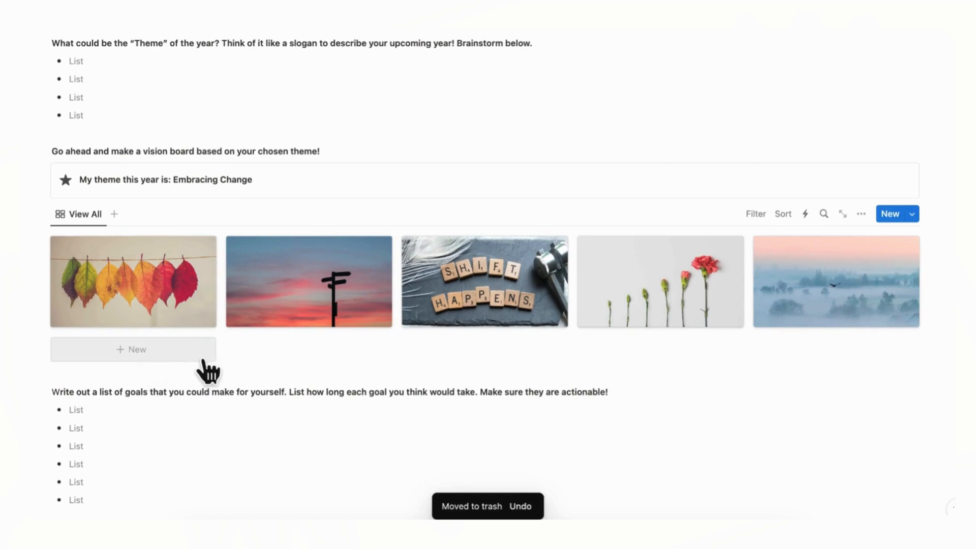
pyautogui.moveTo(159, 367)
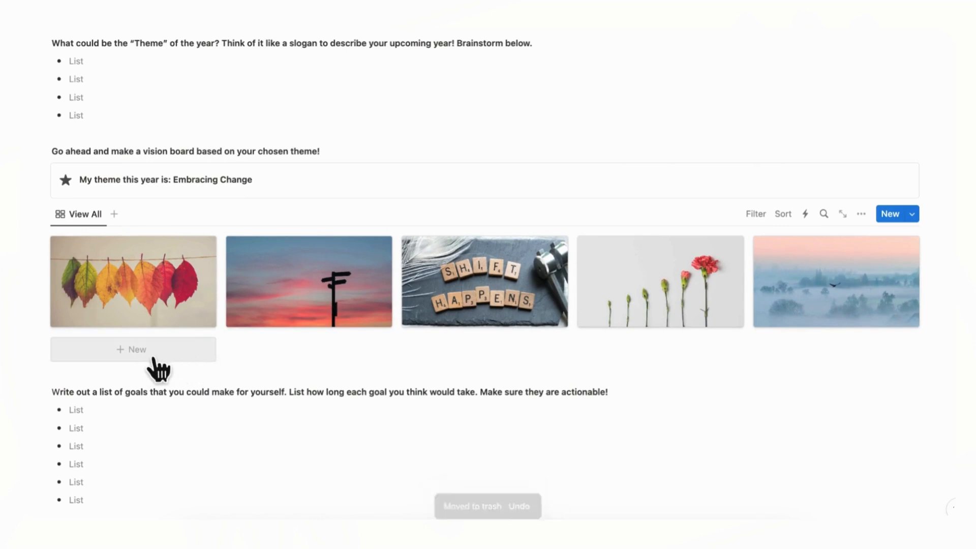
# Step: Add a vision board card with the Unsplash neon 'Change' sign photo as its cover
pyautogui.click(132, 348)
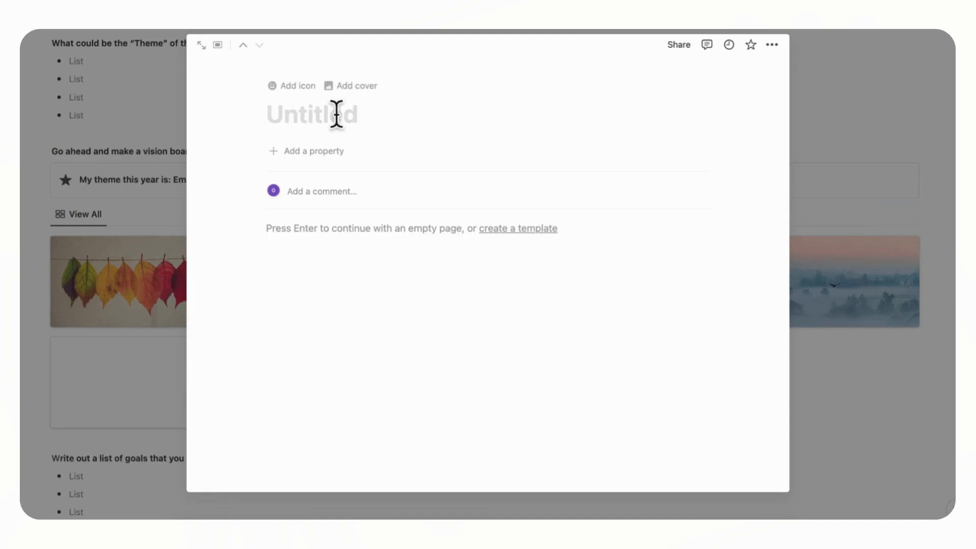
pyautogui.click(350, 85)
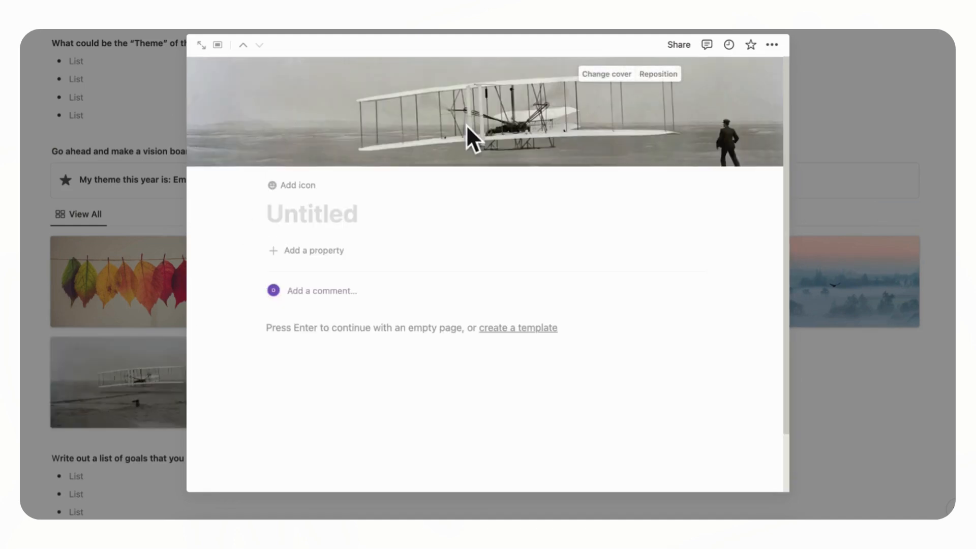
pyautogui.click(605, 73)
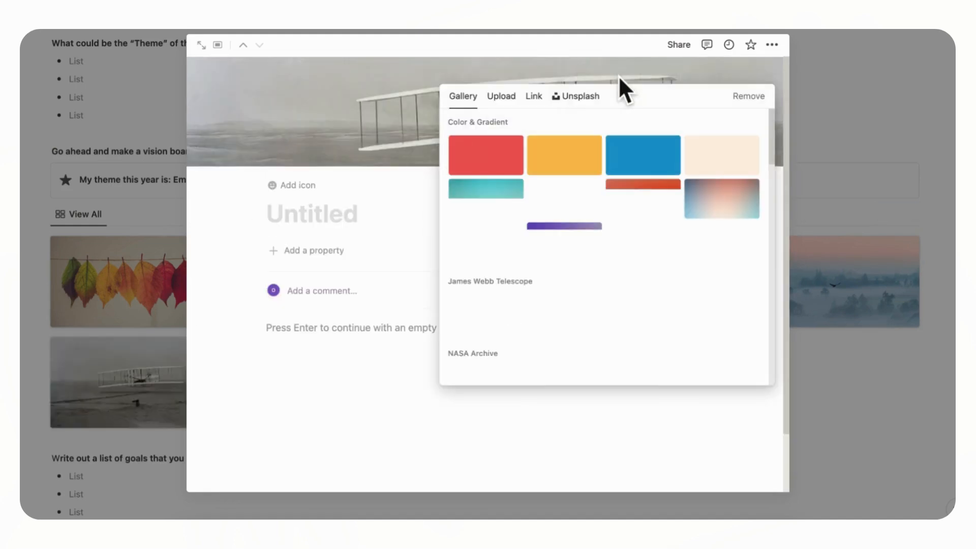
pyautogui.click(579, 95)
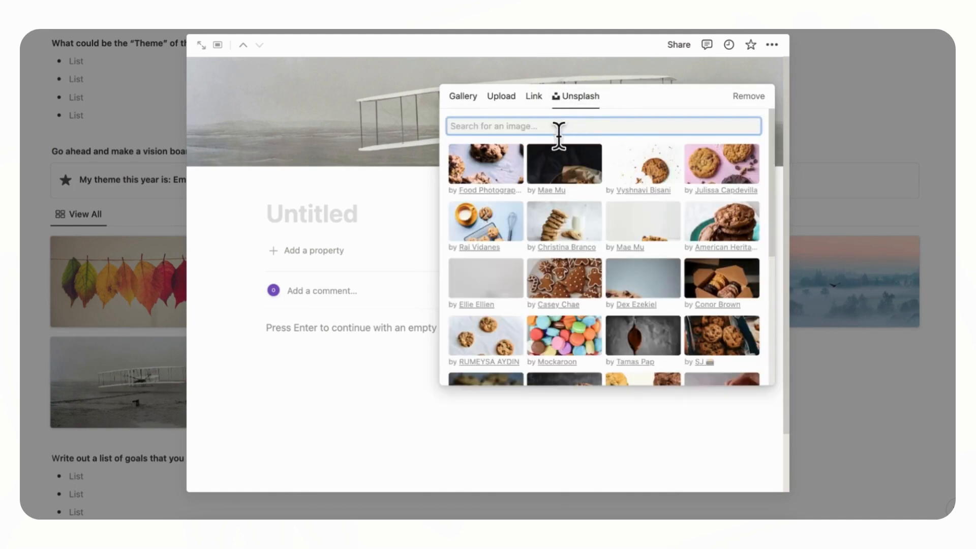
pyautogui.write('change')
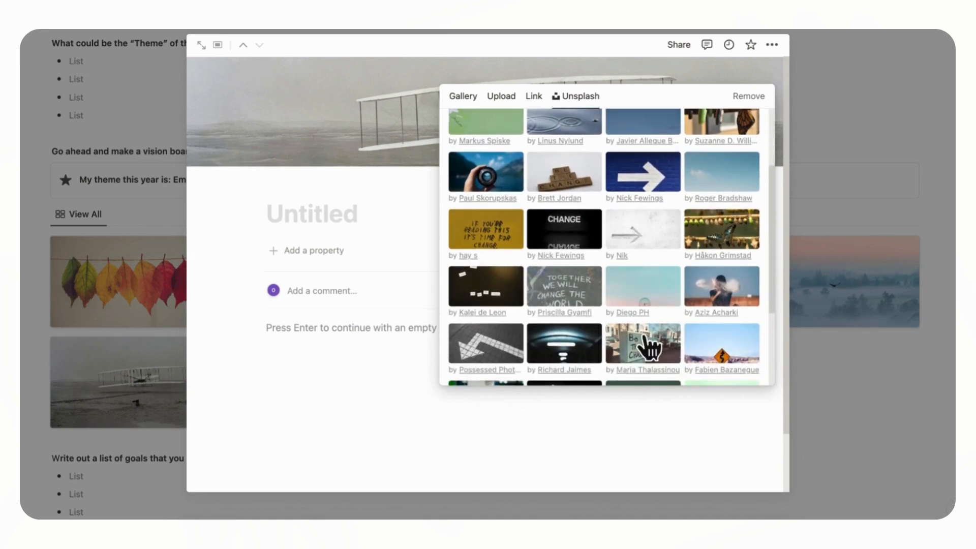
pyautogui.write('change')
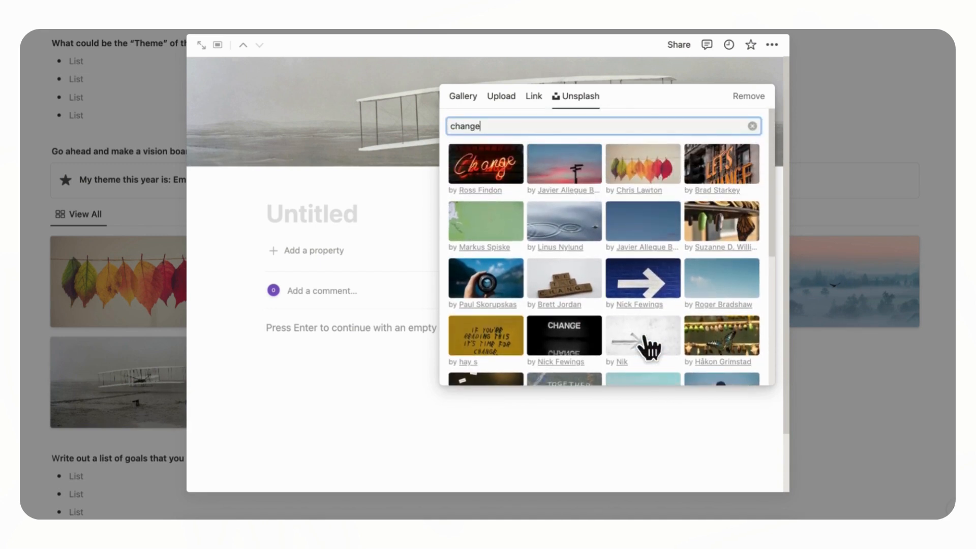
pyautogui.moveTo(563, 221)
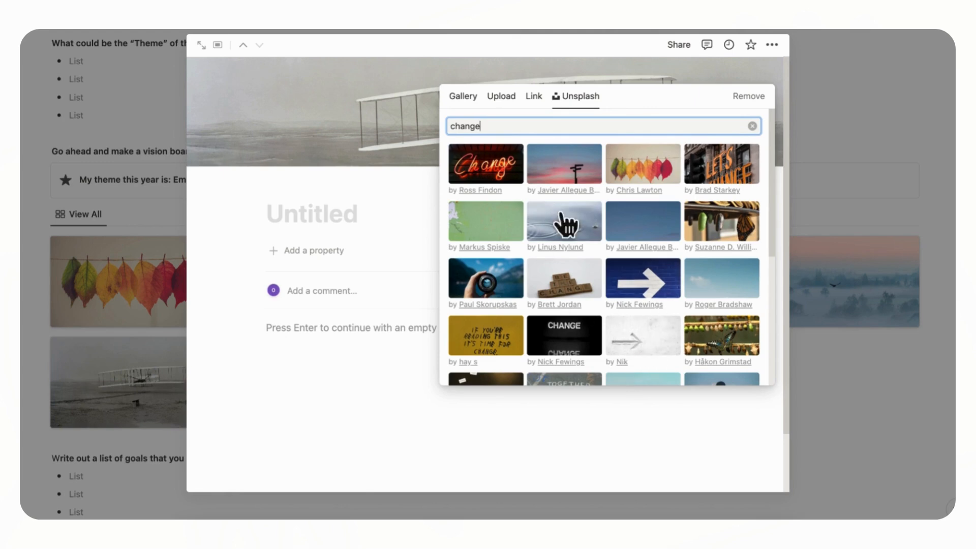
pyautogui.click(485, 165)
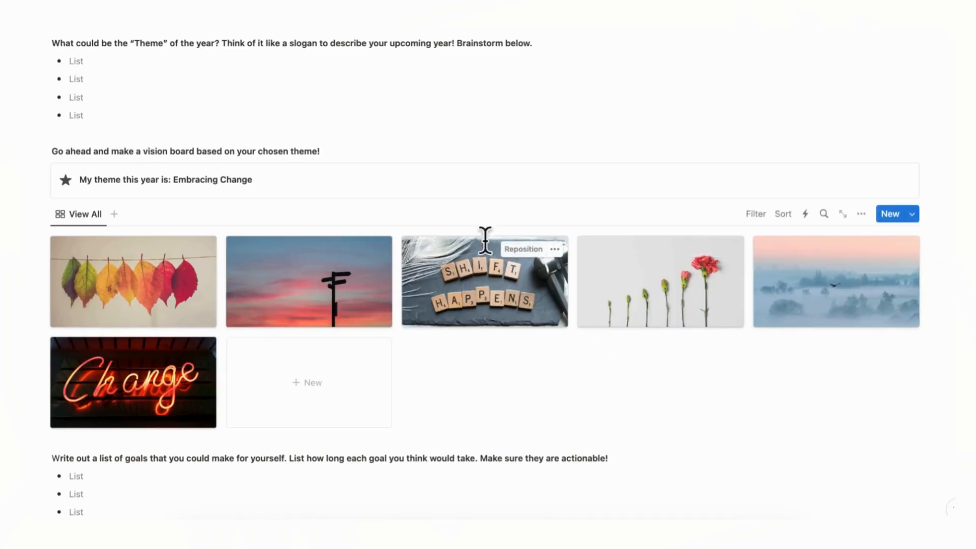
pyautogui.scroll(-3)
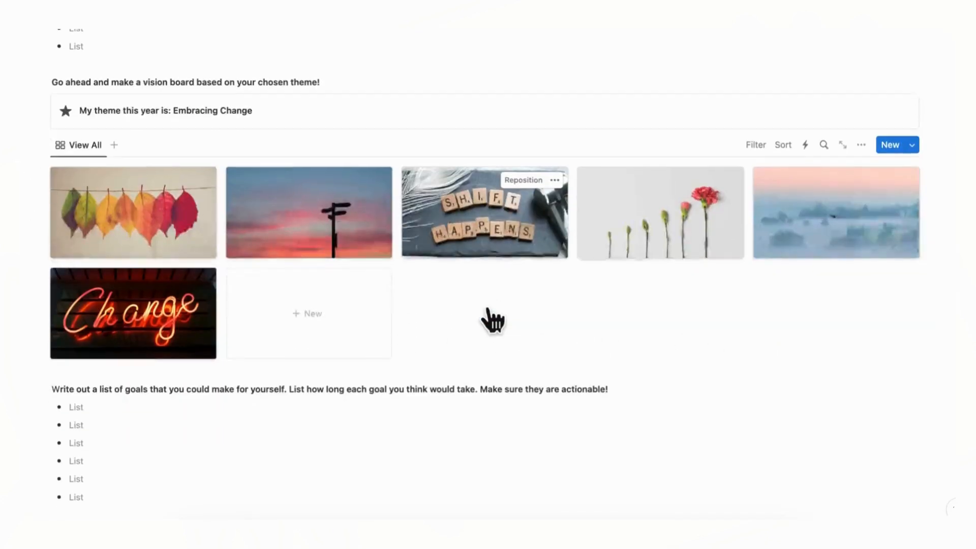
pyautogui.scroll(-3)
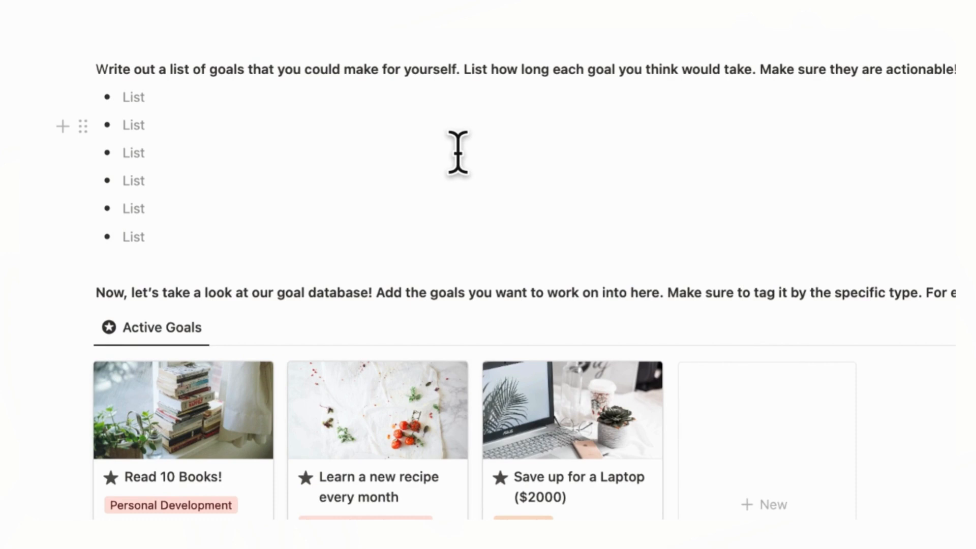
pyautogui.moveTo(767, 168)
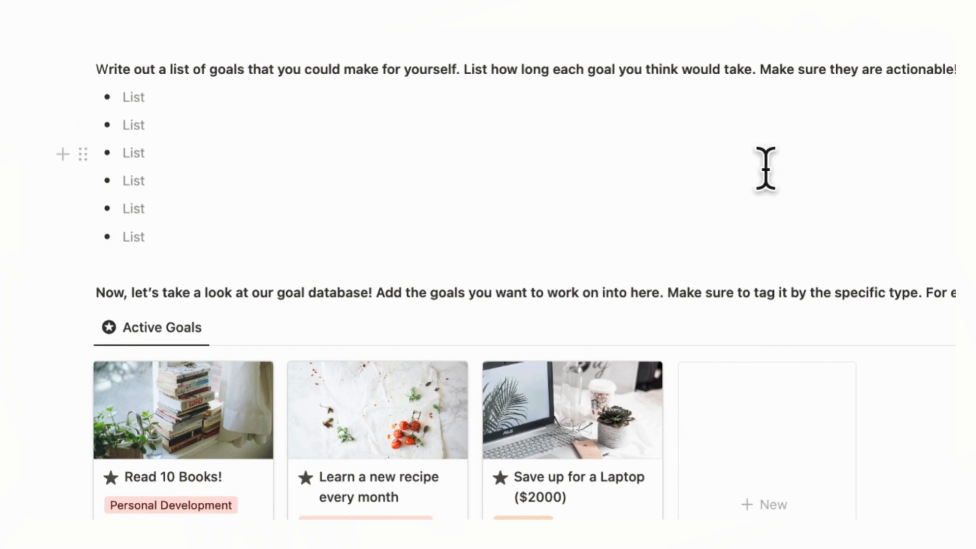
pyautogui.moveTo(688, 227)
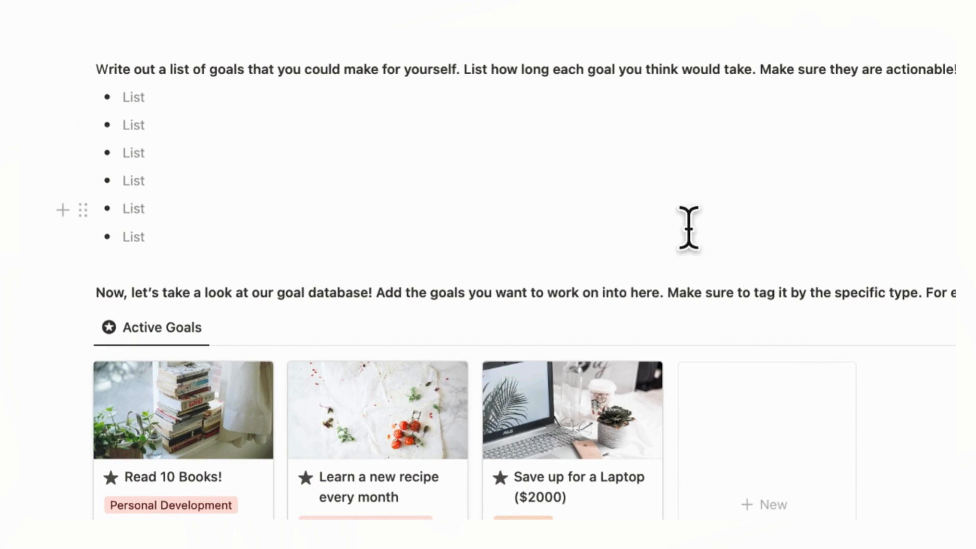
pyautogui.moveTo(365, 184)
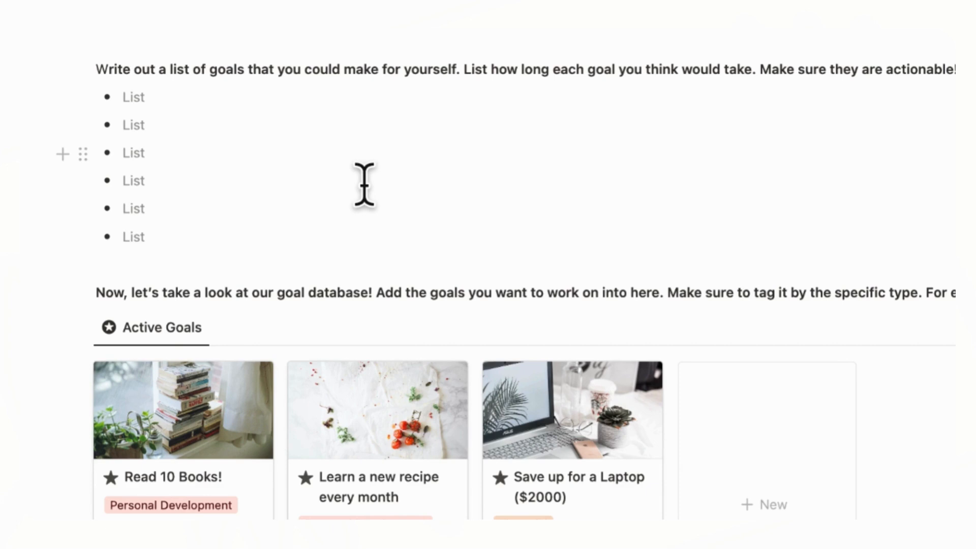
pyautogui.moveTo(400, 305)
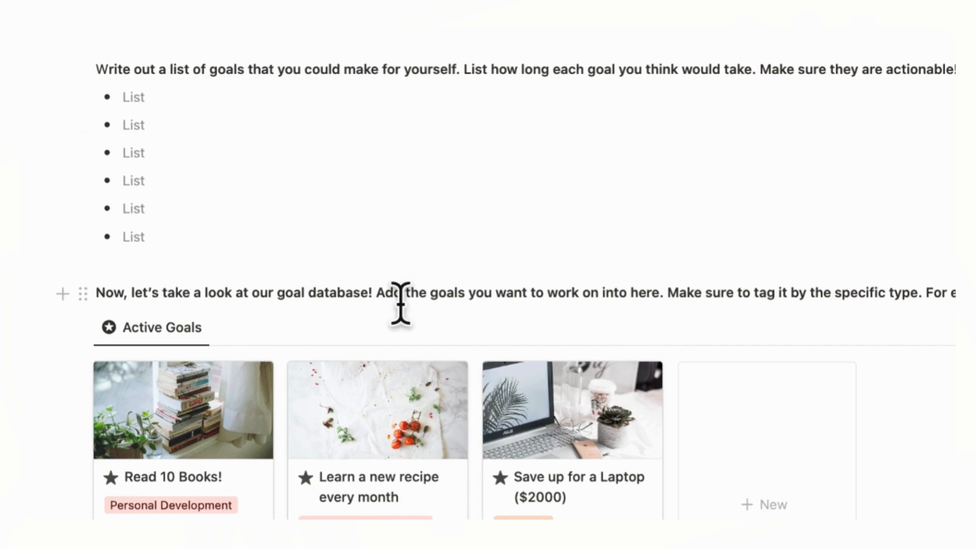
pyautogui.scroll(-3)
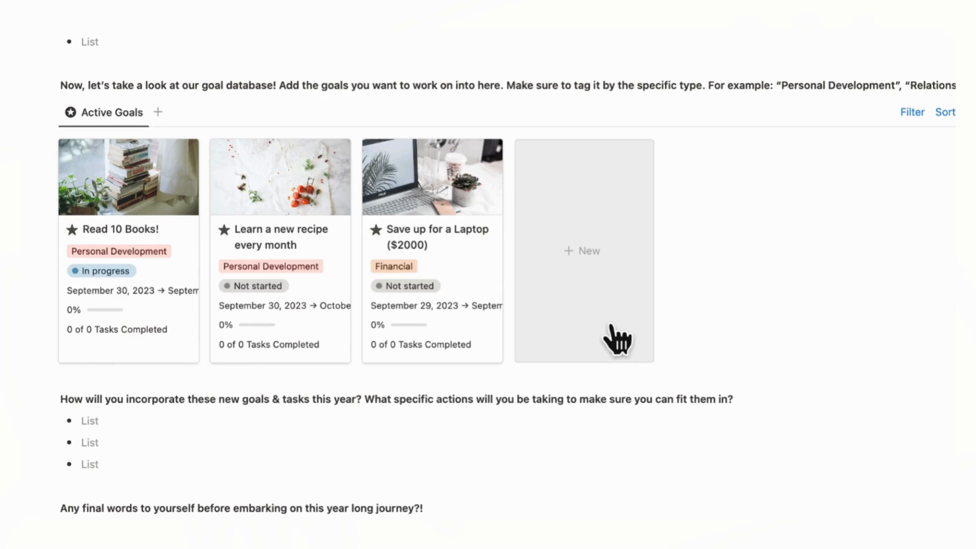
pyautogui.moveTo(598, 287)
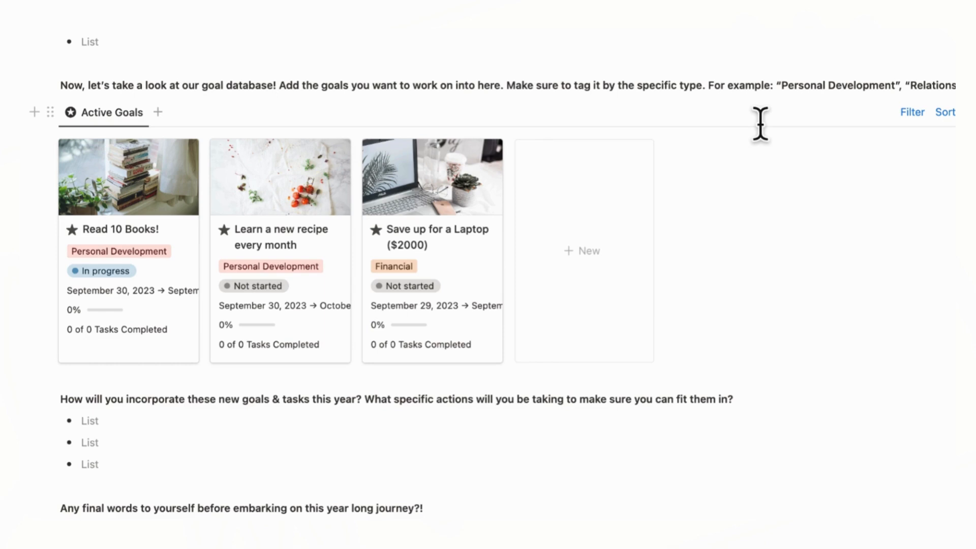
pyautogui.moveTo(663, 250)
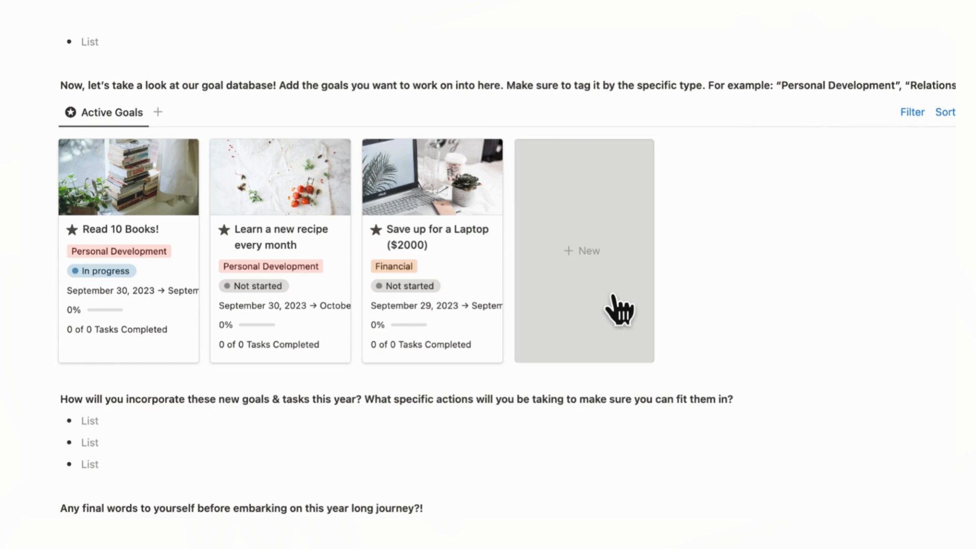
# Step: Create a new Active Goal titled 'Attend a Painting Class for 6 months'
pyautogui.click(582, 251)
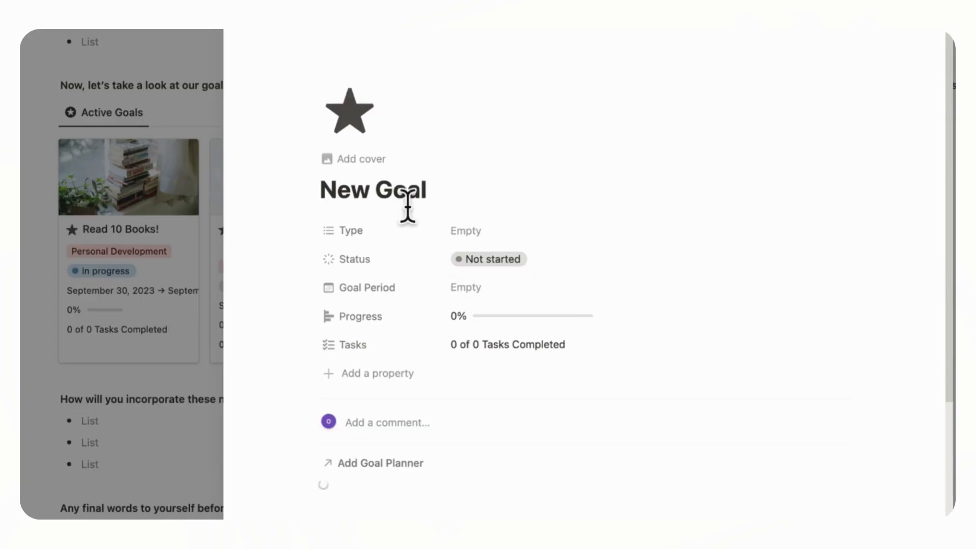
pyautogui.doubleClick(372, 190)
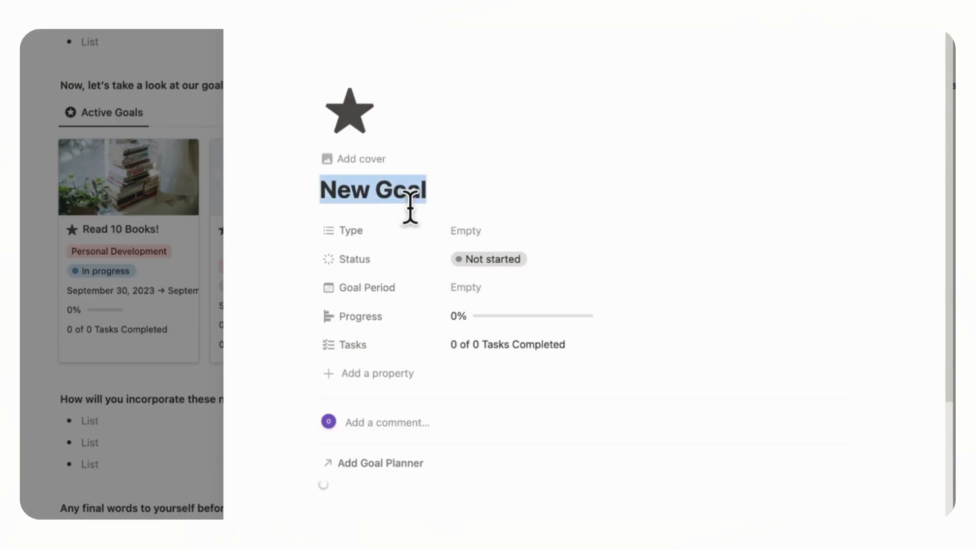
pyautogui.write('Attend')
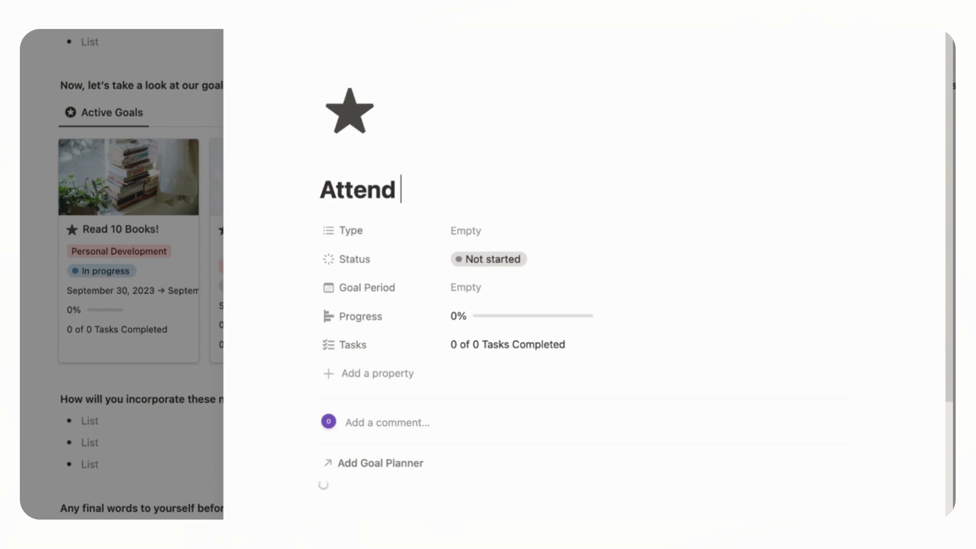
pyautogui.write('a Painting Clas')
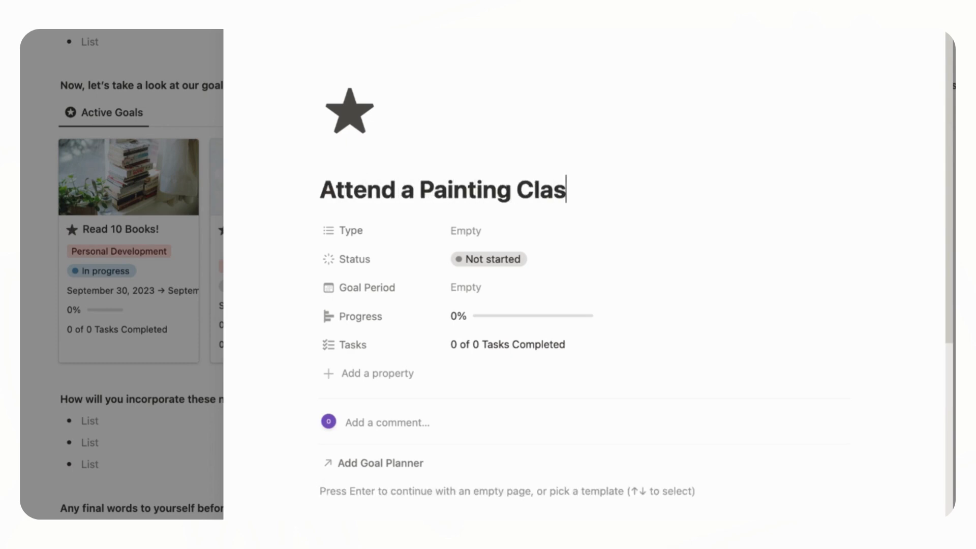
pyautogui.write('s for 6')
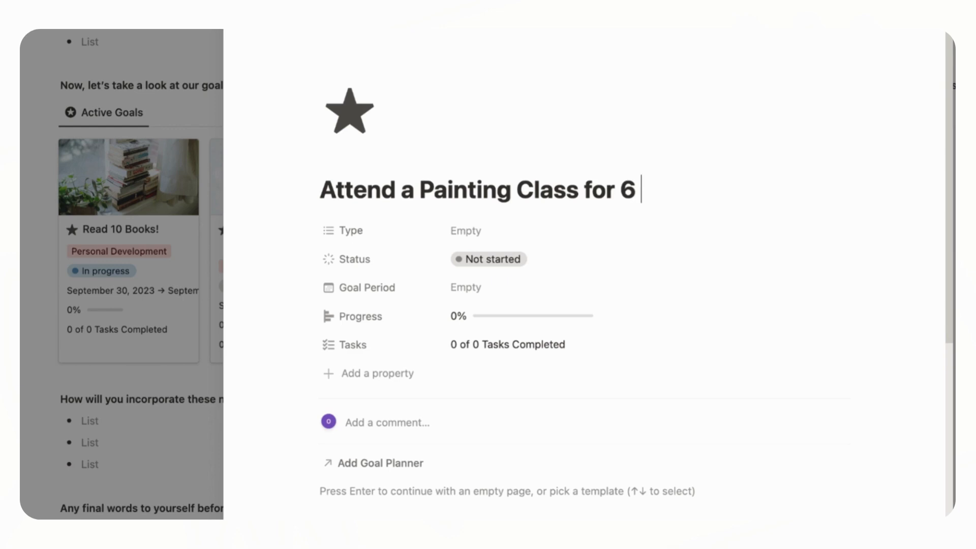
pyautogui.write('months')
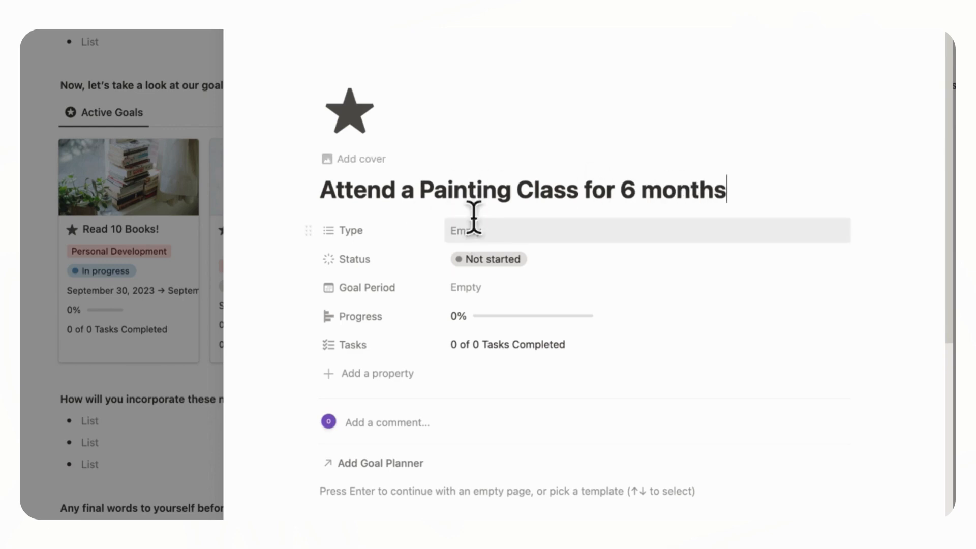
# Step: Tag the goal Creativity and set its period January 1 to June 30, 2024
pyautogui.click(622, 231)
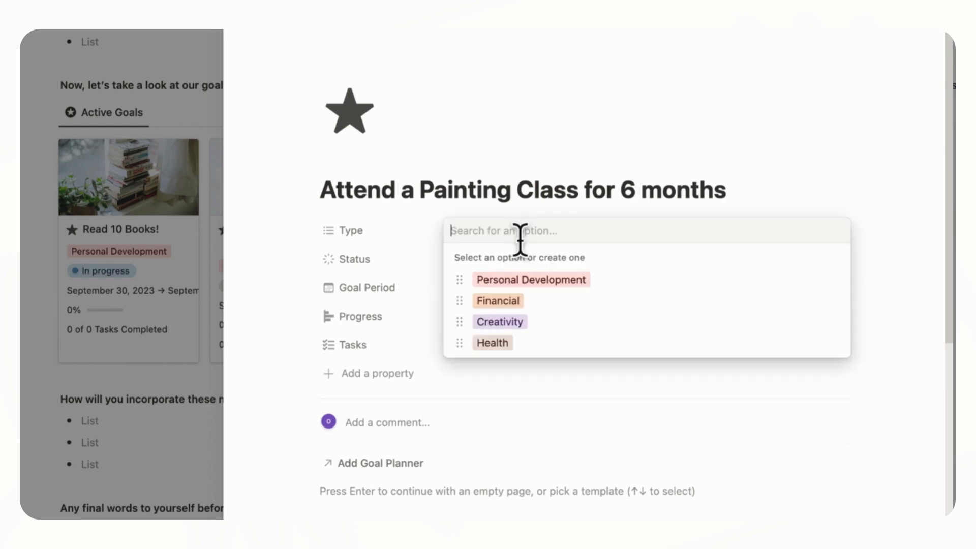
pyautogui.click(499, 321)
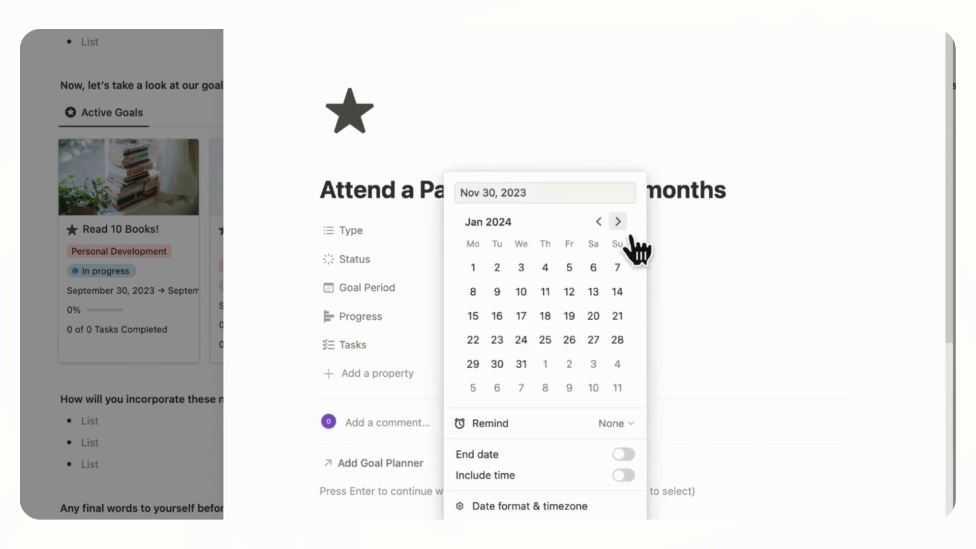
pyautogui.click(472, 268)
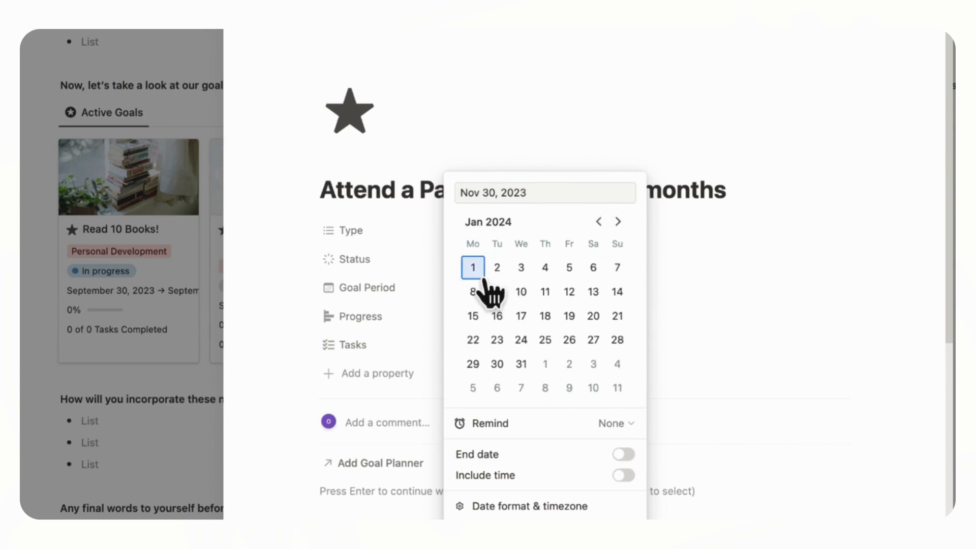
pyautogui.click(622, 454)
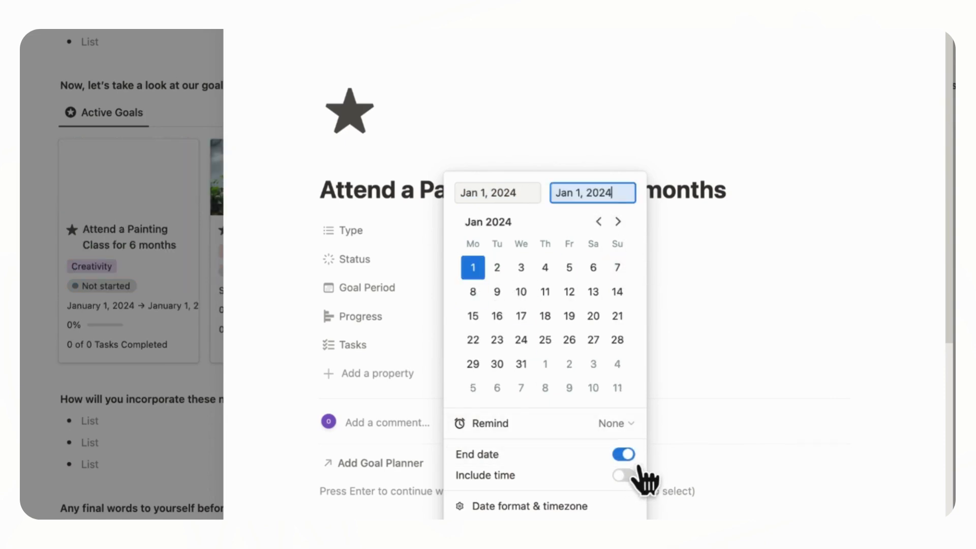
pyautogui.click(617, 222)
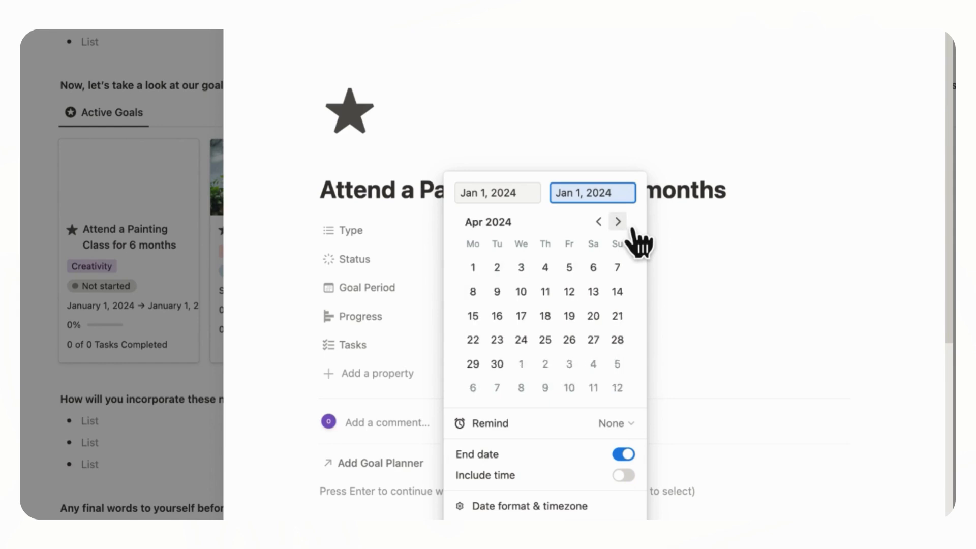
pyautogui.click(617, 222)
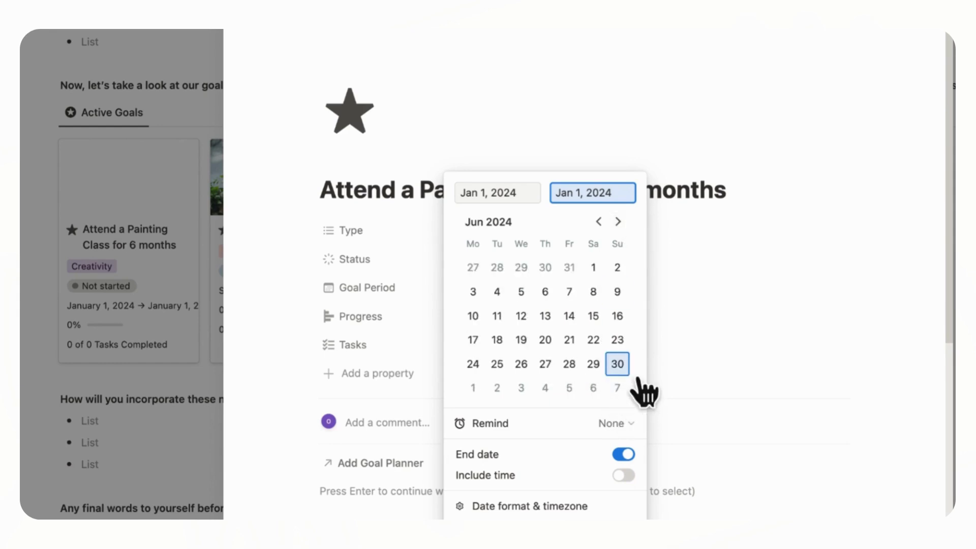
pyautogui.click(617, 364)
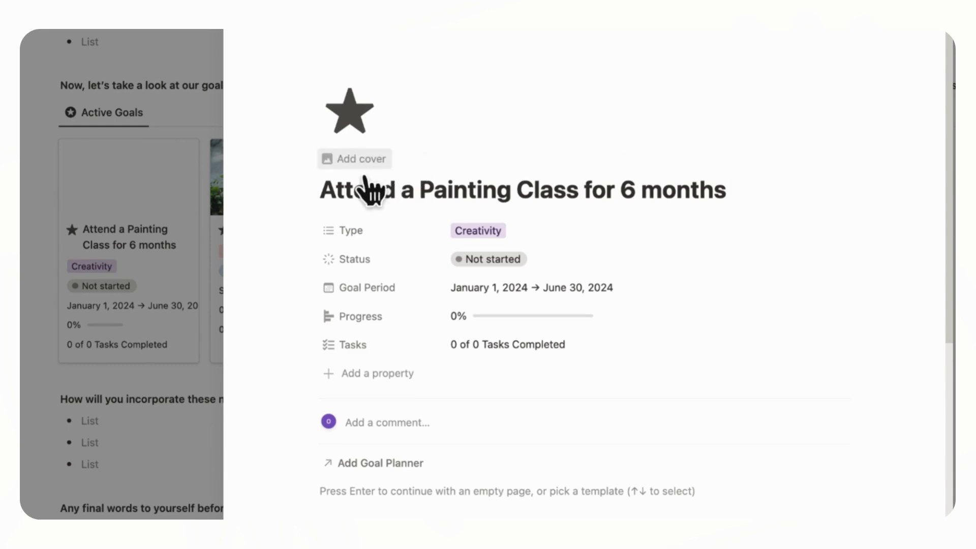
# Step: Give the goal an Unsplash 'painting' cover showing paint pots
pyautogui.click(354, 159)
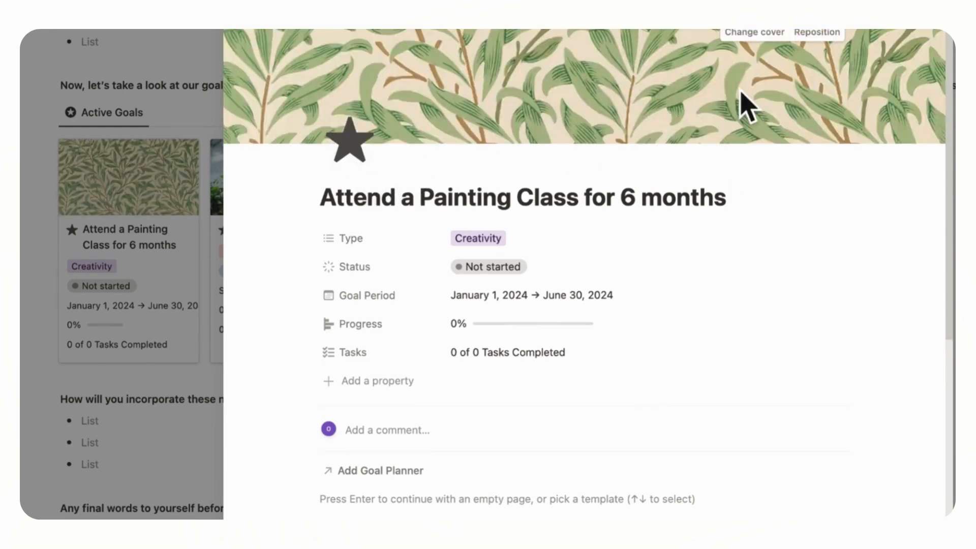
pyautogui.click(753, 32)
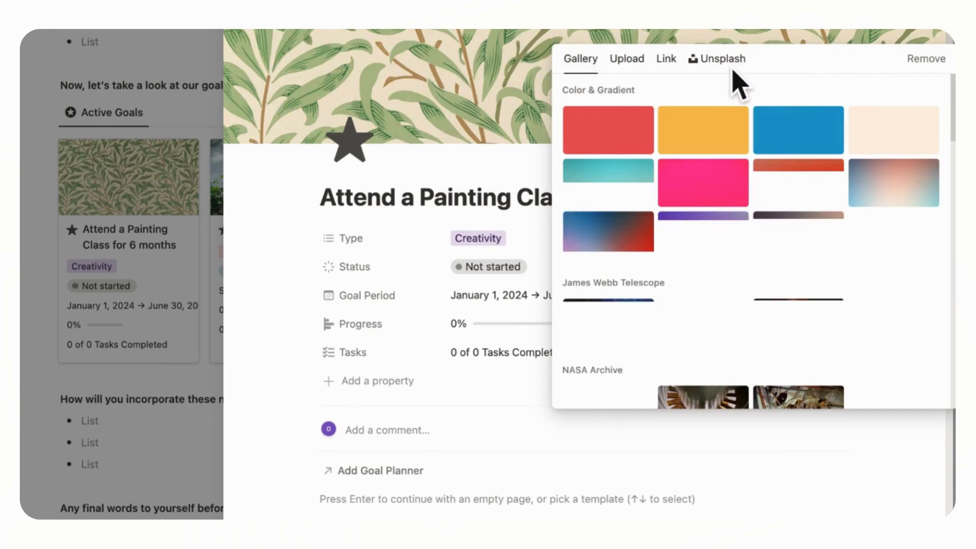
pyautogui.click(720, 59)
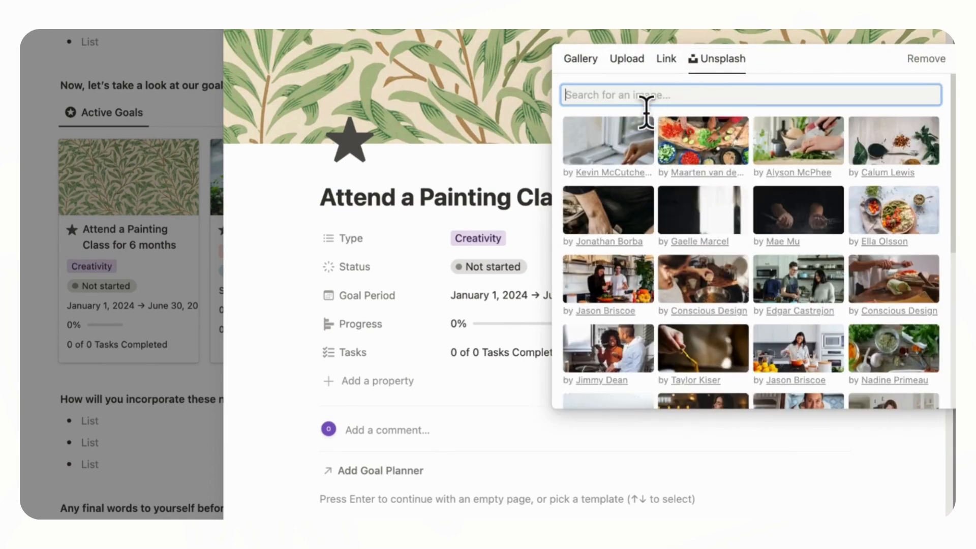
pyautogui.write('painting')
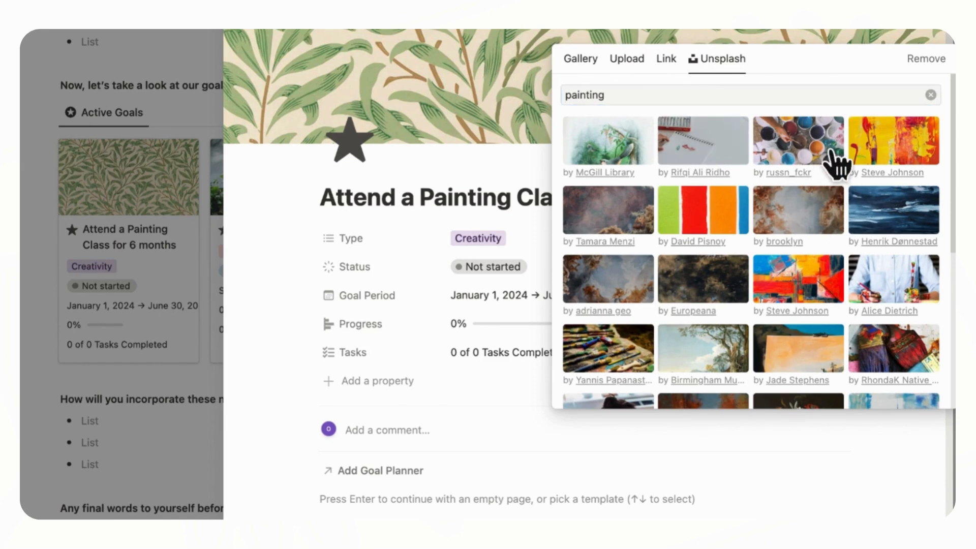
pyautogui.click(797, 140)
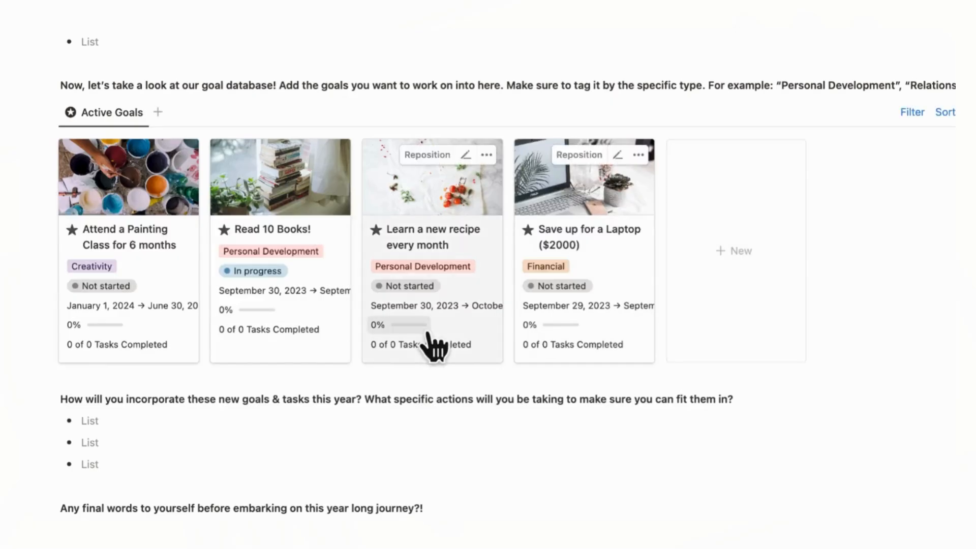
pyautogui.scroll(-3)
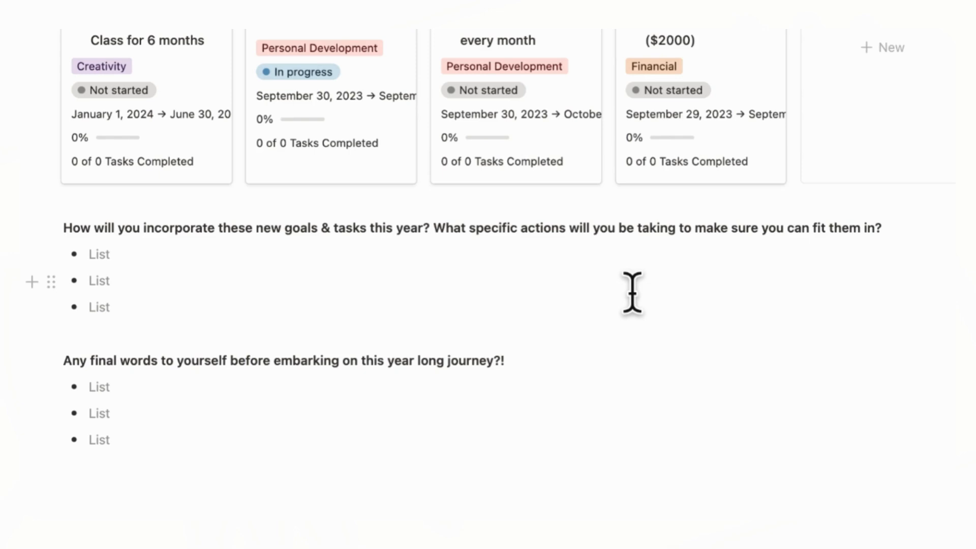
pyautogui.moveTo(204, 261)
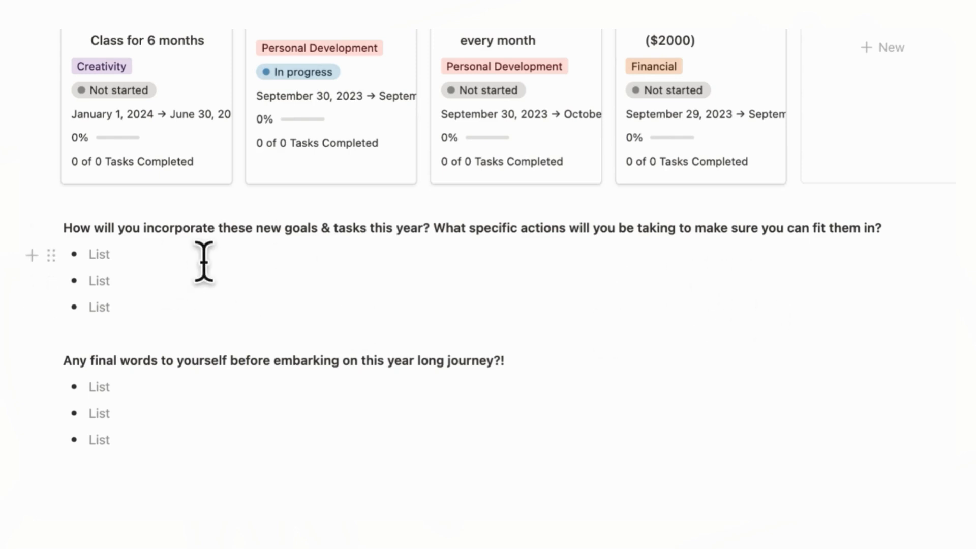
pyautogui.scroll(-3)
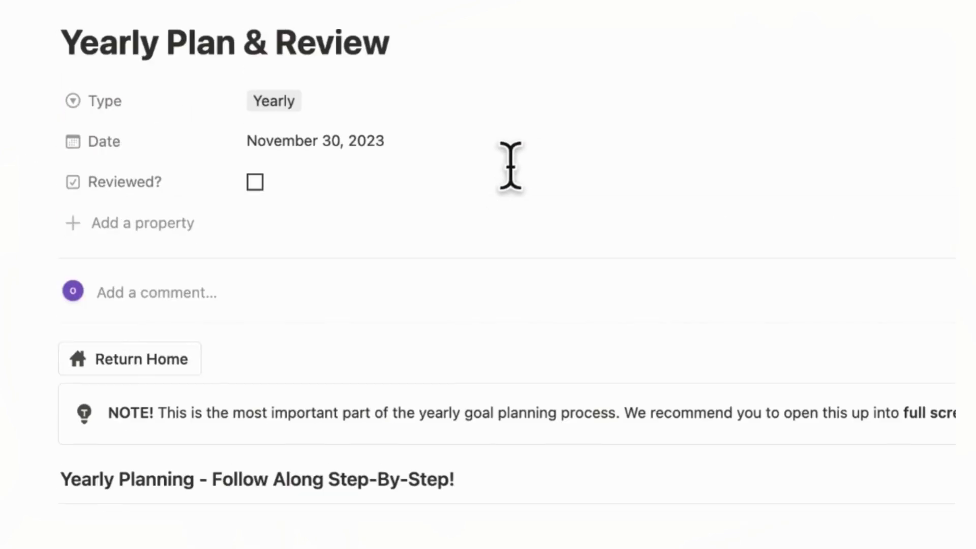
pyautogui.moveTo(141, 359)
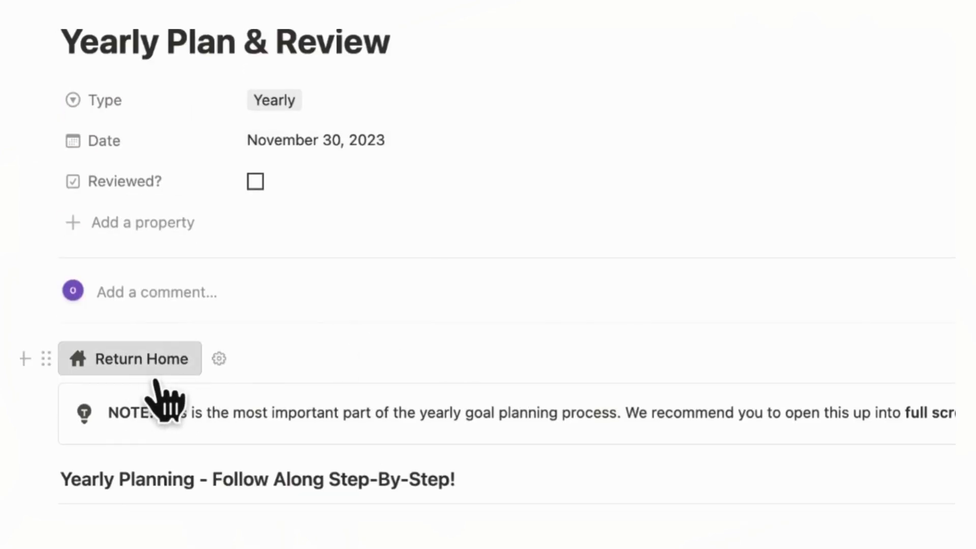
# Step: Return Home and start the Mission text 'Become a better person with creative interests'
pyautogui.click(129, 359)
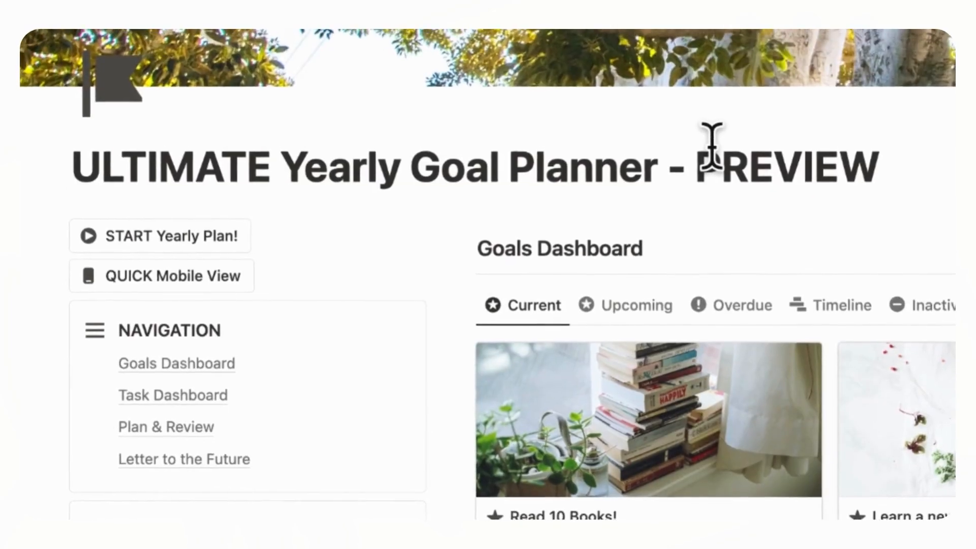
pyautogui.scroll(-3)
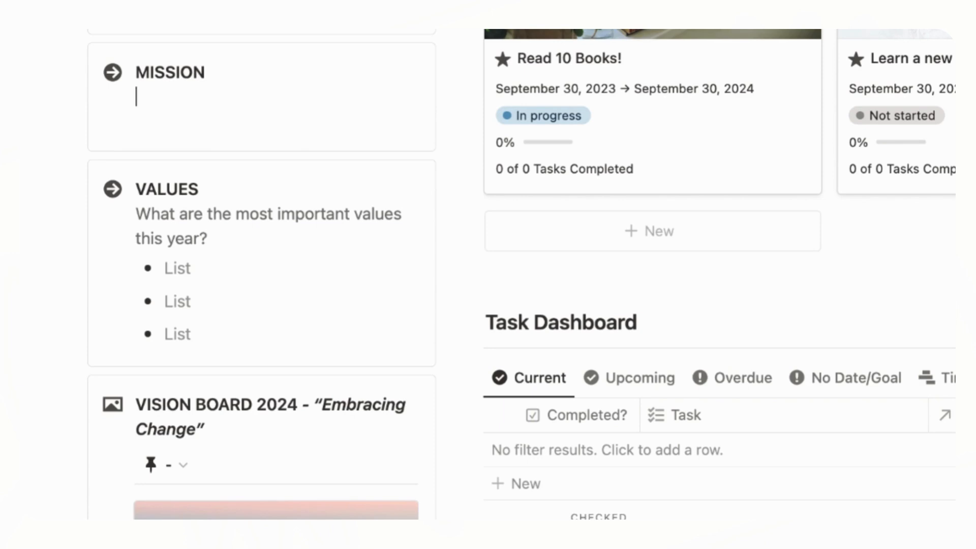
pyautogui.write('Become a better person with creative interests.')
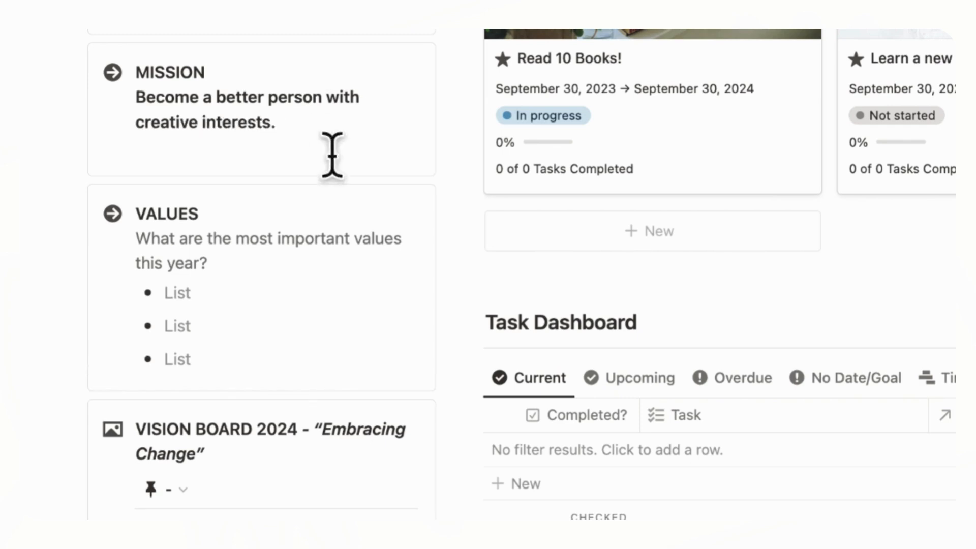
# Step: List Compassion, Kindness and Creativity as the Values bullets
pyautogui.click(177, 293)
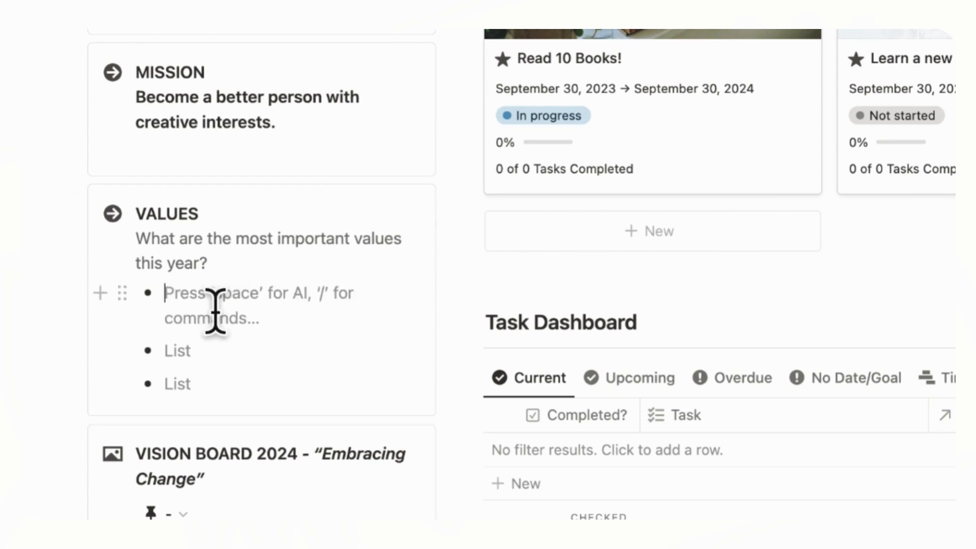
pyautogui.moveTo(298, 498)
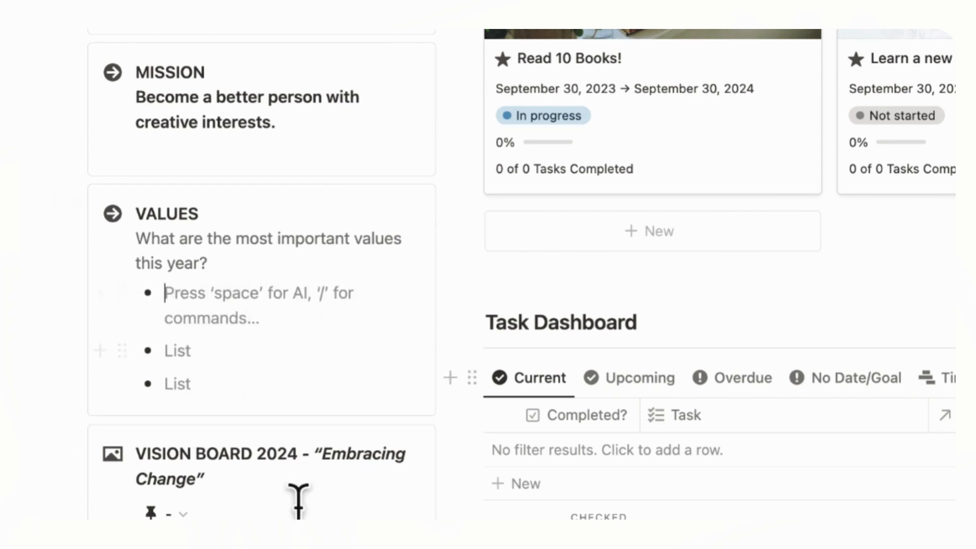
pyautogui.moveTo(279, 372)
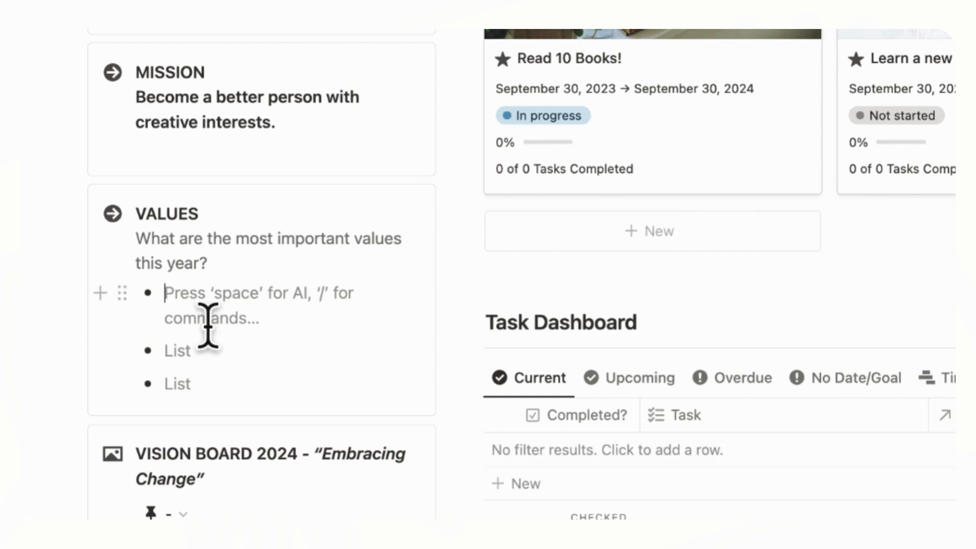
pyautogui.write('Compassion')
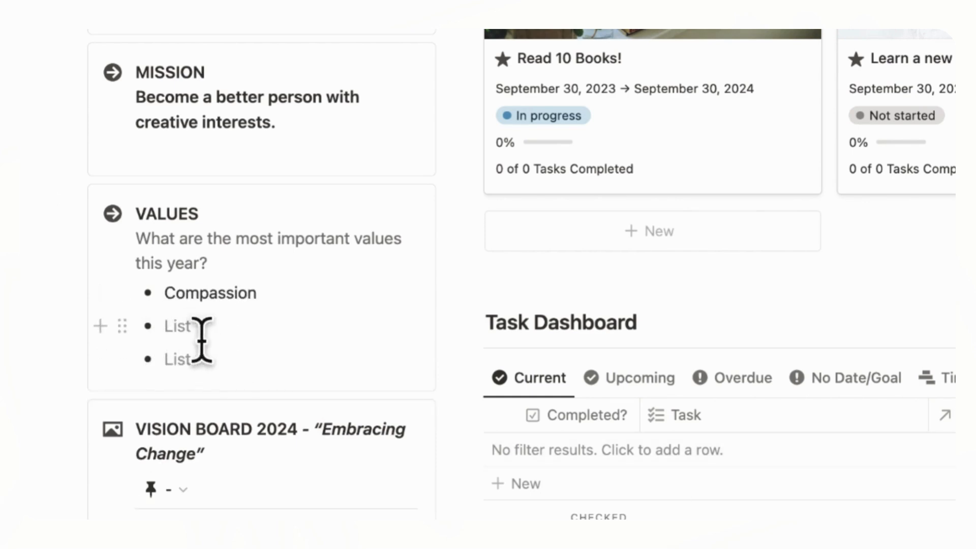
pyautogui.write('Kindness')
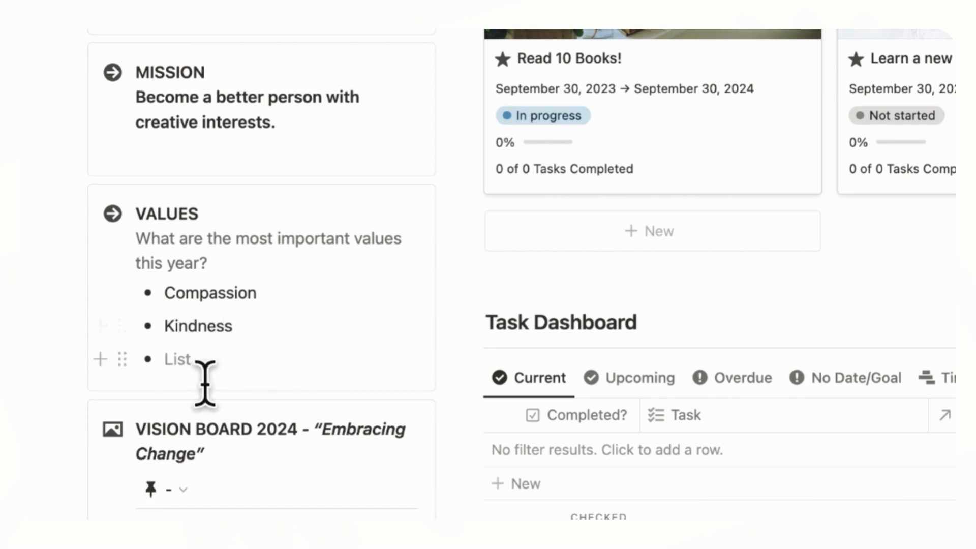
pyautogui.write('Creat')
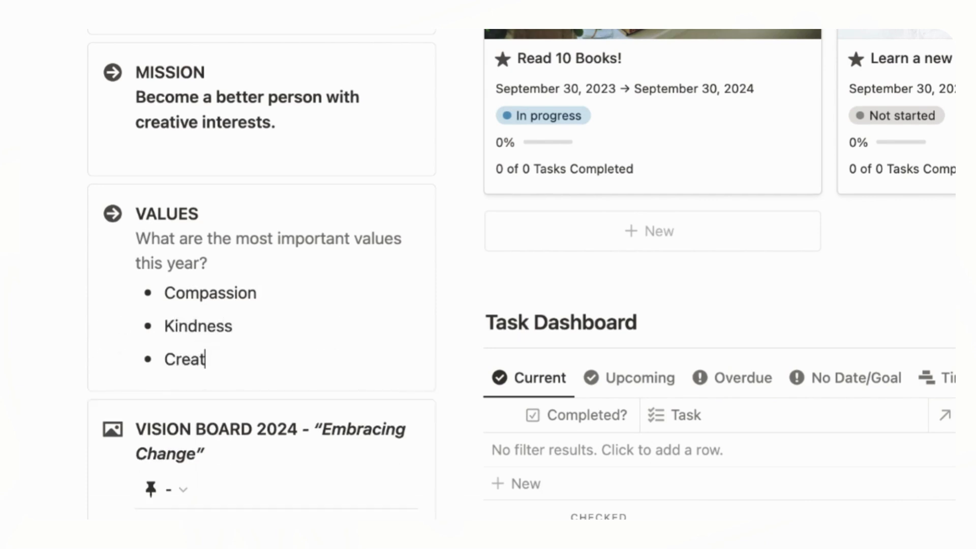
pyautogui.write('ivity')
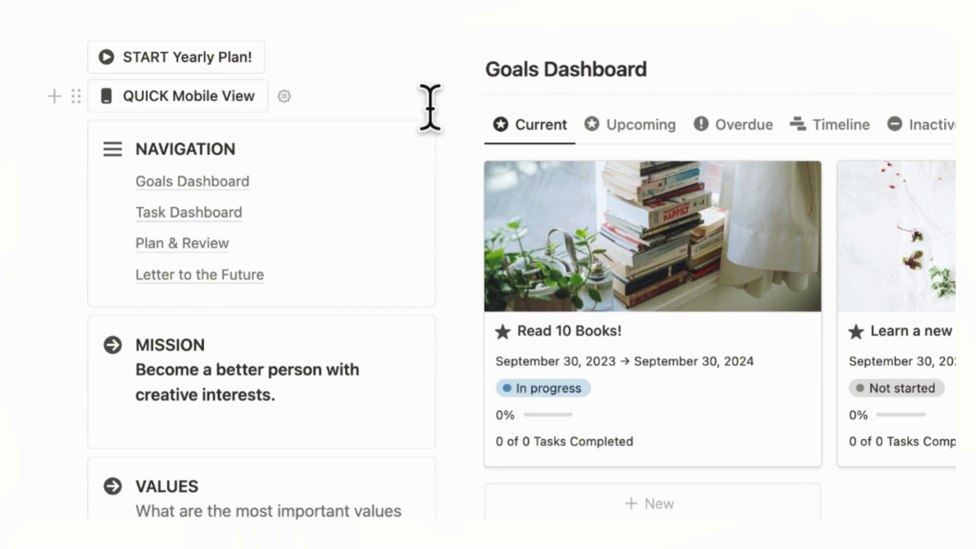
# Step: Scroll down the home page toward the Goals Dashboard's Current goals
pyautogui.scroll(-3)
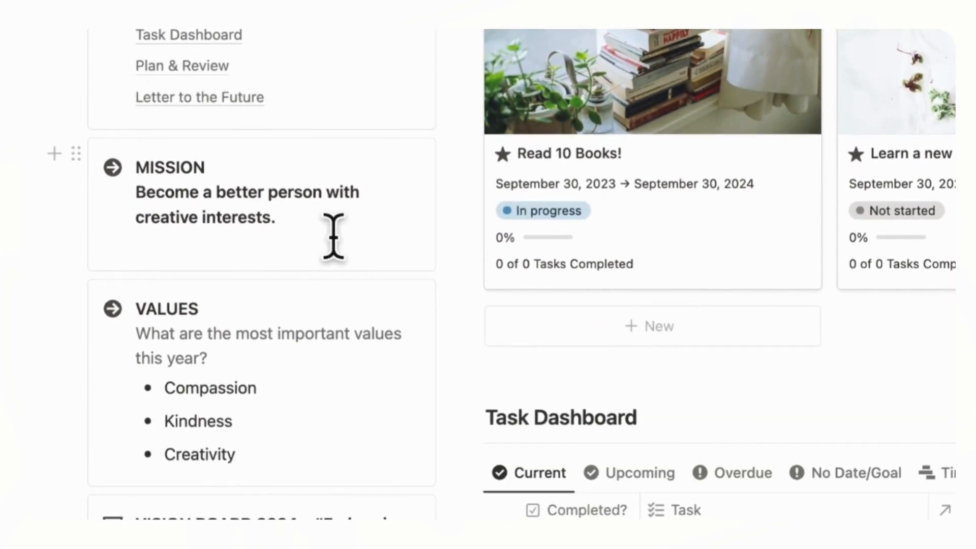
pyautogui.moveTo(353, 333)
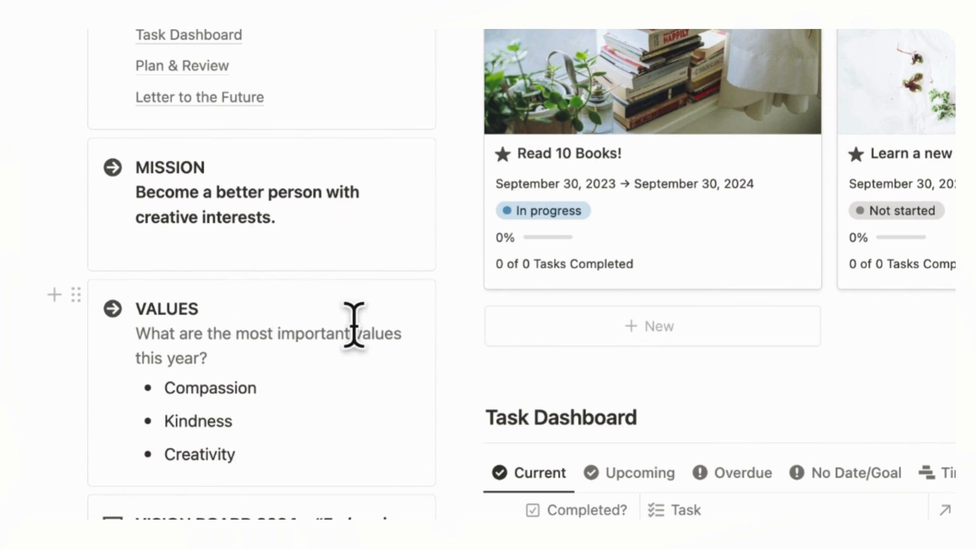
pyautogui.scroll(-3)
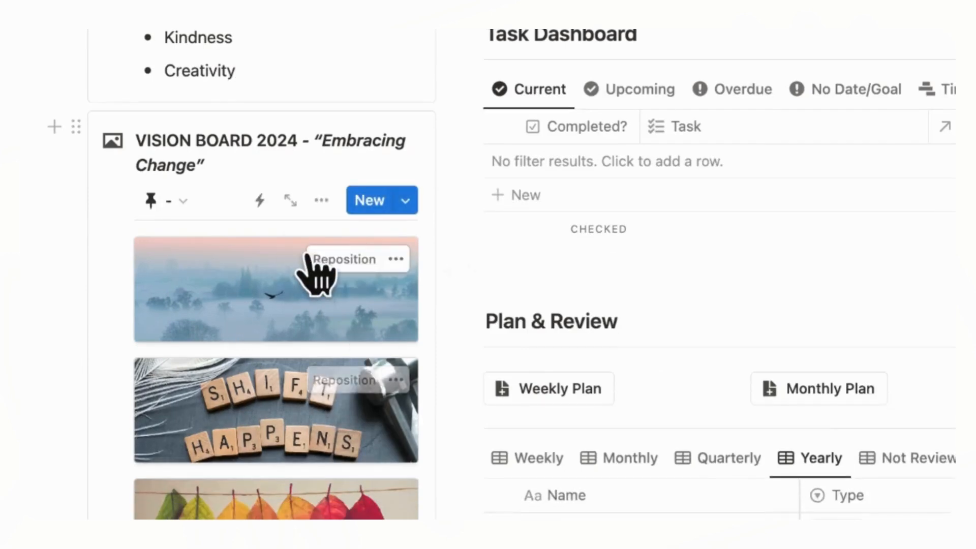
pyautogui.scroll(-3)
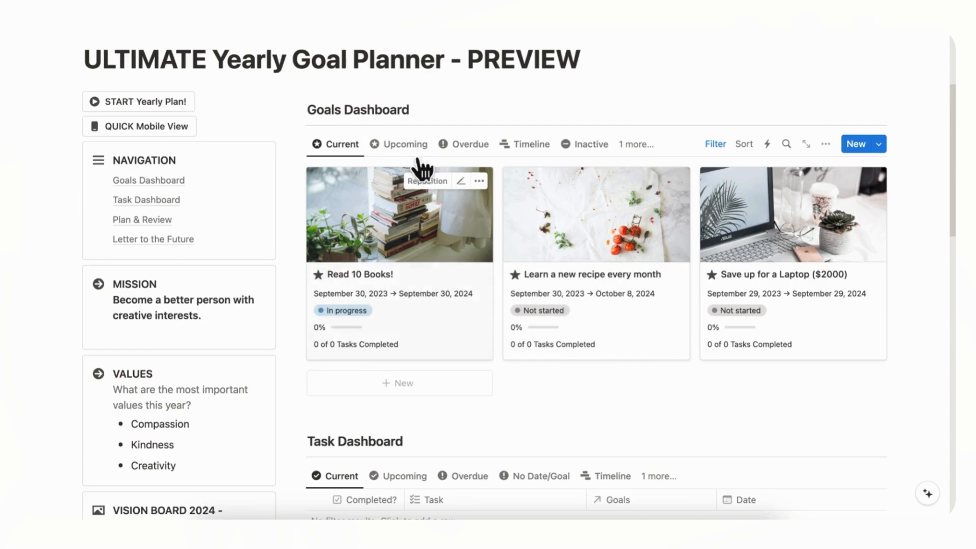
# Step: Show the painting-class goal from the Upcoming list as a full page and review its Planning, Tasks and Review sections
pyautogui.click(406, 144)
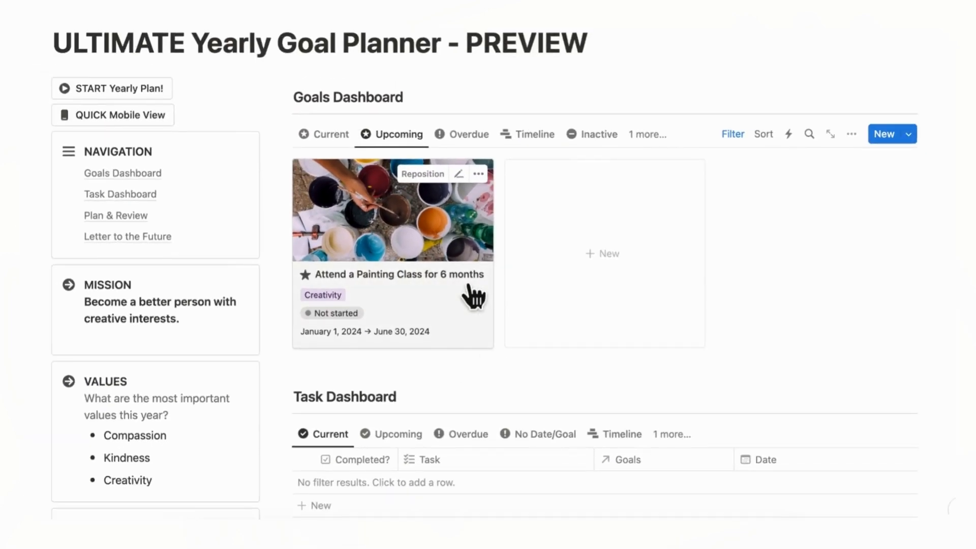
pyautogui.click(395, 274)
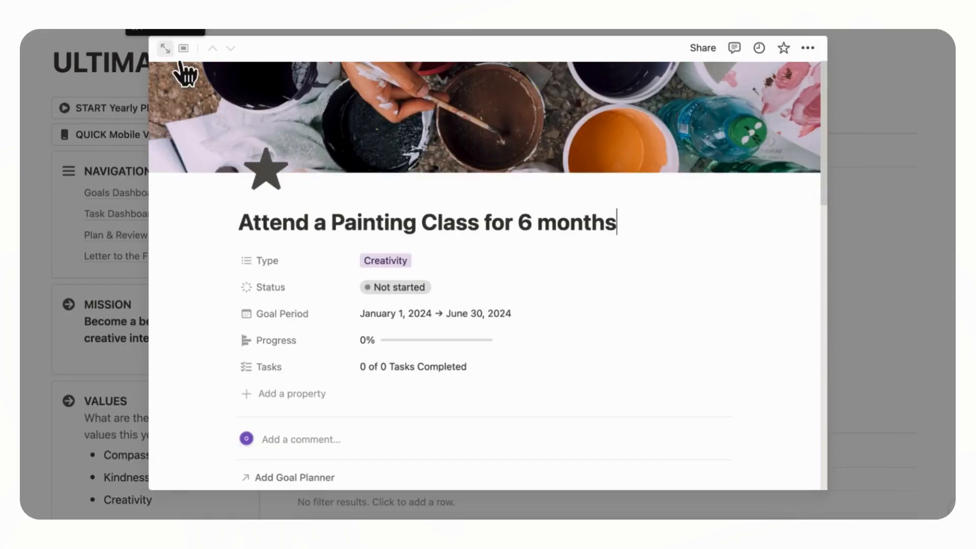
pyautogui.click(165, 48)
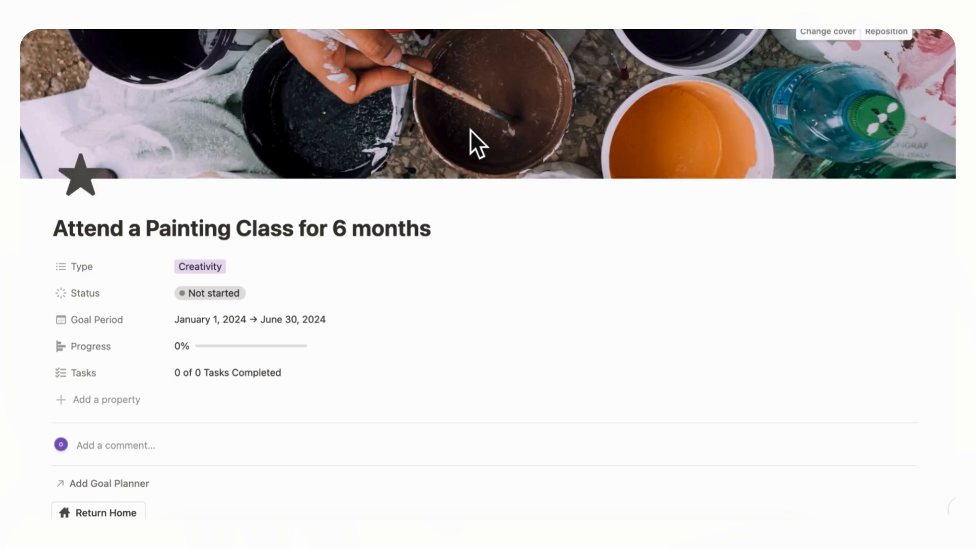
pyautogui.scroll(-3)
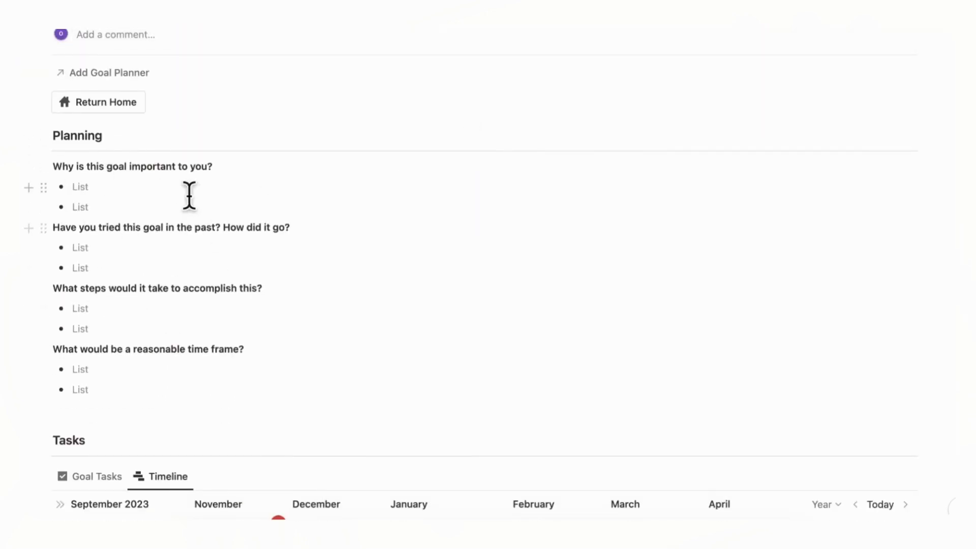
pyautogui.moveTo(200, 196)
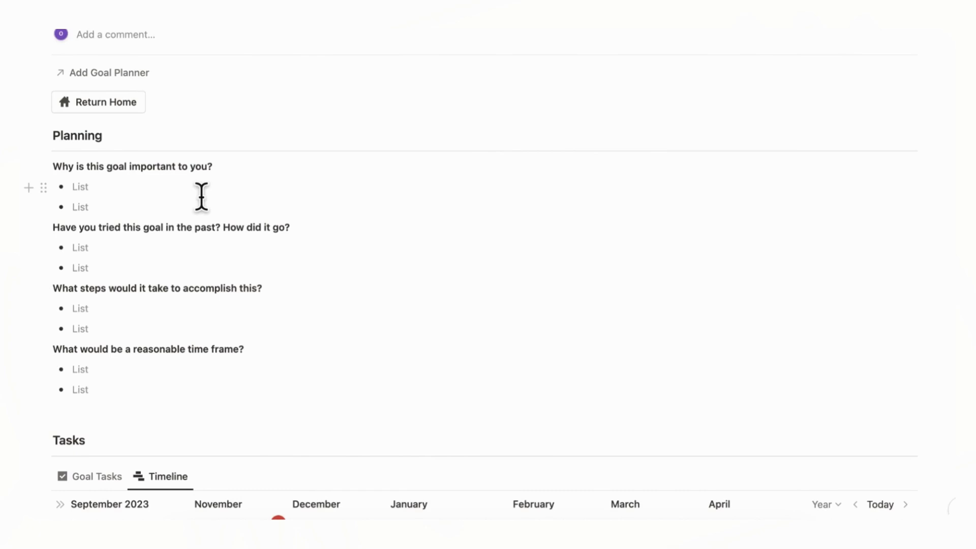
pyautogui.moveTo(258, 248)
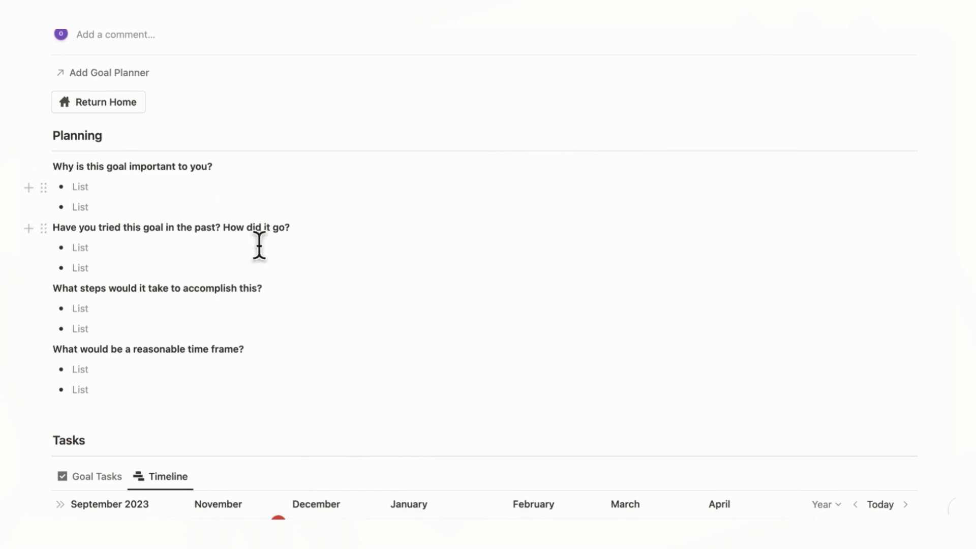
pyautogui.scroll(-3)
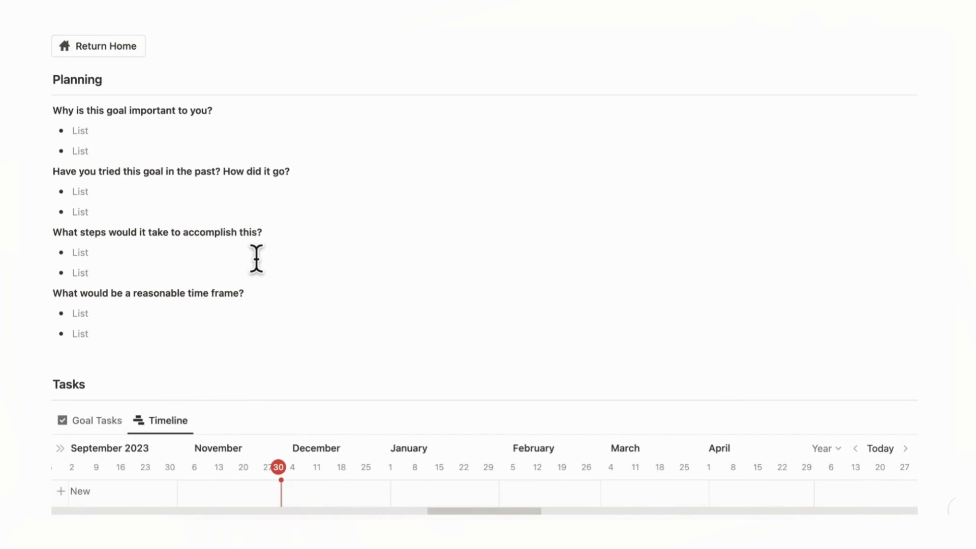
pyautogui.moveTo(176, 240)
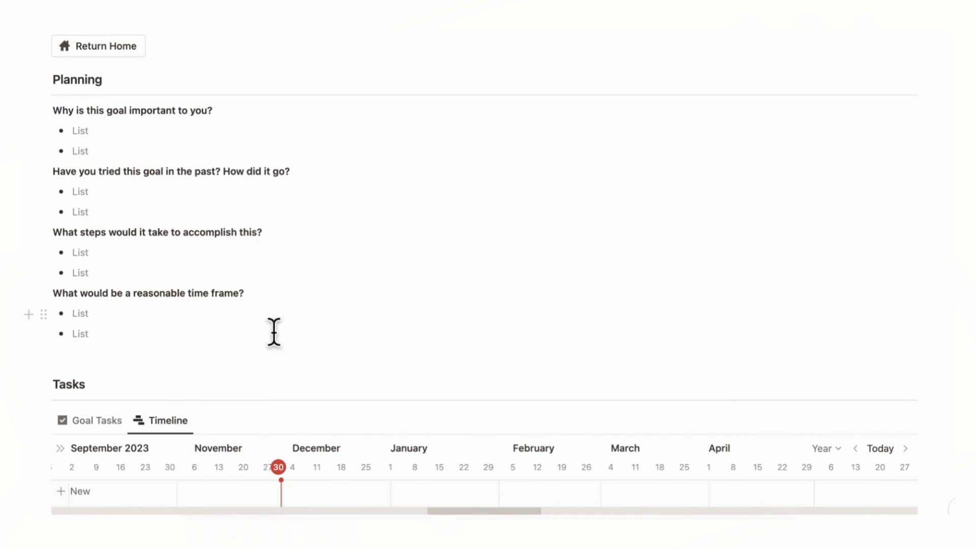
pyautogui.moveTo(144, 211)
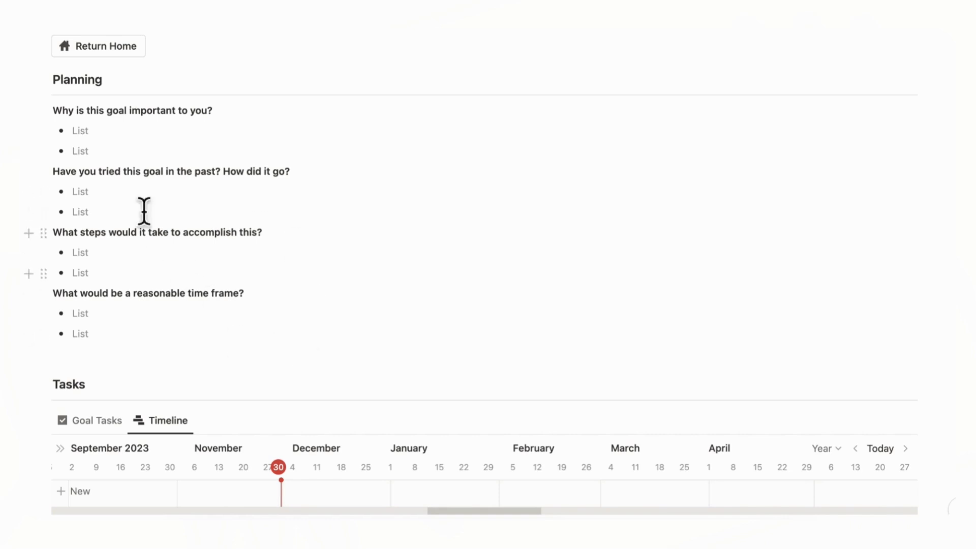
pyautogui.scroll(-3)
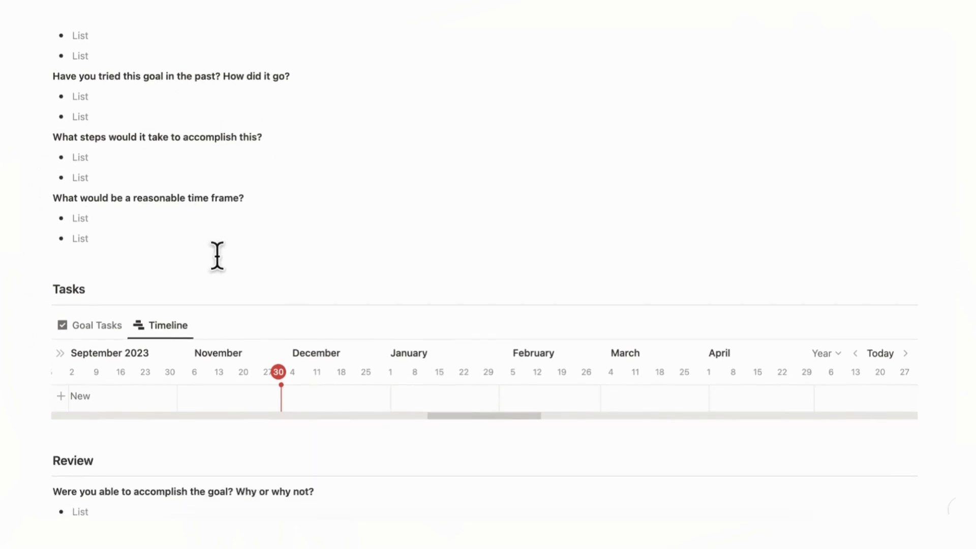
# Step: On the goal's Tasks timeline, create 'To research on painting classes' and 'Enroll in a class', the second depending on the first
pyautogui.click(95, 325)
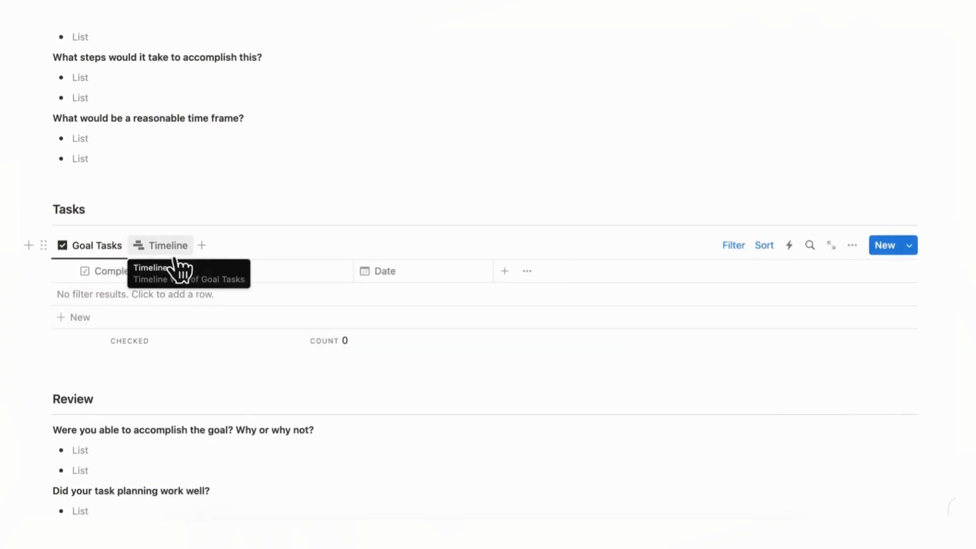
pyautogui.click(167, 245)
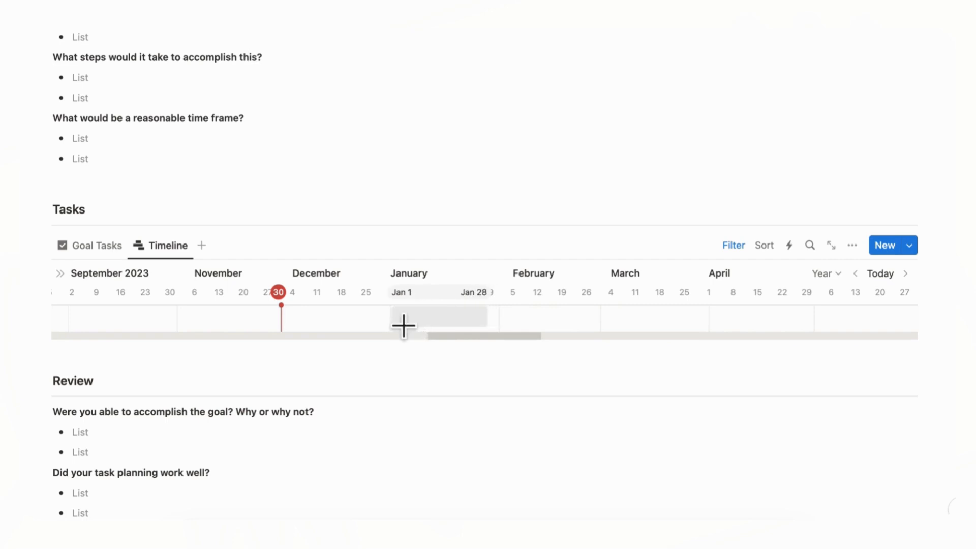
pyautogui.click(404, 326)
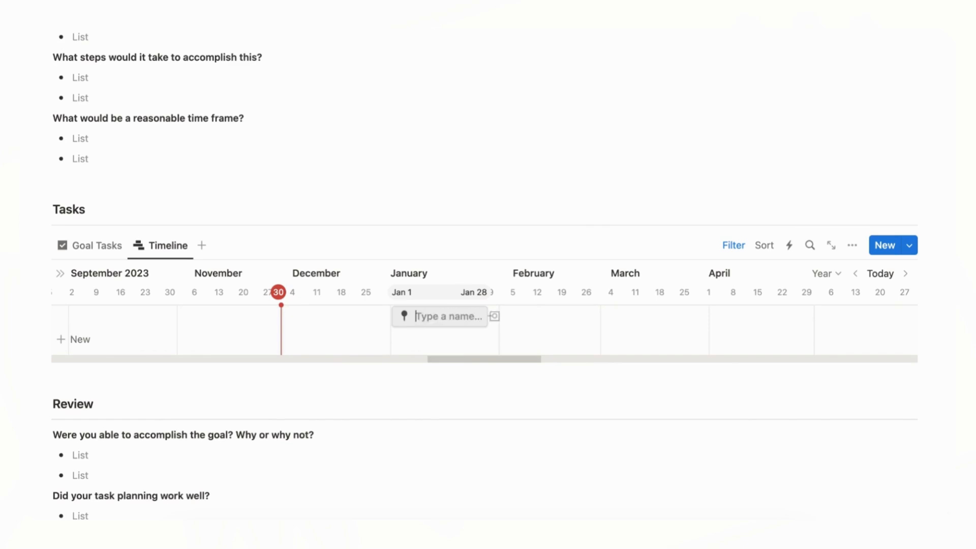
pyautogui.write('To research on painting classes')
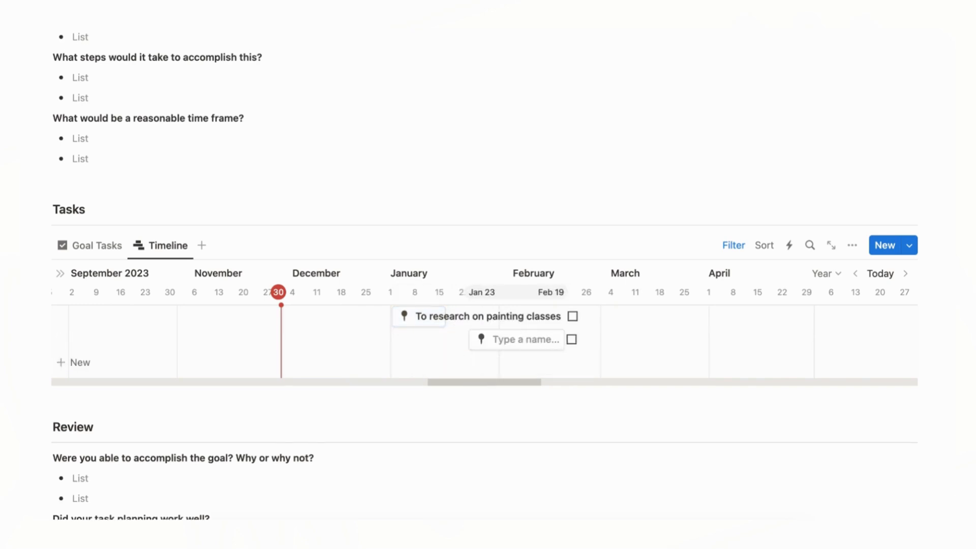
pyautogui.write('Enroll in a class')
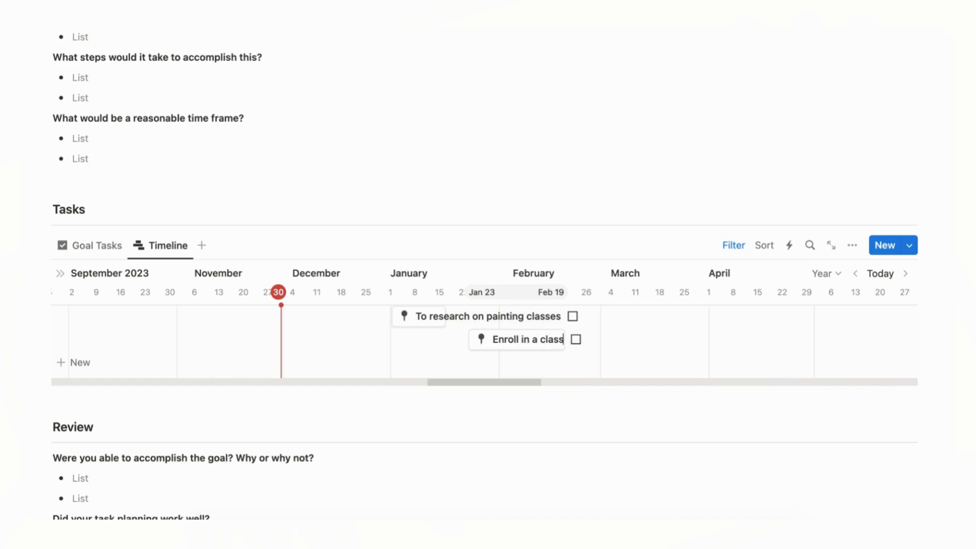
pyautogui.moveTo(469, 349)
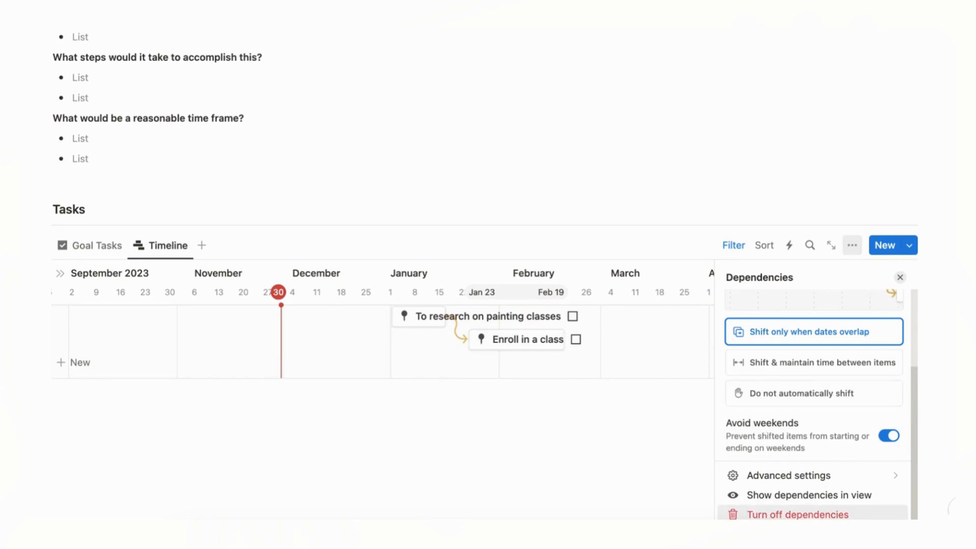
# Step: Cancel turning off dependencies so the two tasks stay linked, then begin a new task bar for Feb 26–Mar 24
pyautogui.click(797, 514)
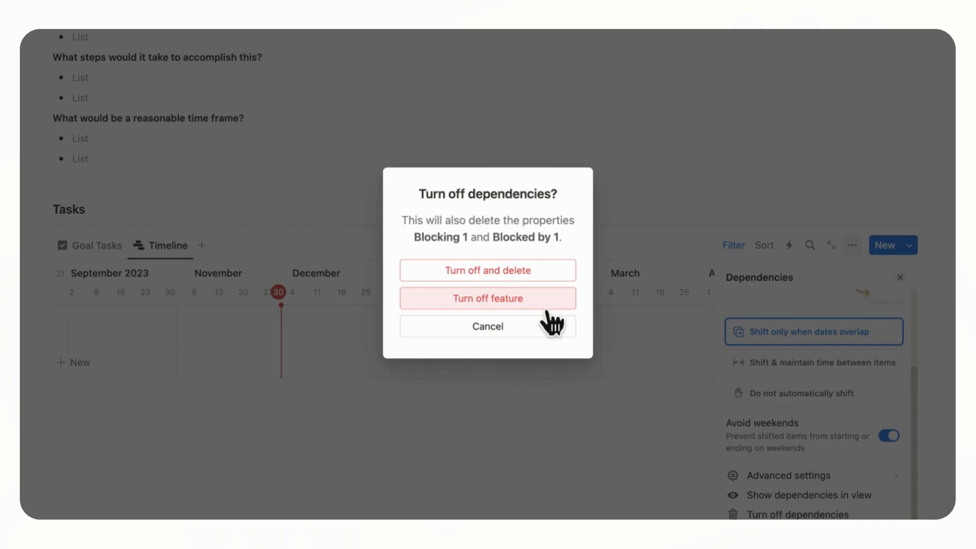
pyautogui.click(488, 298)
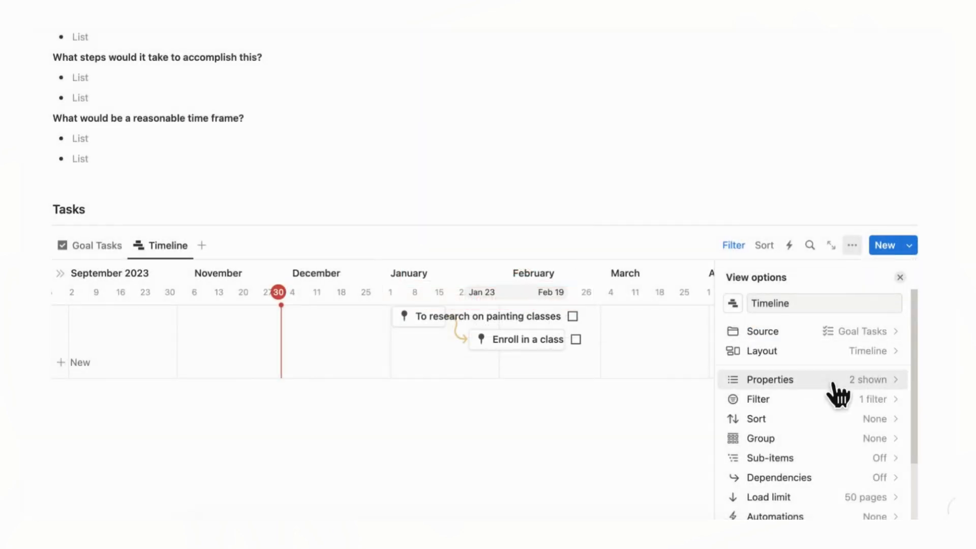
pyautogui.click(779, 478)
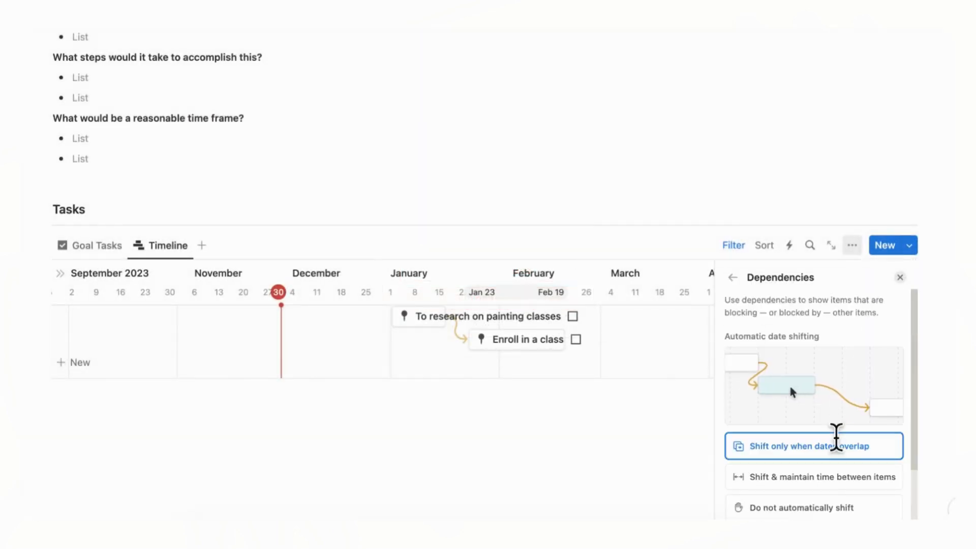
pyautogui.scroll(-3)
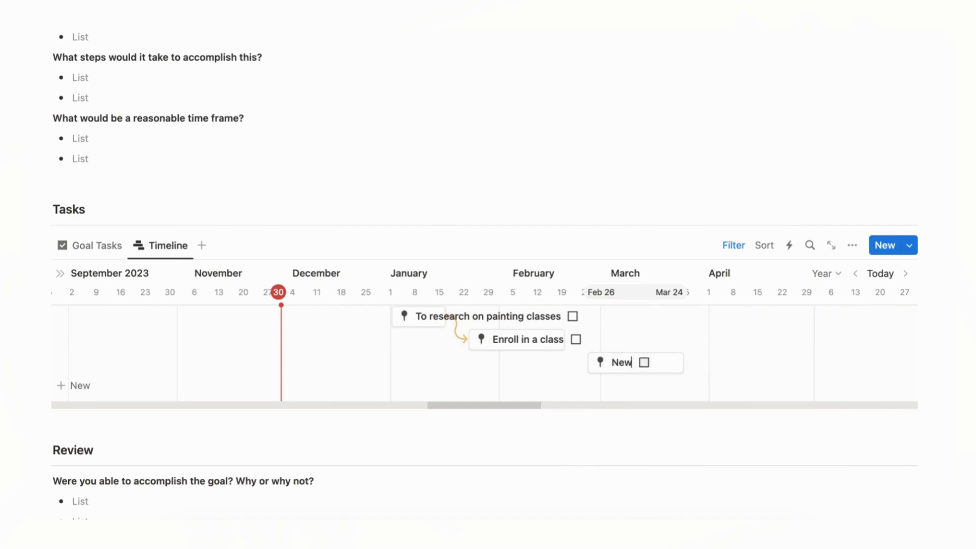
# Step: Name the new tasks 'Go to first class' and 'Class #2', each chained after the previous task on the timeline
pyautogui.write('Go to fir')
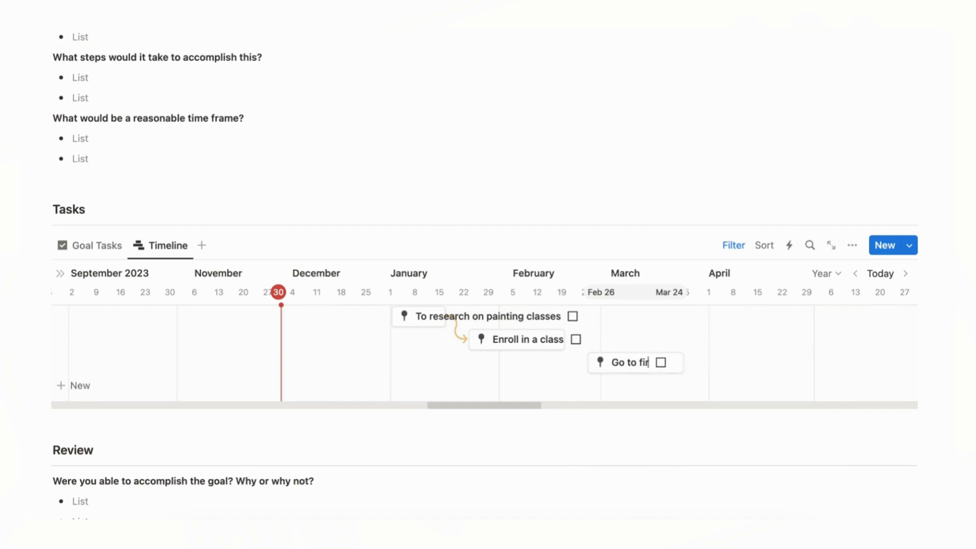
pyautogui.write('first class')
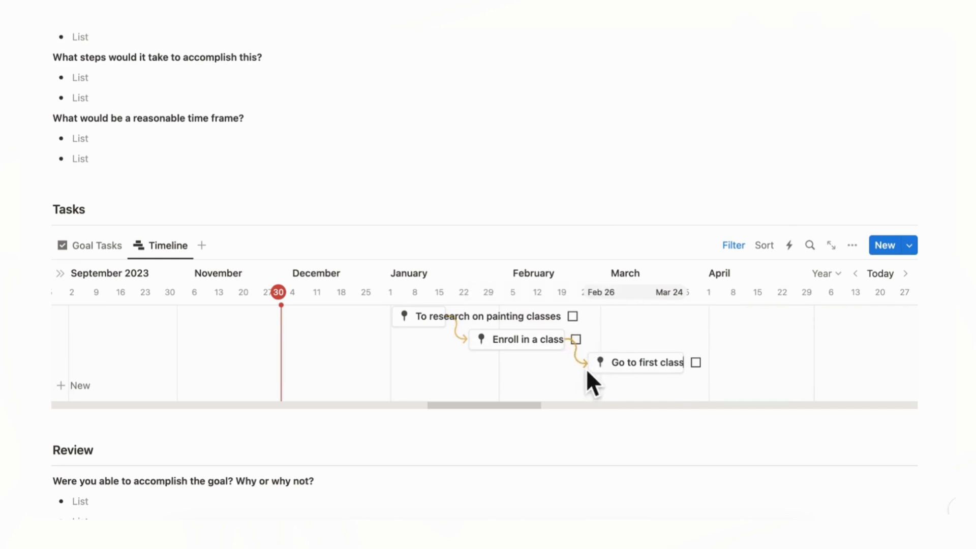
pyautogui.moveTo(656, 389)
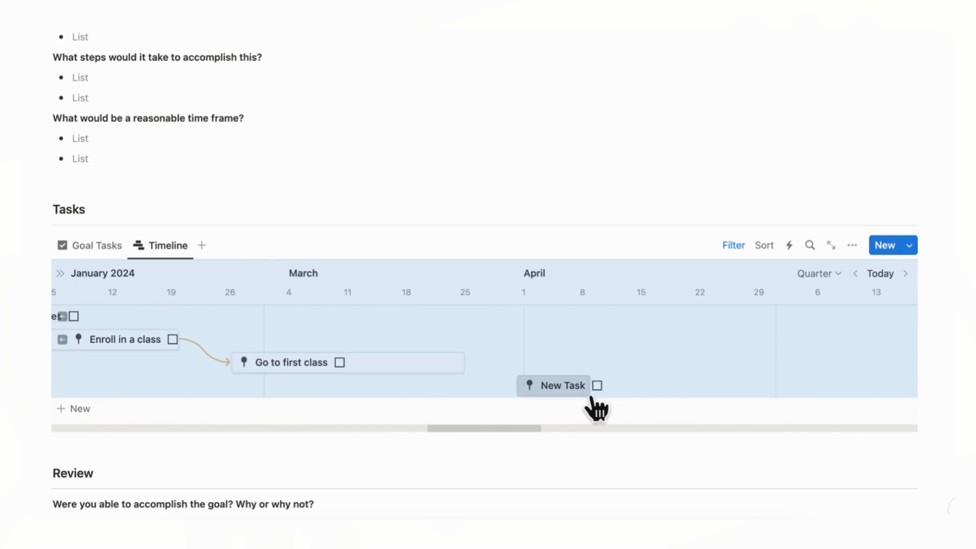
pyautogui.click(560, 384)
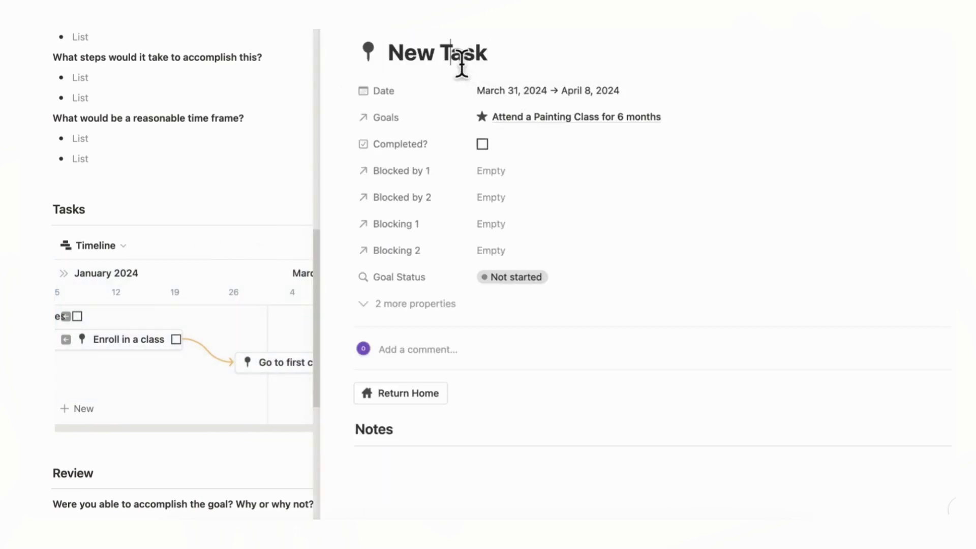
pyautogui.write('Class')
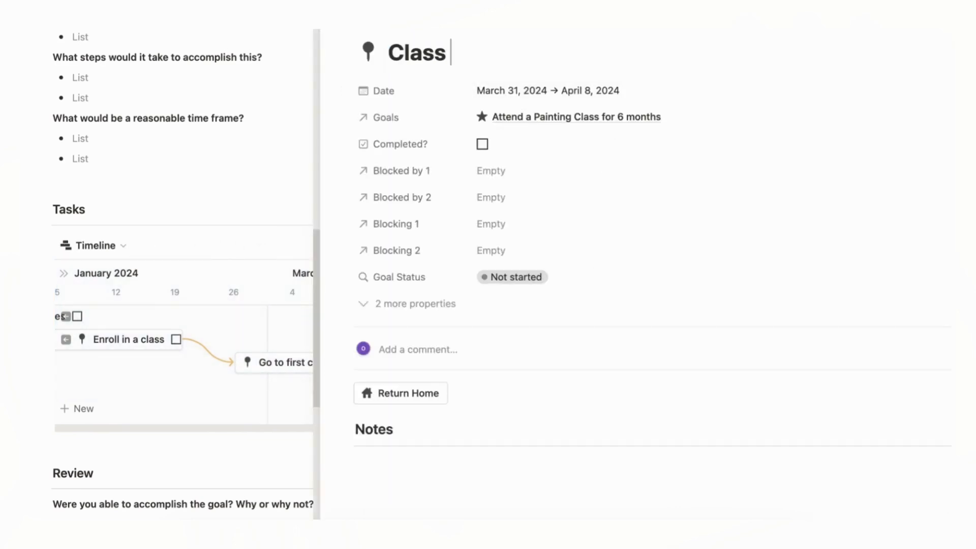
pyautogui.write('#2')
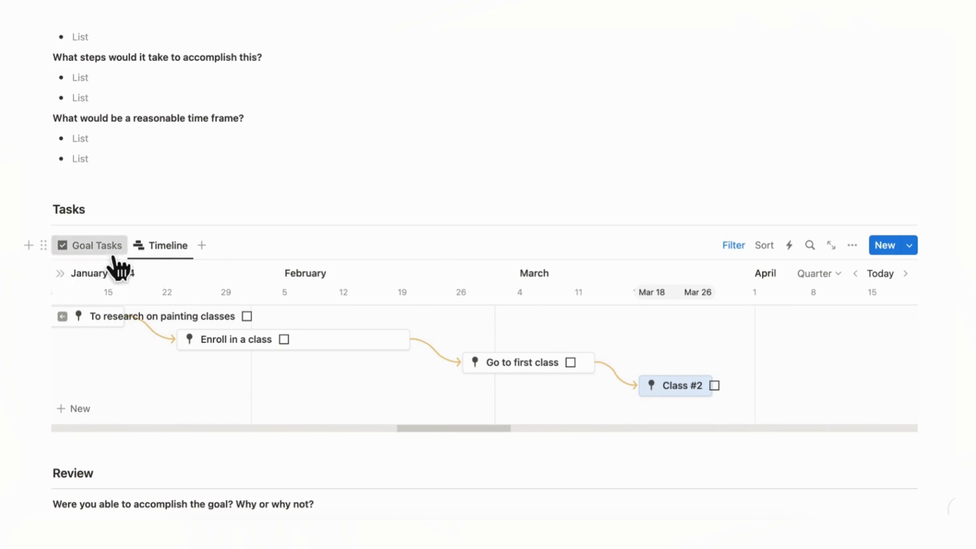
# Step: Tick 'To research on painting classes' as completed so the goal reads 25% progress, 1 of 4 tasks done
pyautogui.click(97, 245)
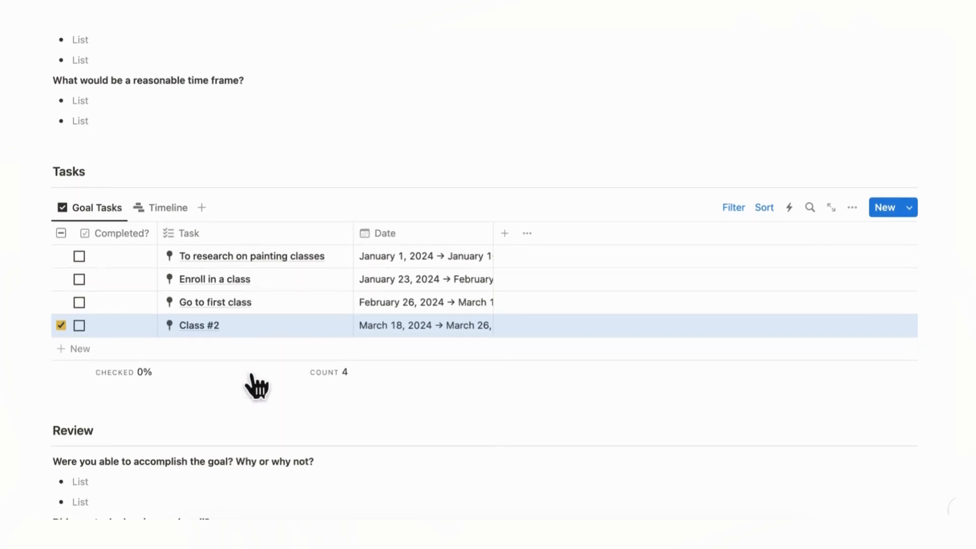
pyautogui.click(80, 257)
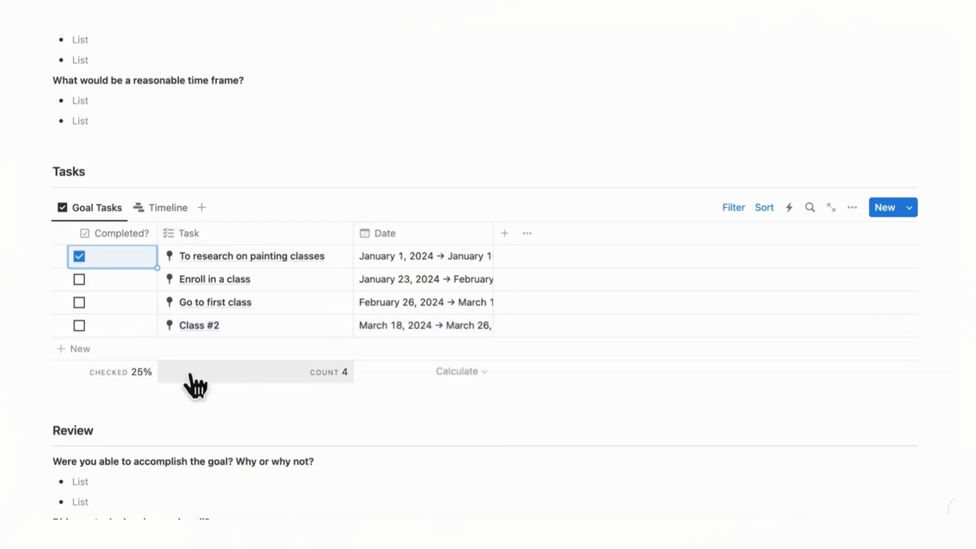
pyautogui.scroll(-3)
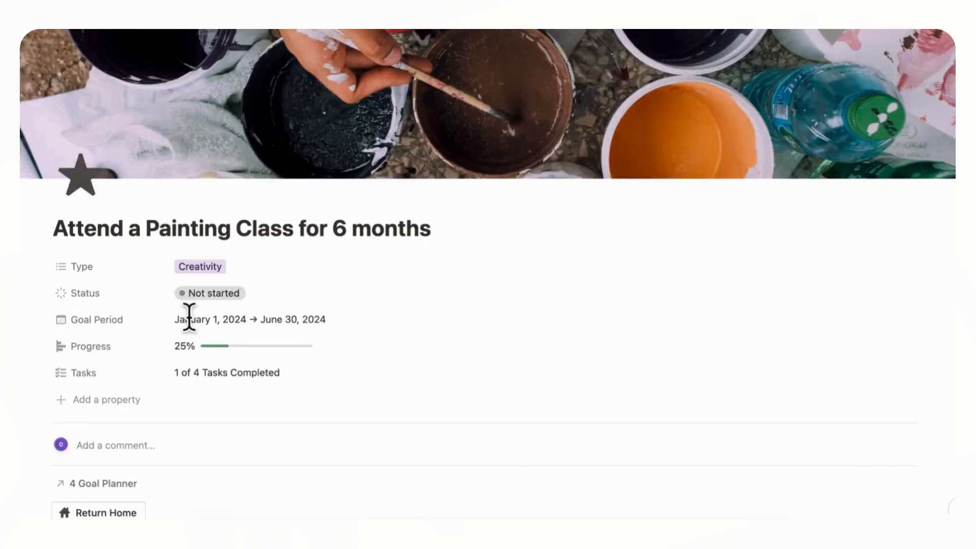
# Step: Set the goal's status to In progress and return to the planner home page
pyautogui.click(209, 292)
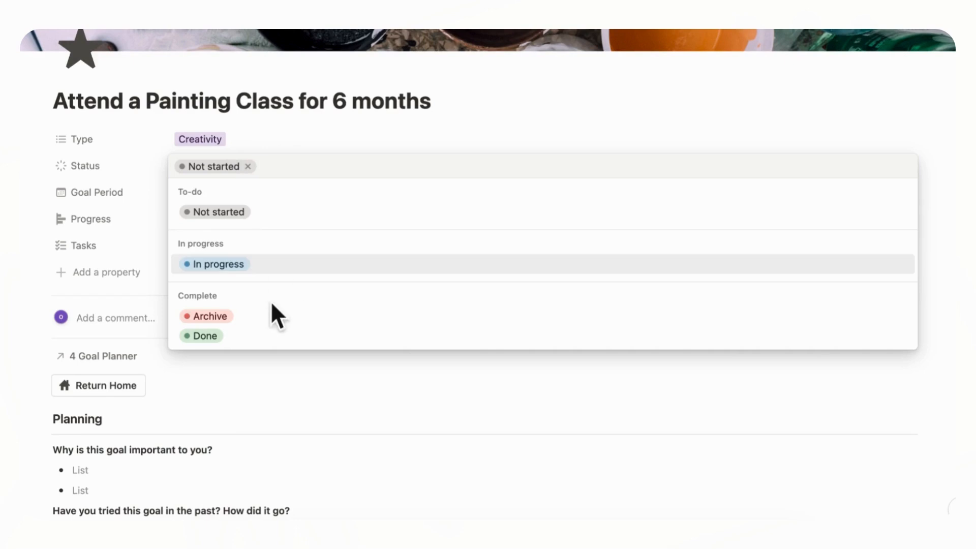
pyautogui.click(215, 264)
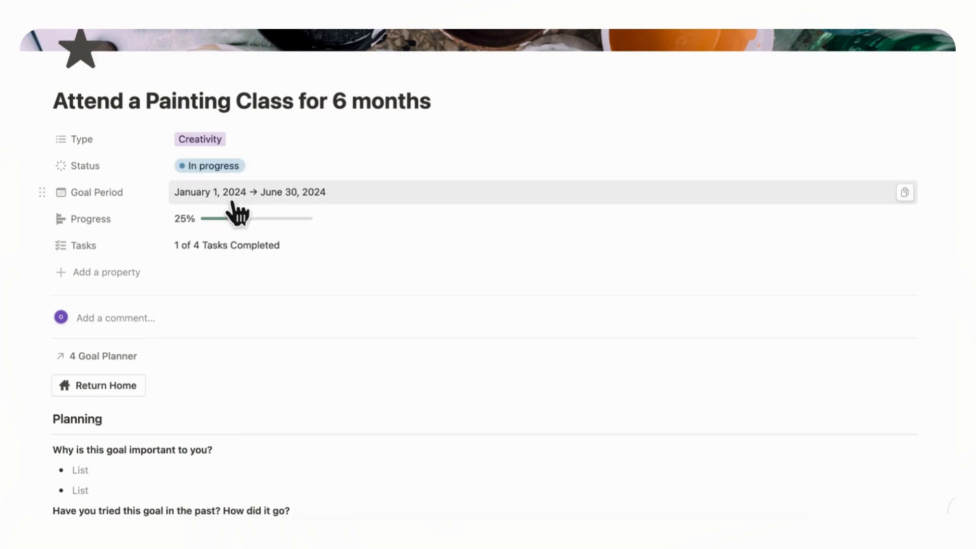
pyautogui.moveTo(129, 419)
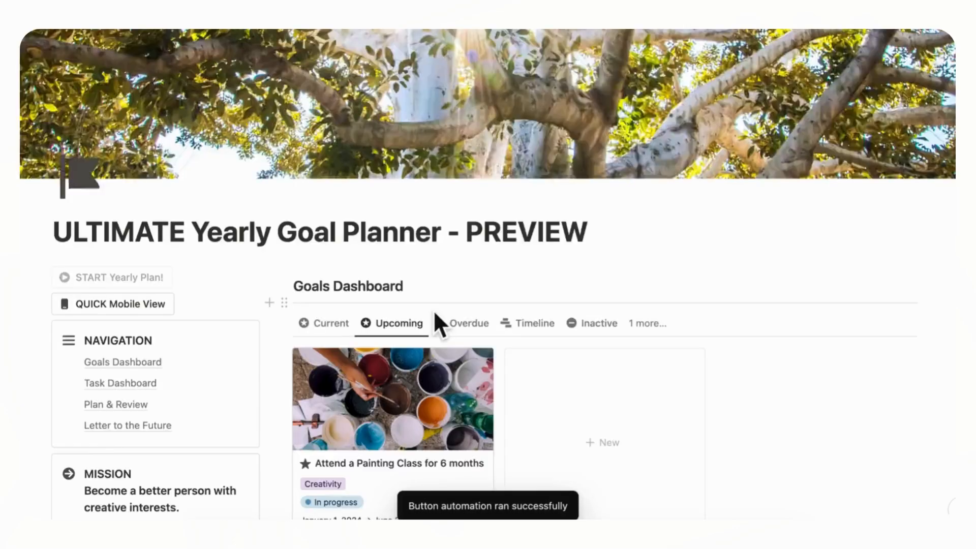
# Step: Browse the Task Dashboard's Upcoming, Overdue and Timeline views showing the painting-class goal's four tasks at 25%
pyautogui.scroll(-3)
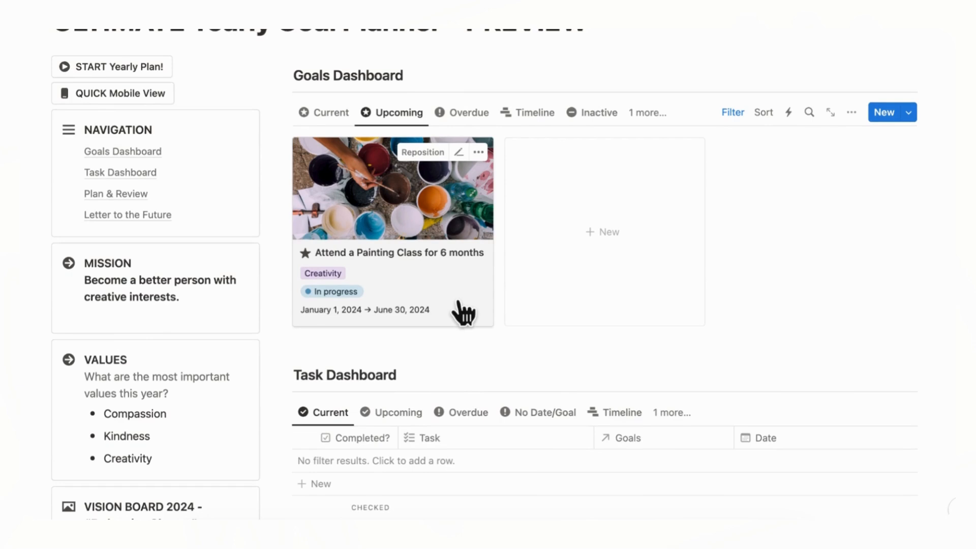
pyautogui.scroll(-3)
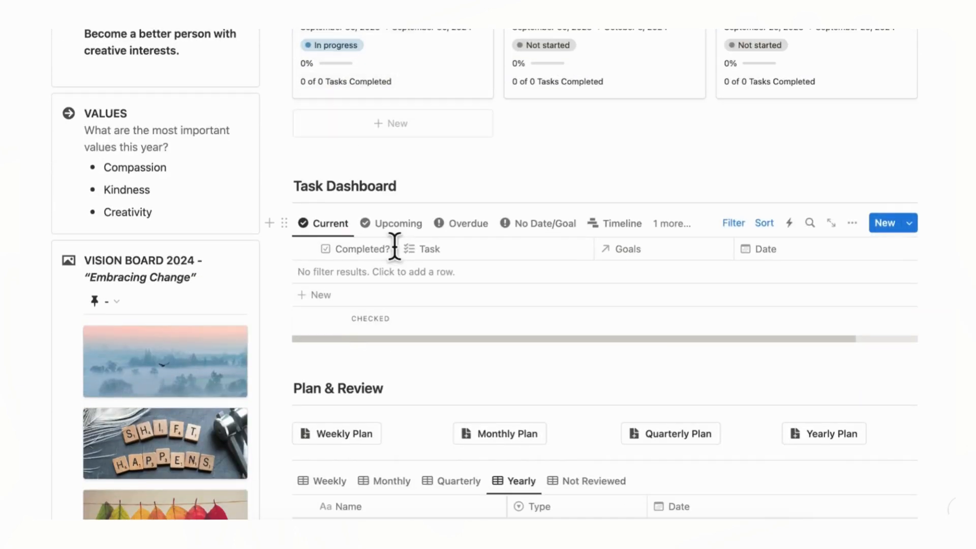
pyautogui.click(399, 222)
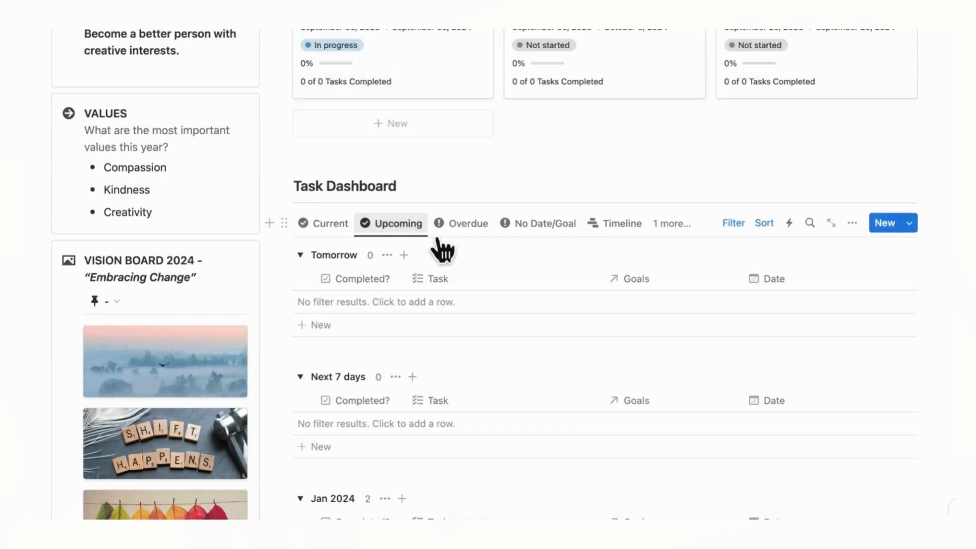
pyautogui.scroll(-3)
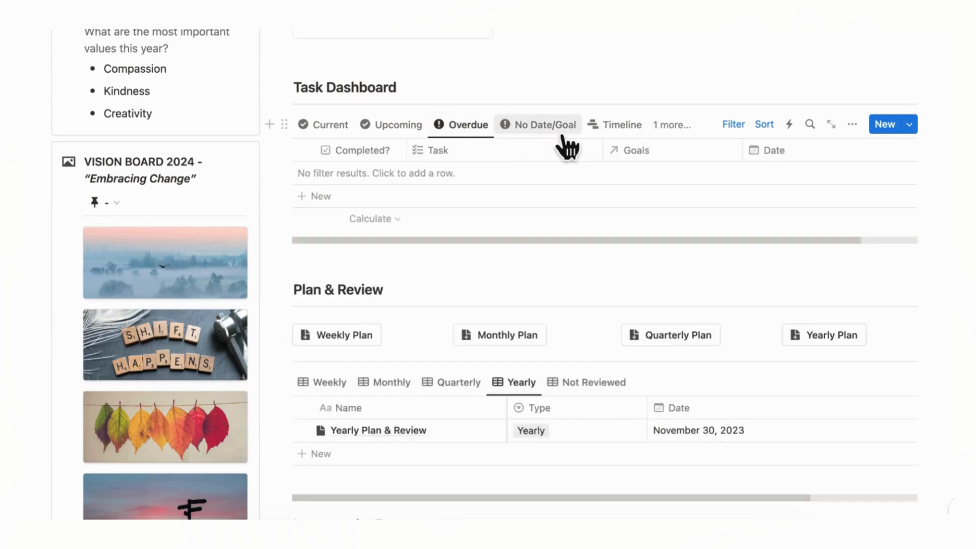
pyautogui.click(620, 124)
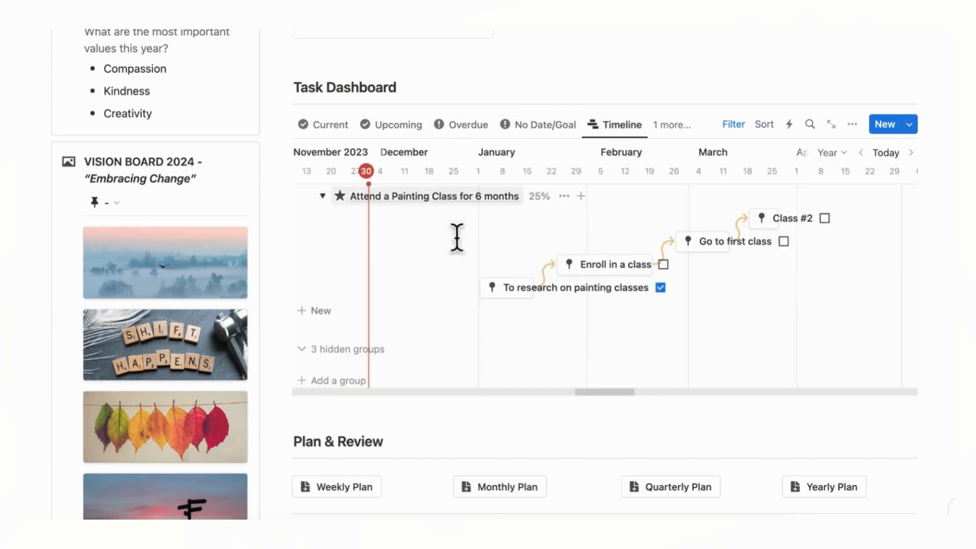
pyautogui.click(670, 124)
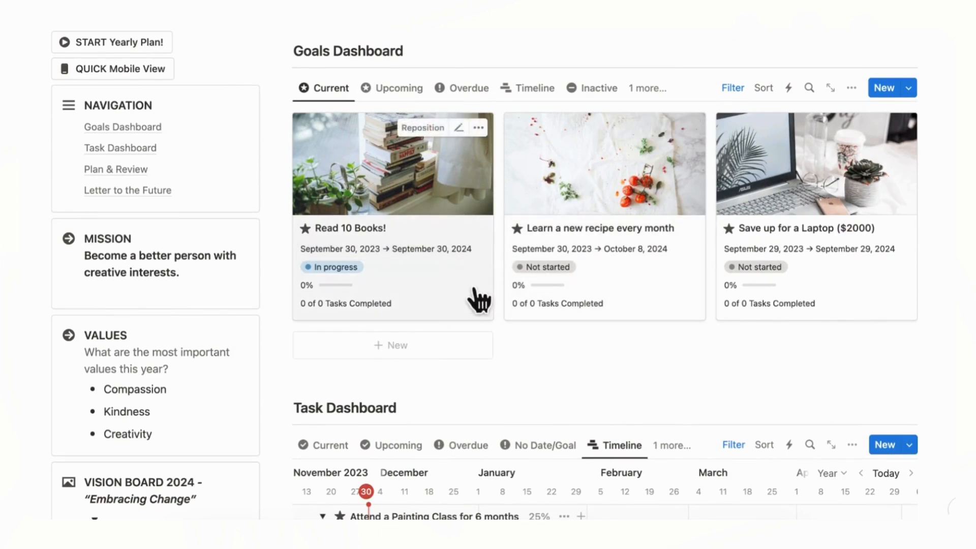
# Step: Mark the painting-class goal Done so it lands under Inactive, then revert it so its tasks return to the timeline
pyautogui.click(399, 87)
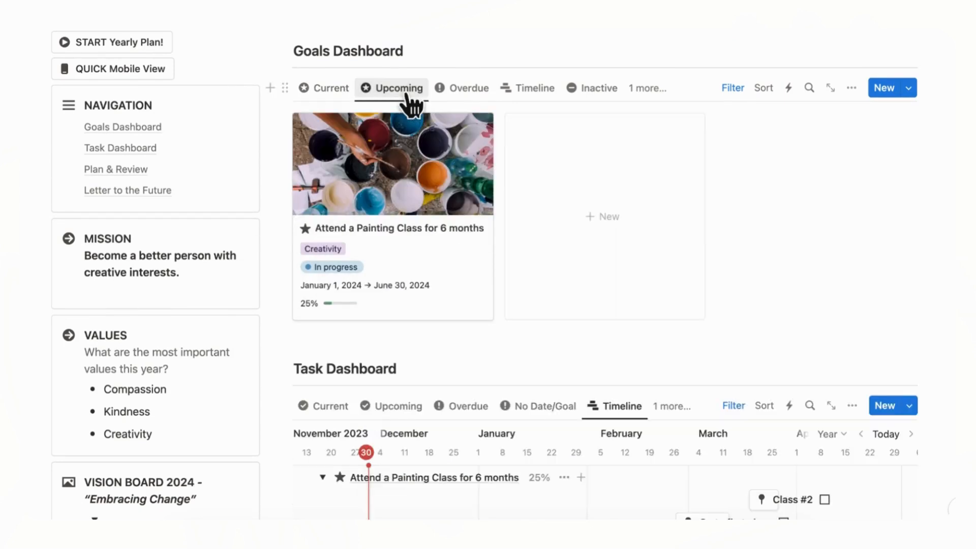
pyautogui.click(332, 266)
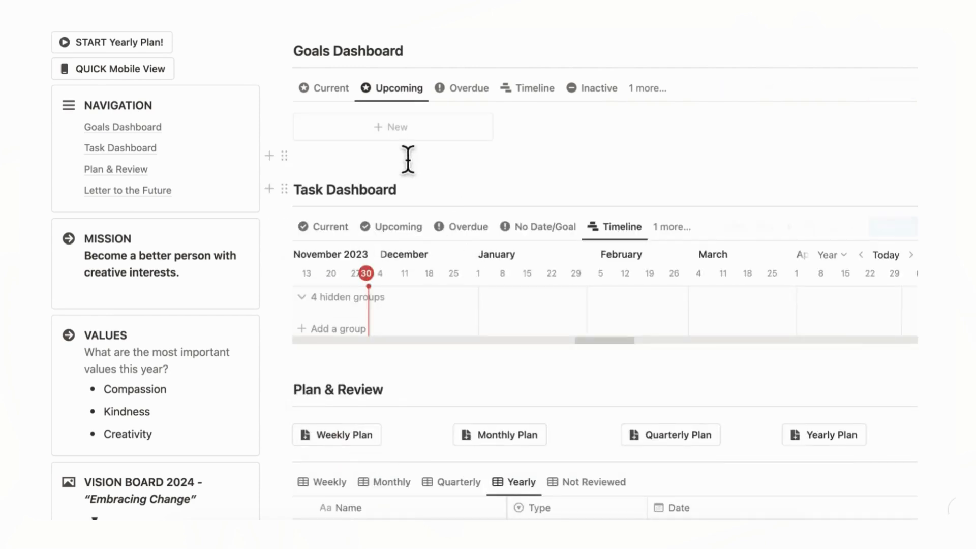
pyautogui.moveTo(408, 255)
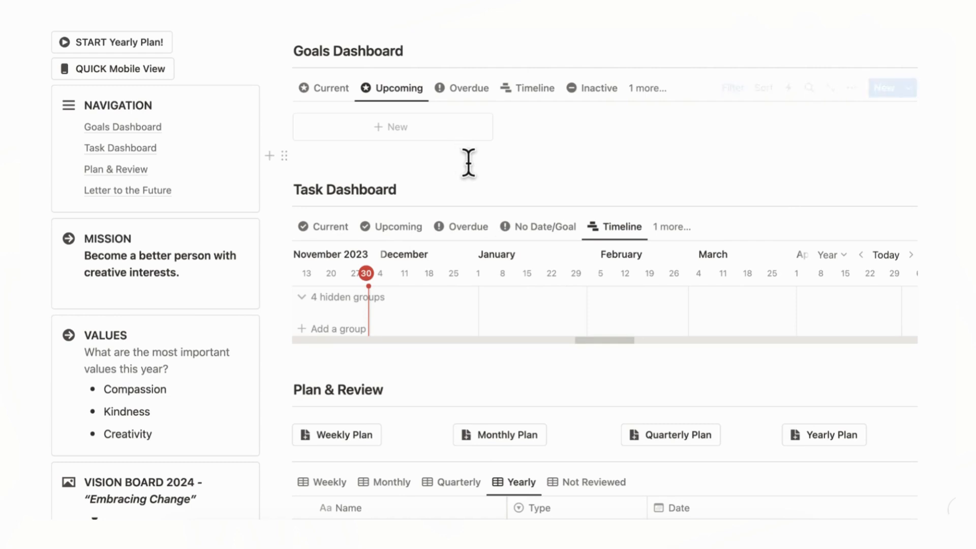
pyautogui.click(597, 87)
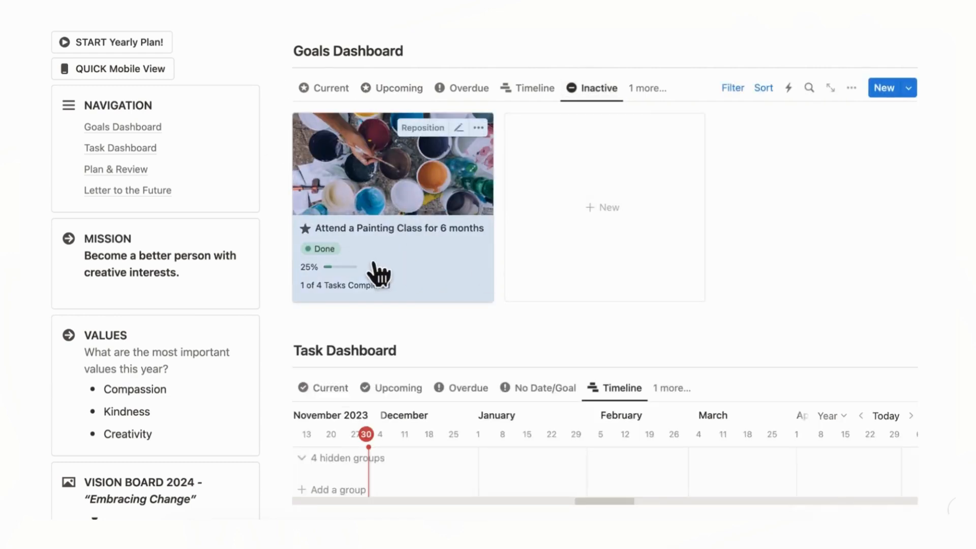
pyautogui.click(320, 248)
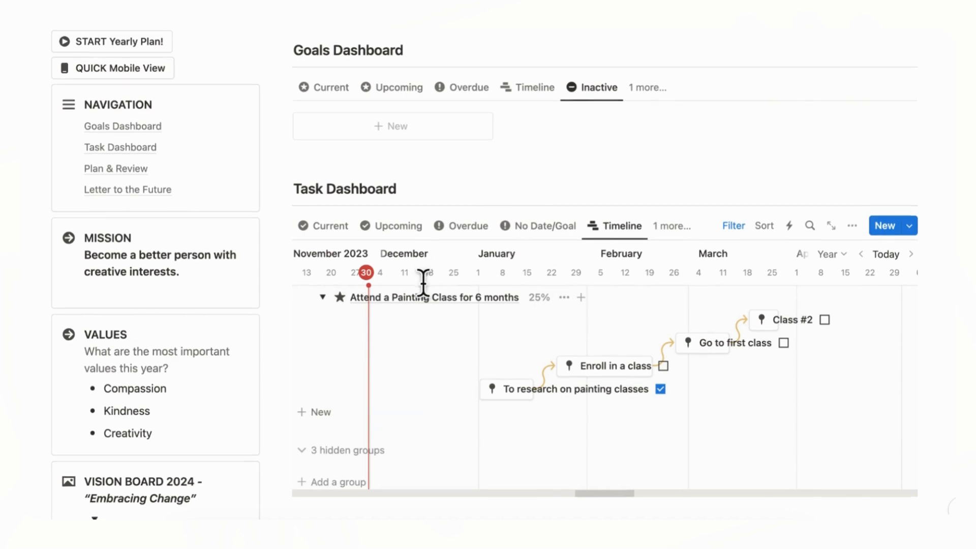
pyautogui.scroll(-3)
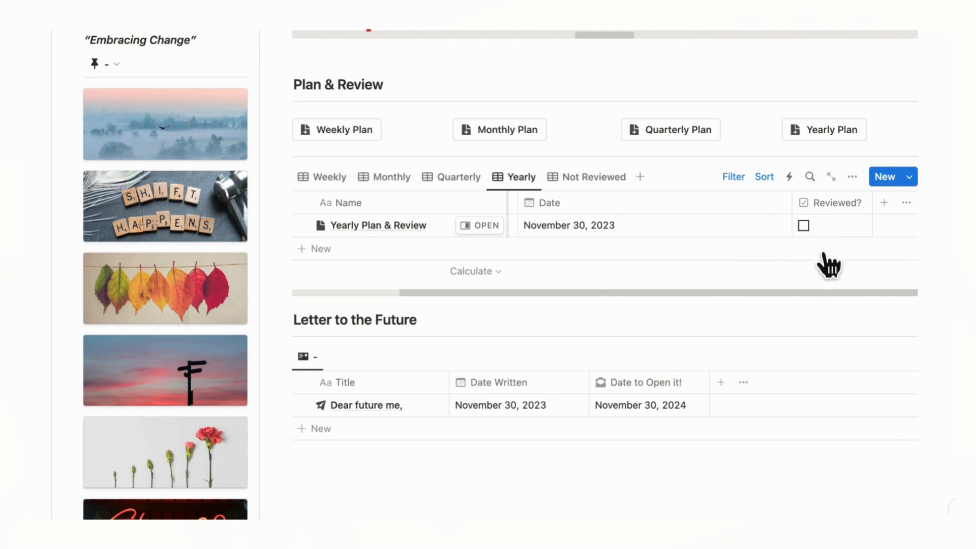
pyautogui.moveTo(853, 237)
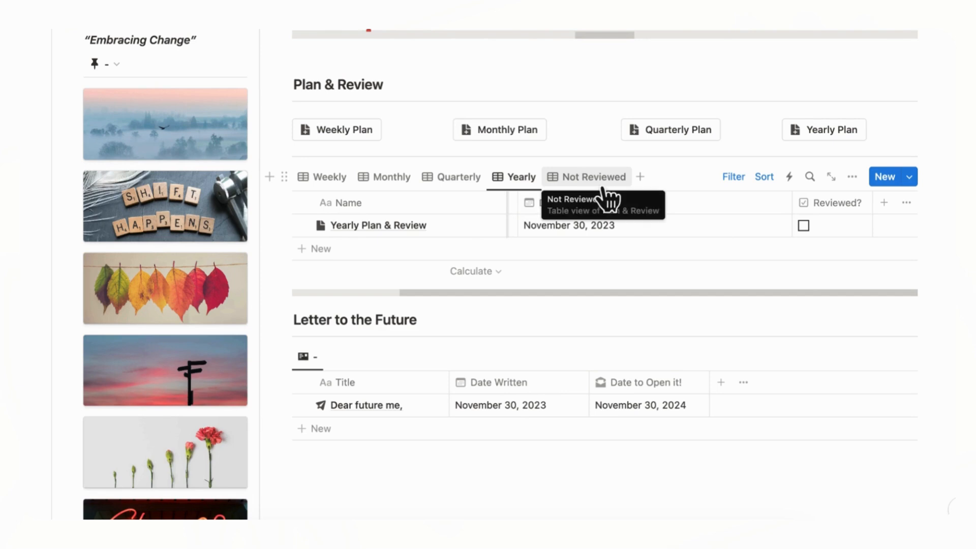
# Step: View the Not Reviewed plans (only the yearly review) and then the empty Weekly plans list
pyautogui.click(593, 176)
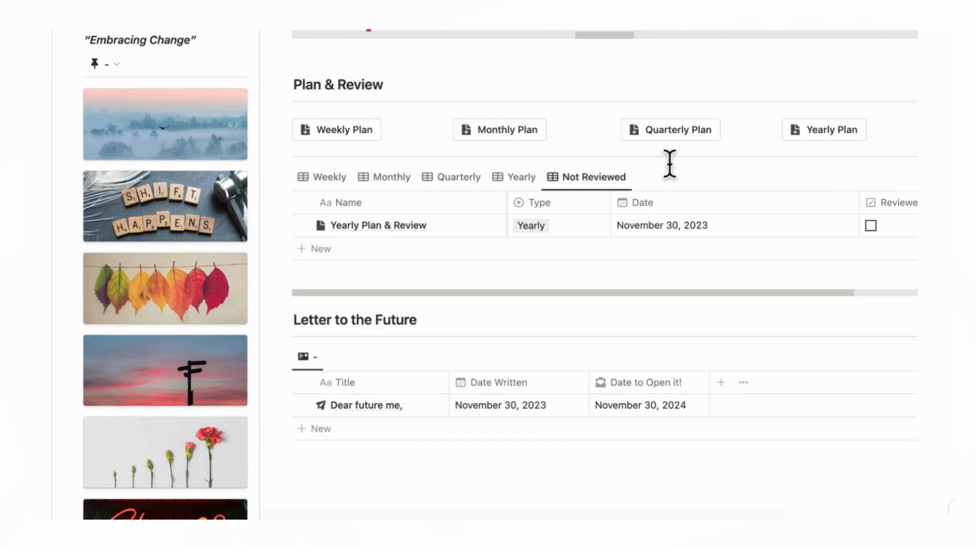
pyautogui.click(329, 177)
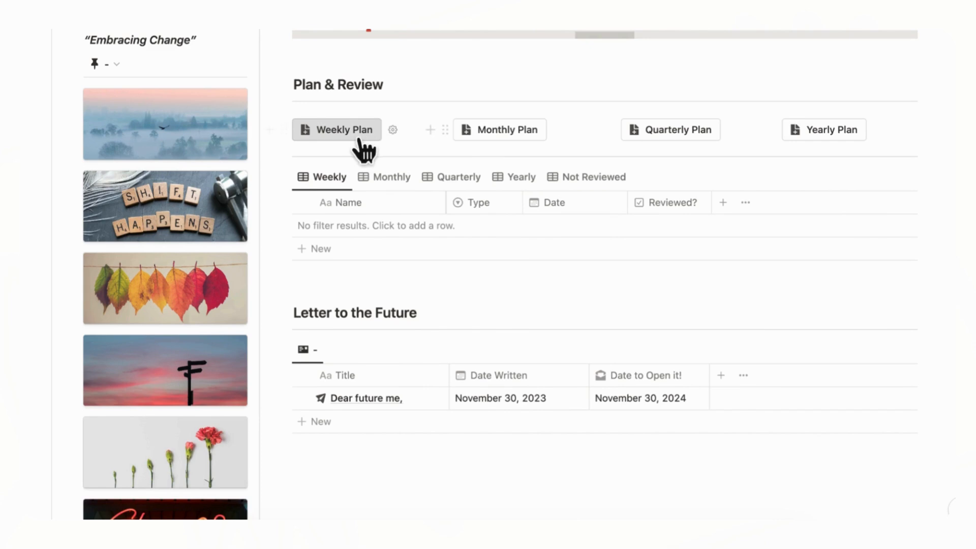
# Step: Create a Weekly Plan & Review page dated November 30, 2023 and look through its goals, planning and review sections
pyautogui.click(321, 248)
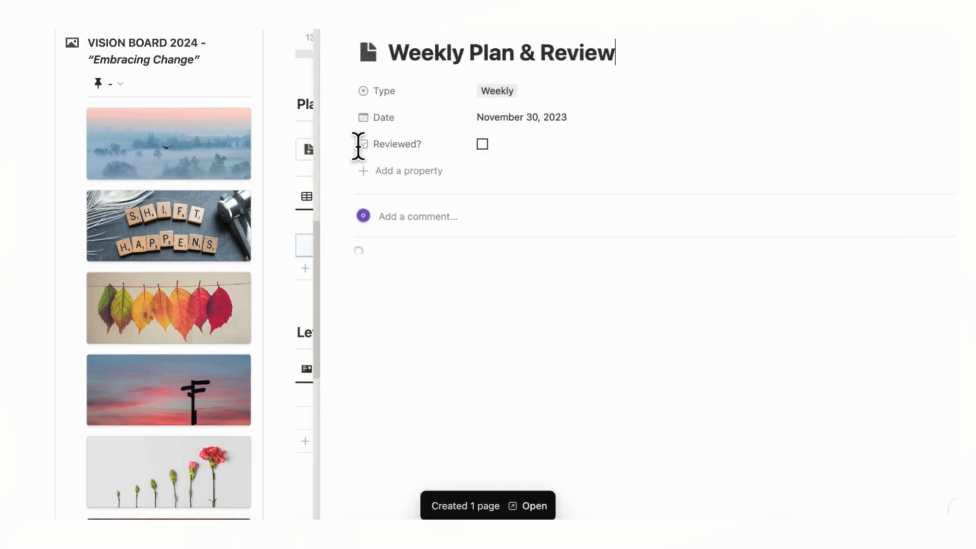
pyautogui.moveTo(641, 298)
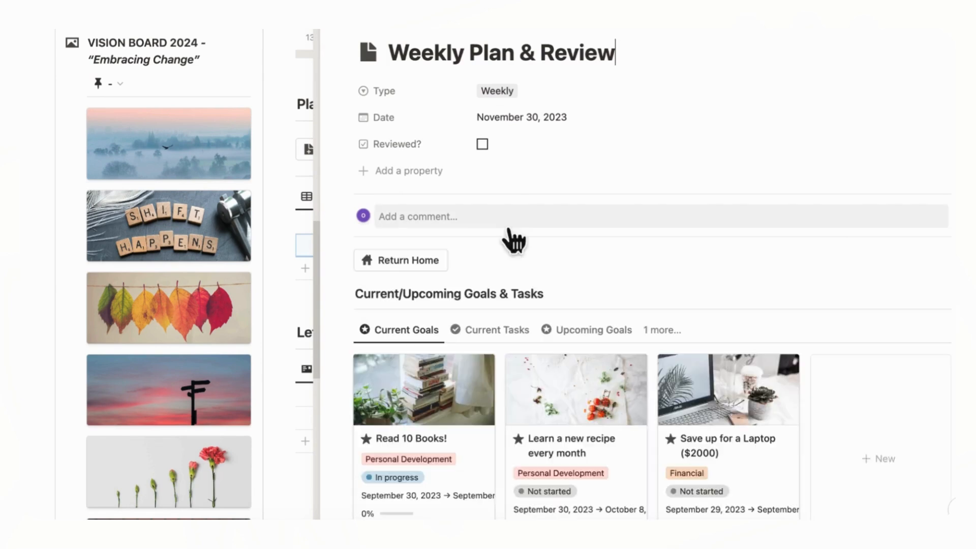
pyautogui.scroll(-3)
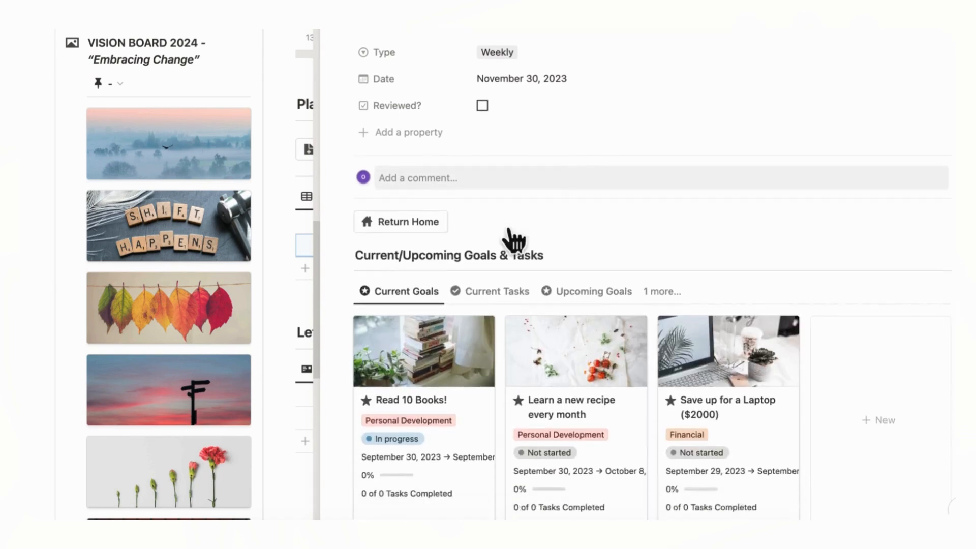
pyautogui.scroll(-3)
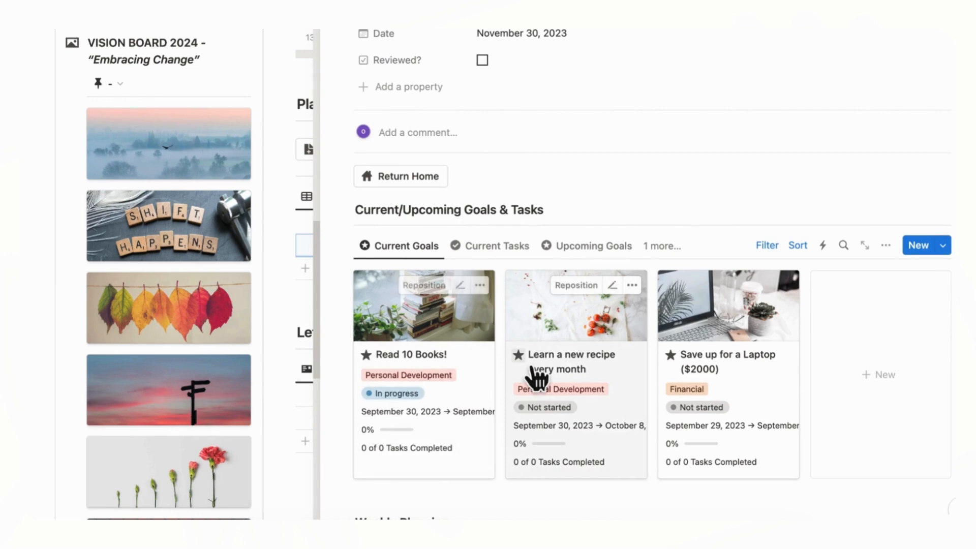
pyautogui.scroll(-3)
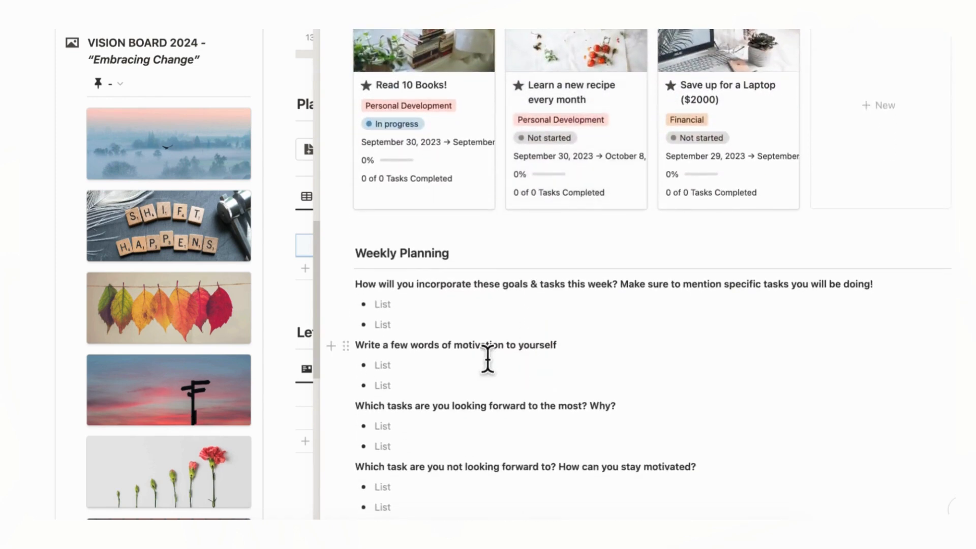
pyautogui.scroll(-3)
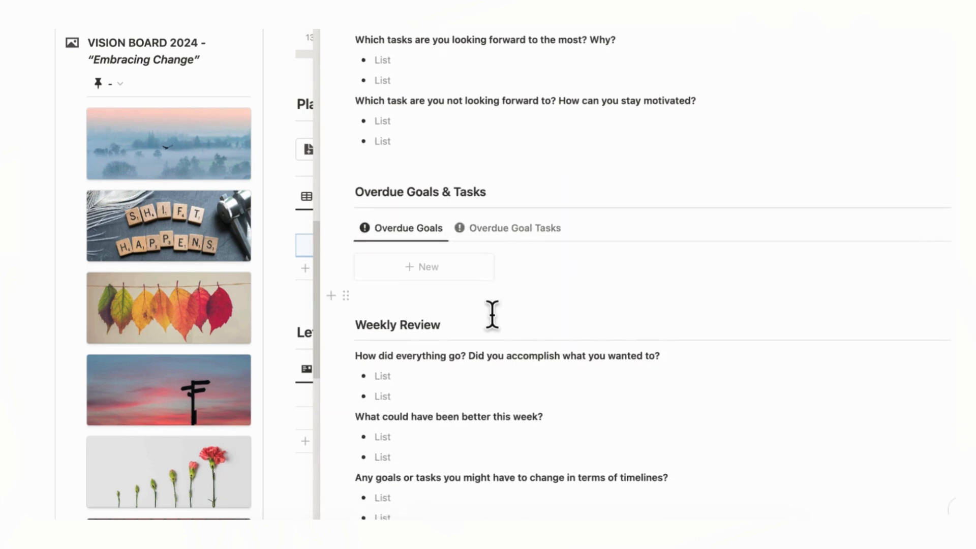
pyautogui.scroll(-3)
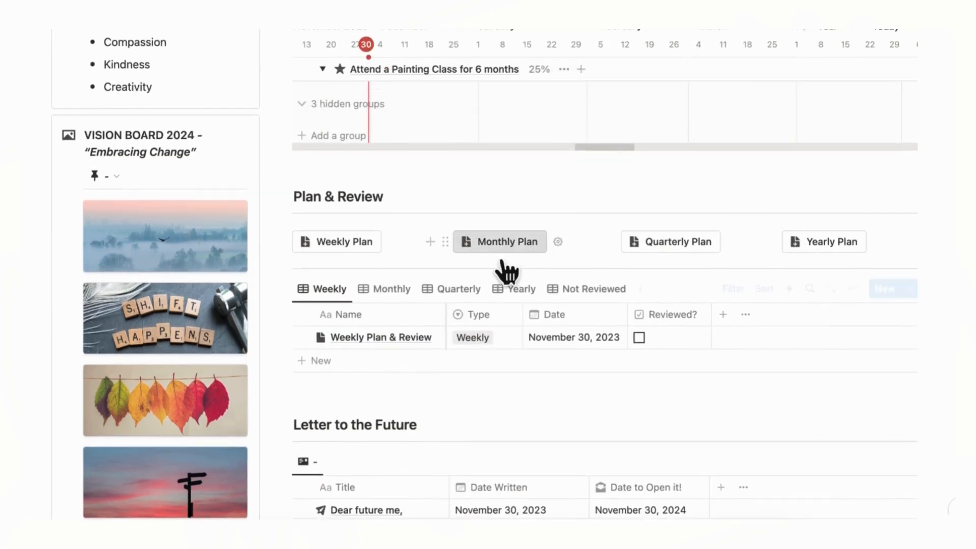
# Step: Create a new Monthly Plan page and switch the Plan & Review table to Monthly plans
pyautogui.click(499, 242)
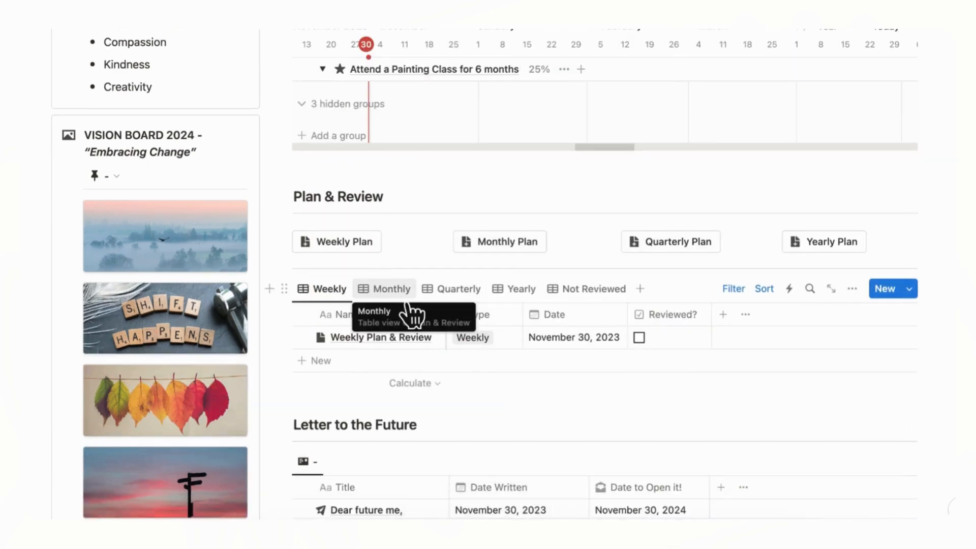
pyautogui.click(458, 287)
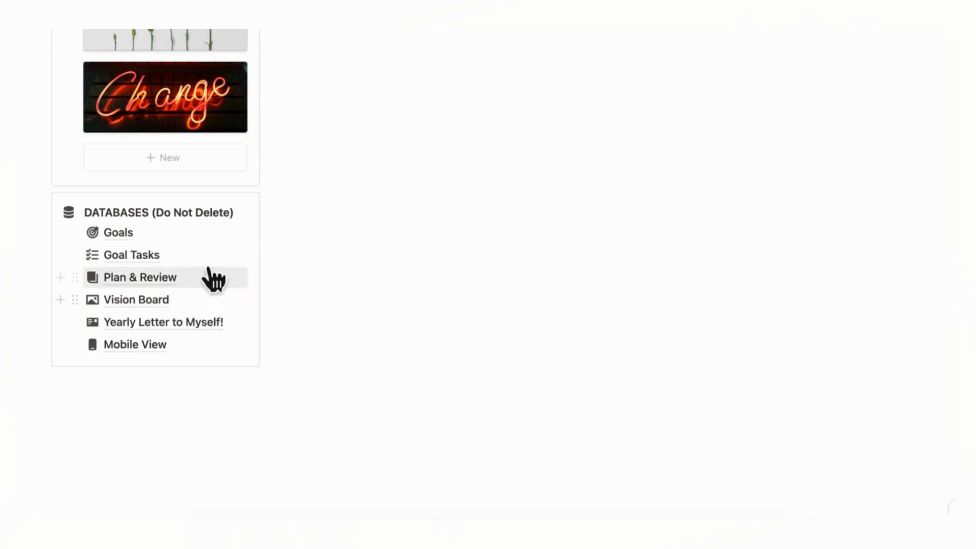
pyautogui.moveTo(337, 270)
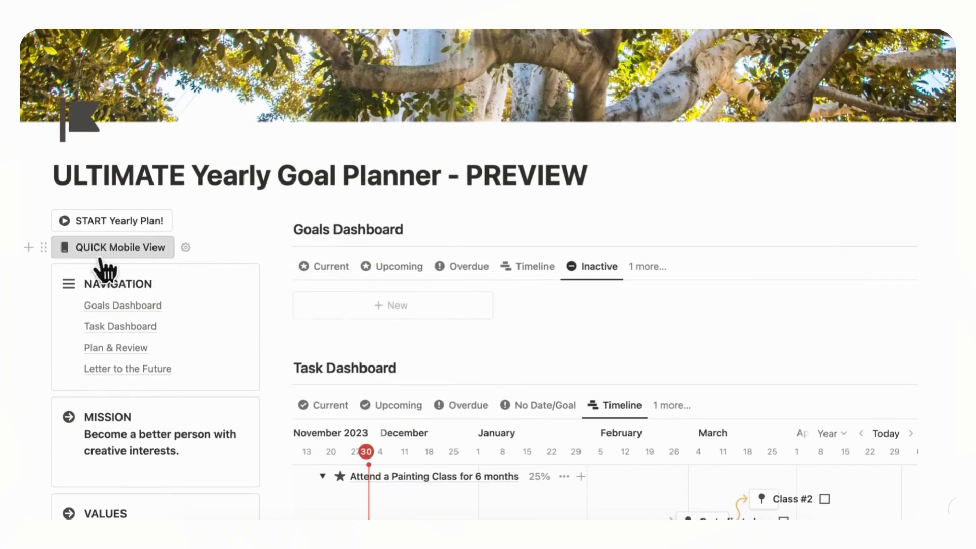
# Step: Open the QUICK Mobile View page and scroll through its goals, Goal Tasks and Plan & Review lists
pyautogui.click(118, 247)
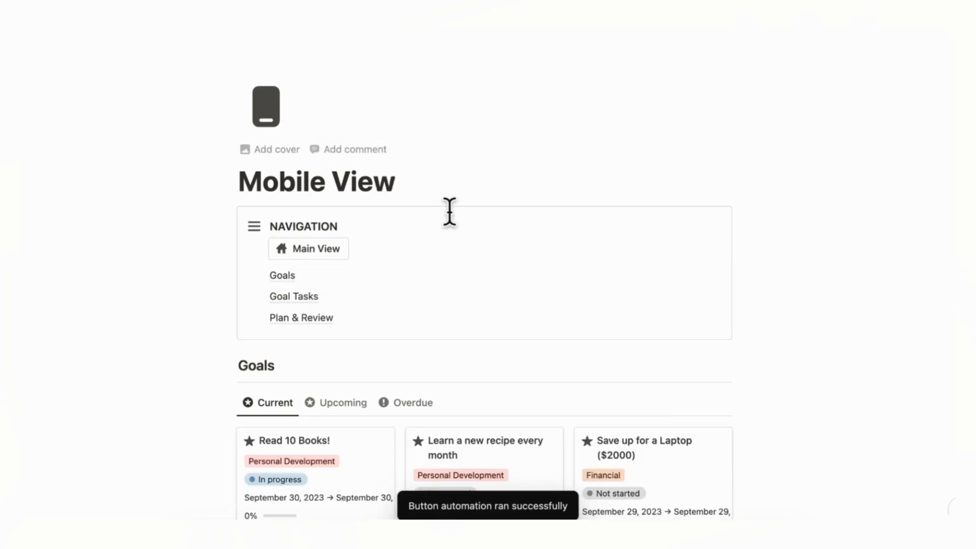
pyautogui.scroll(-3)
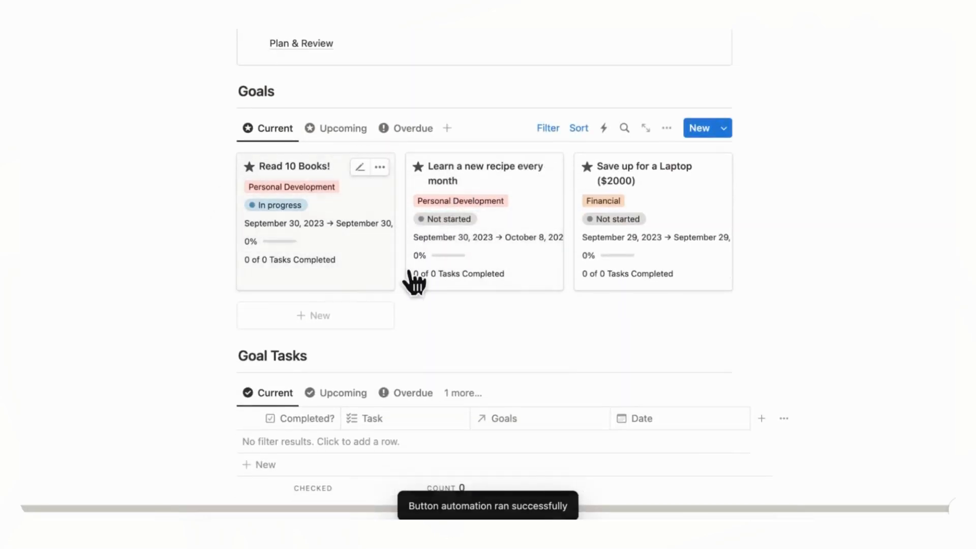
pyautogui.scroll(-3)
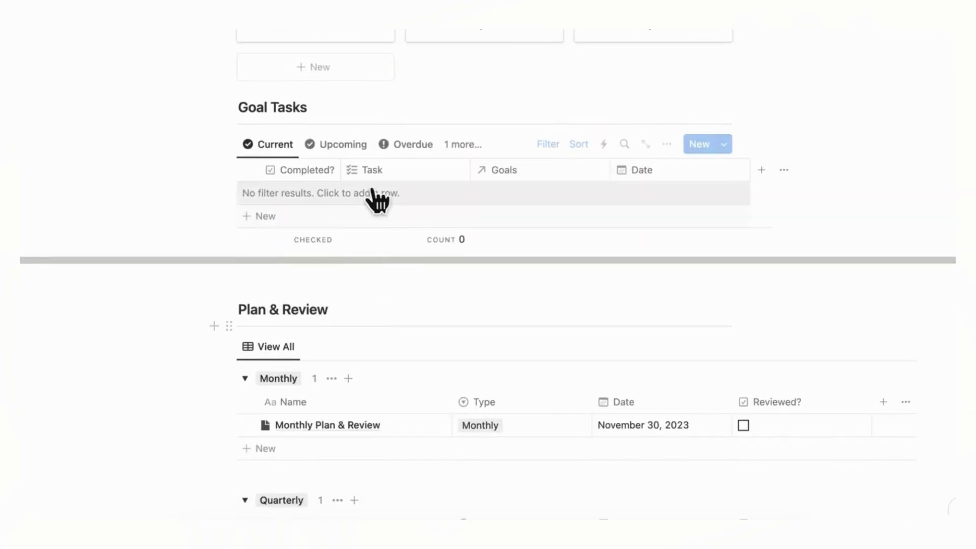
pyautogui.scroll(-3)
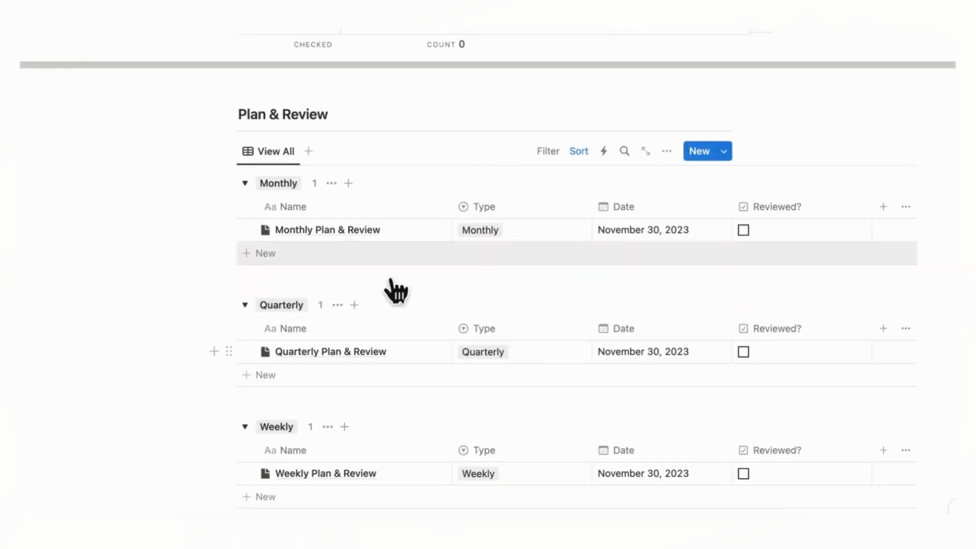